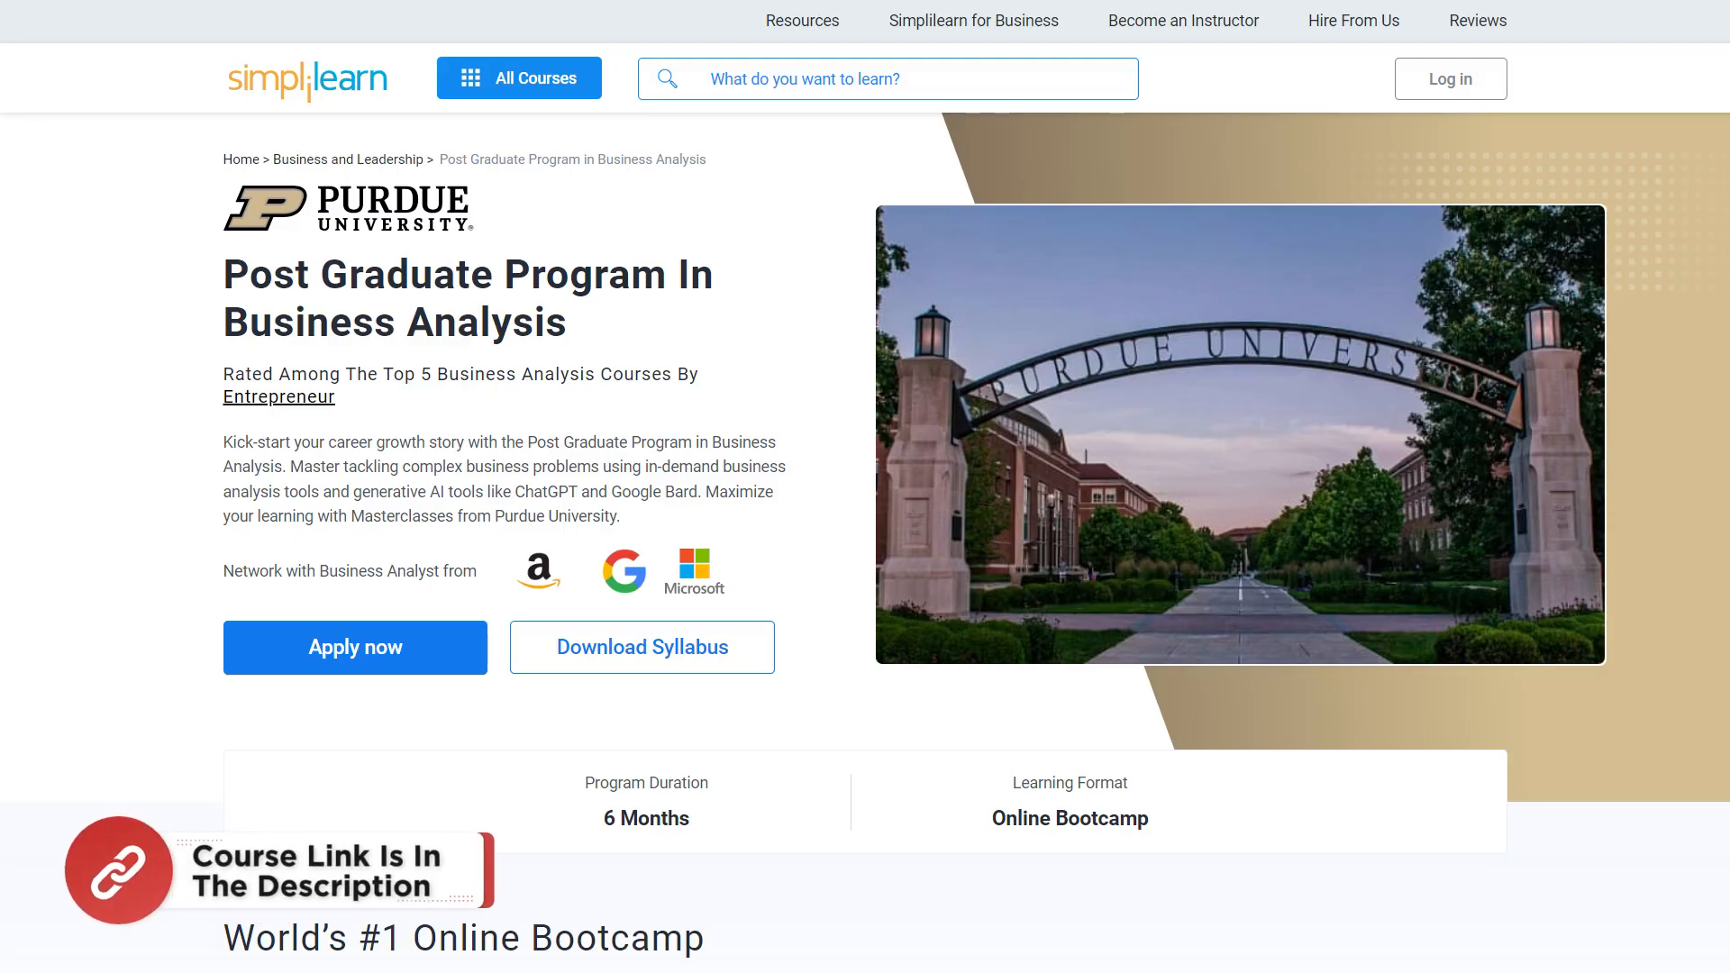
Scroll through the sheet and select the fifteen decimal values in A1:A15
{"action": "scroll", "scroll_direction": "down", "scroll_amount": 3}
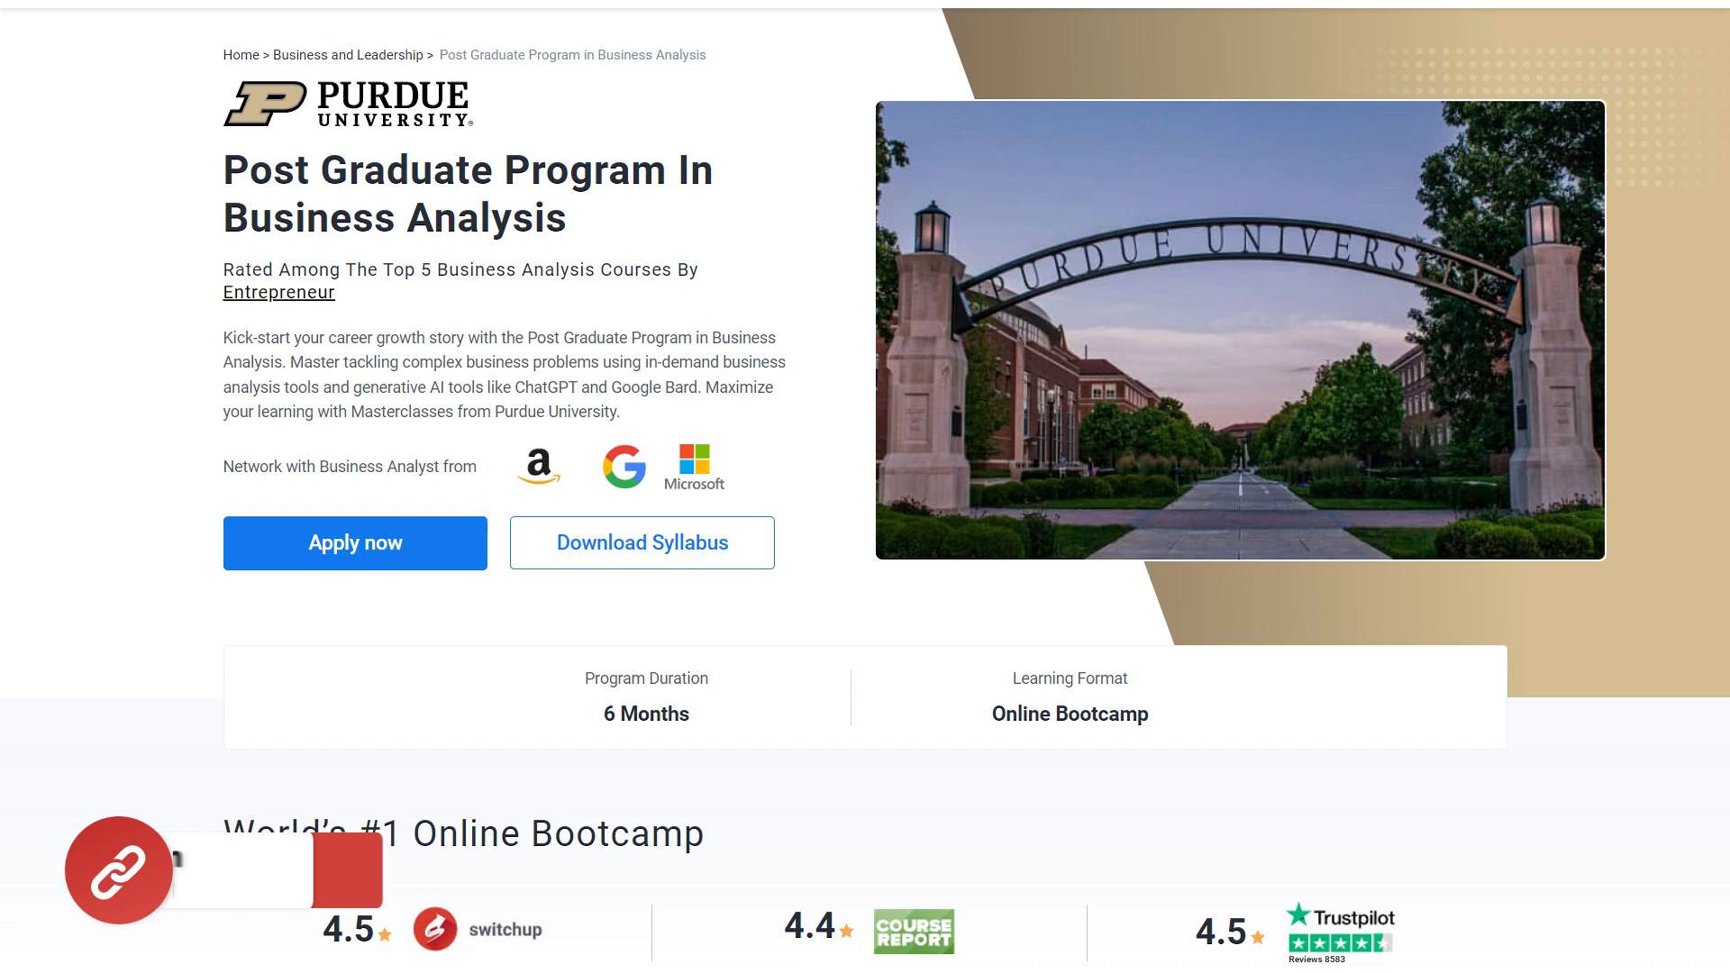
{"action": "scroll", "scroll_direction": "down", "scroll_amount": 3}
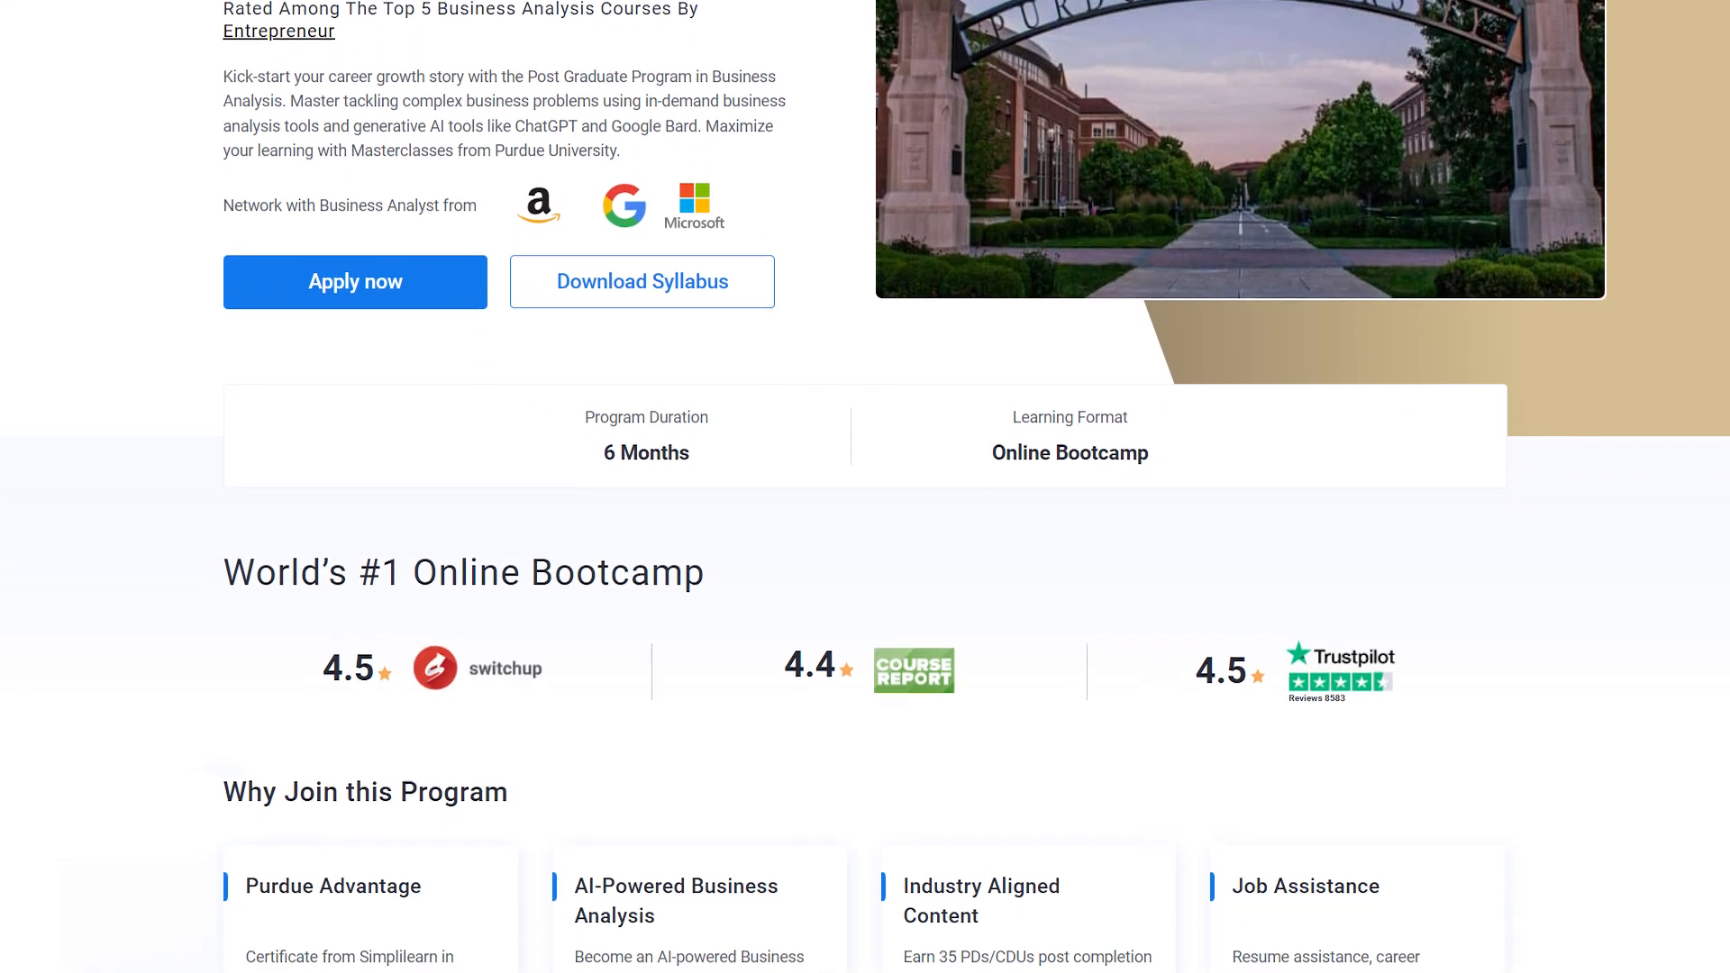
{"action": "scroll", "scroll_direction": "down", "scroll_amount": 3}
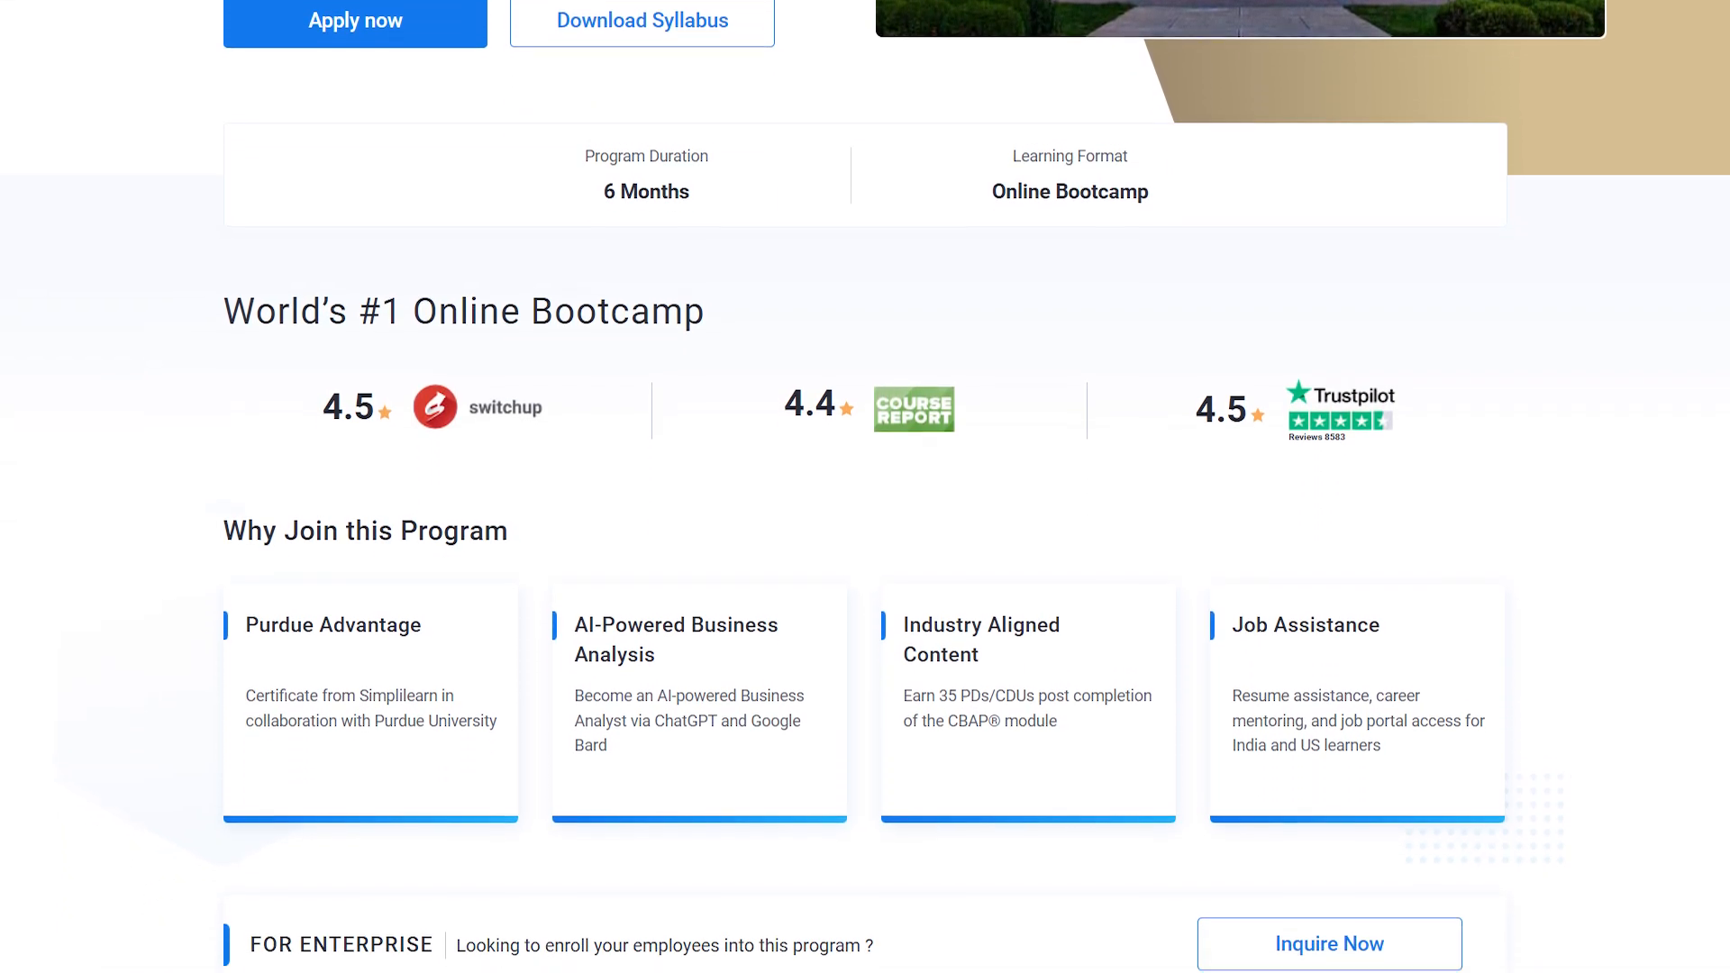
{"action": "scroll", "scroll_direction": "down", "scroll_amount": 3}
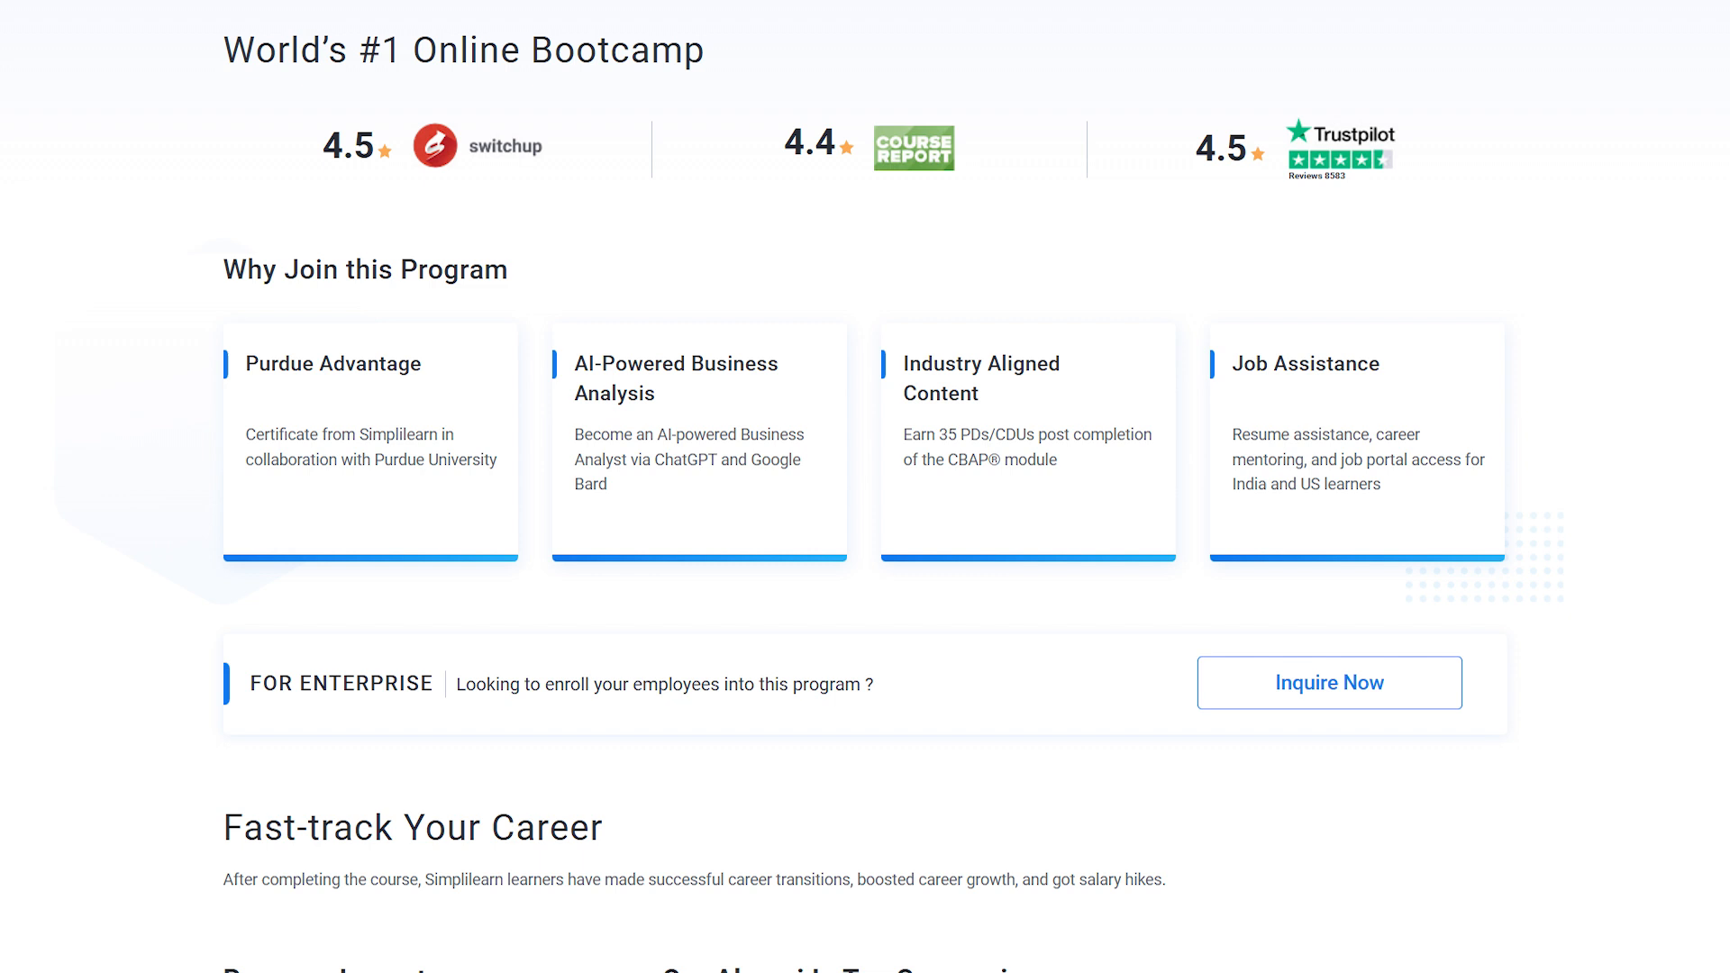
{"action": "scroll", "scroll_direction": "down", "scroll_amount": 3}
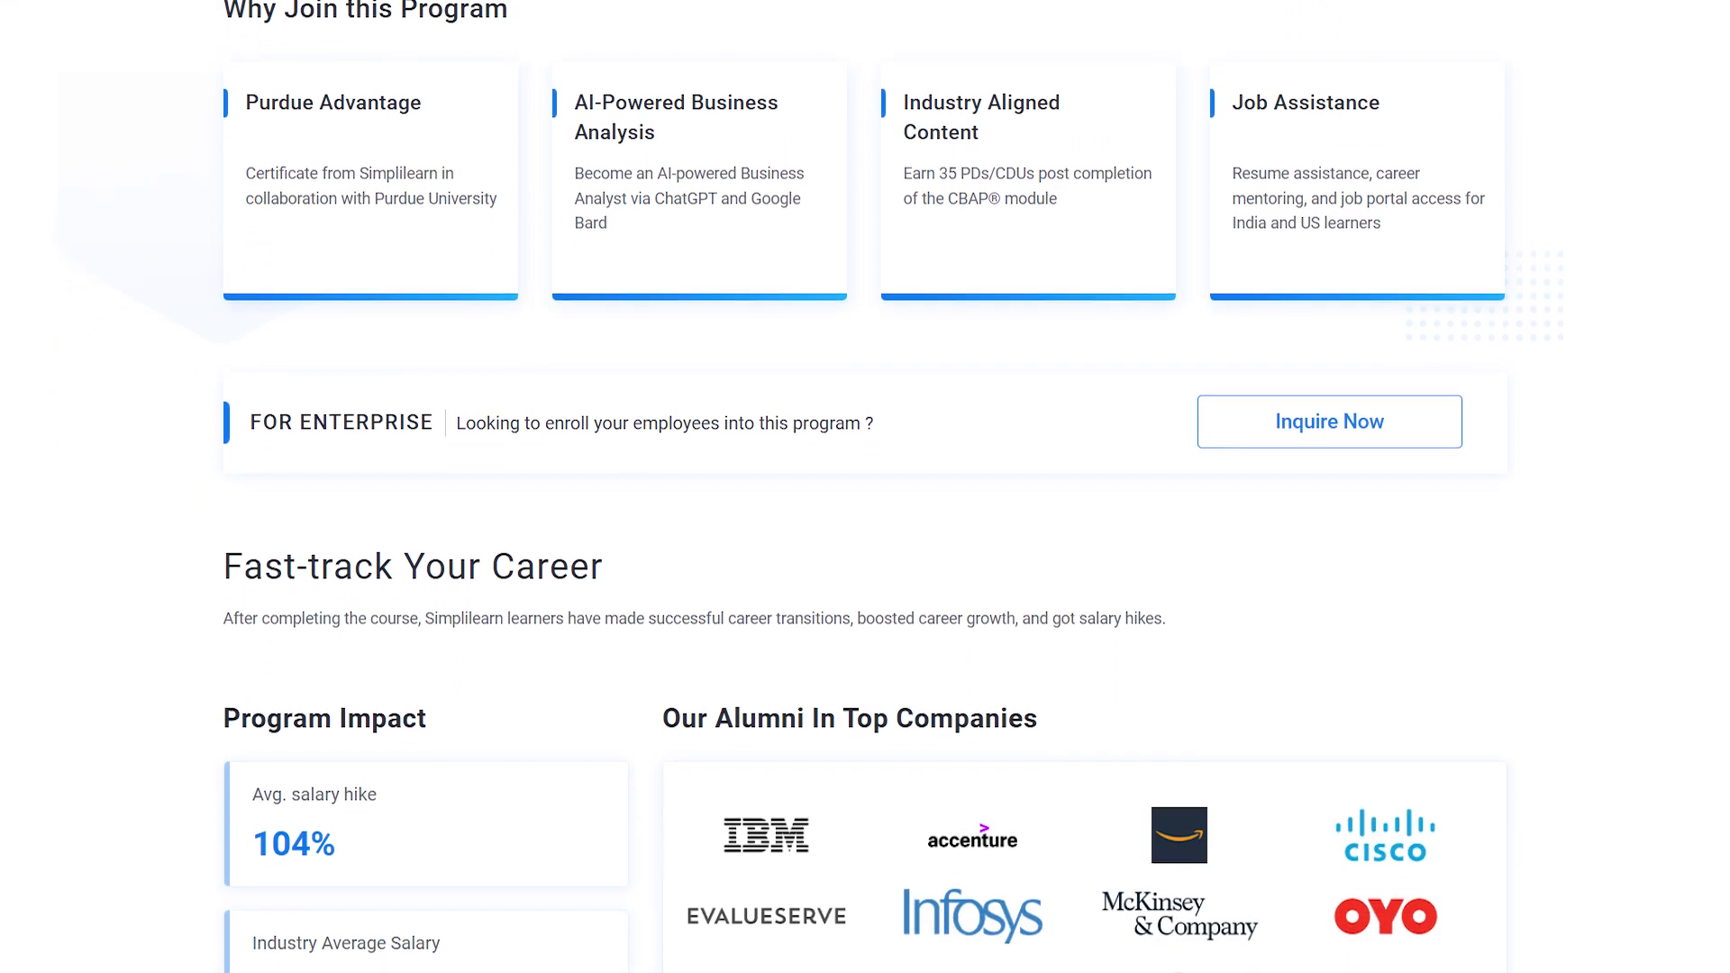
{"action": "scroll", "scroll_direction": "down", "scroll_amount": 3}
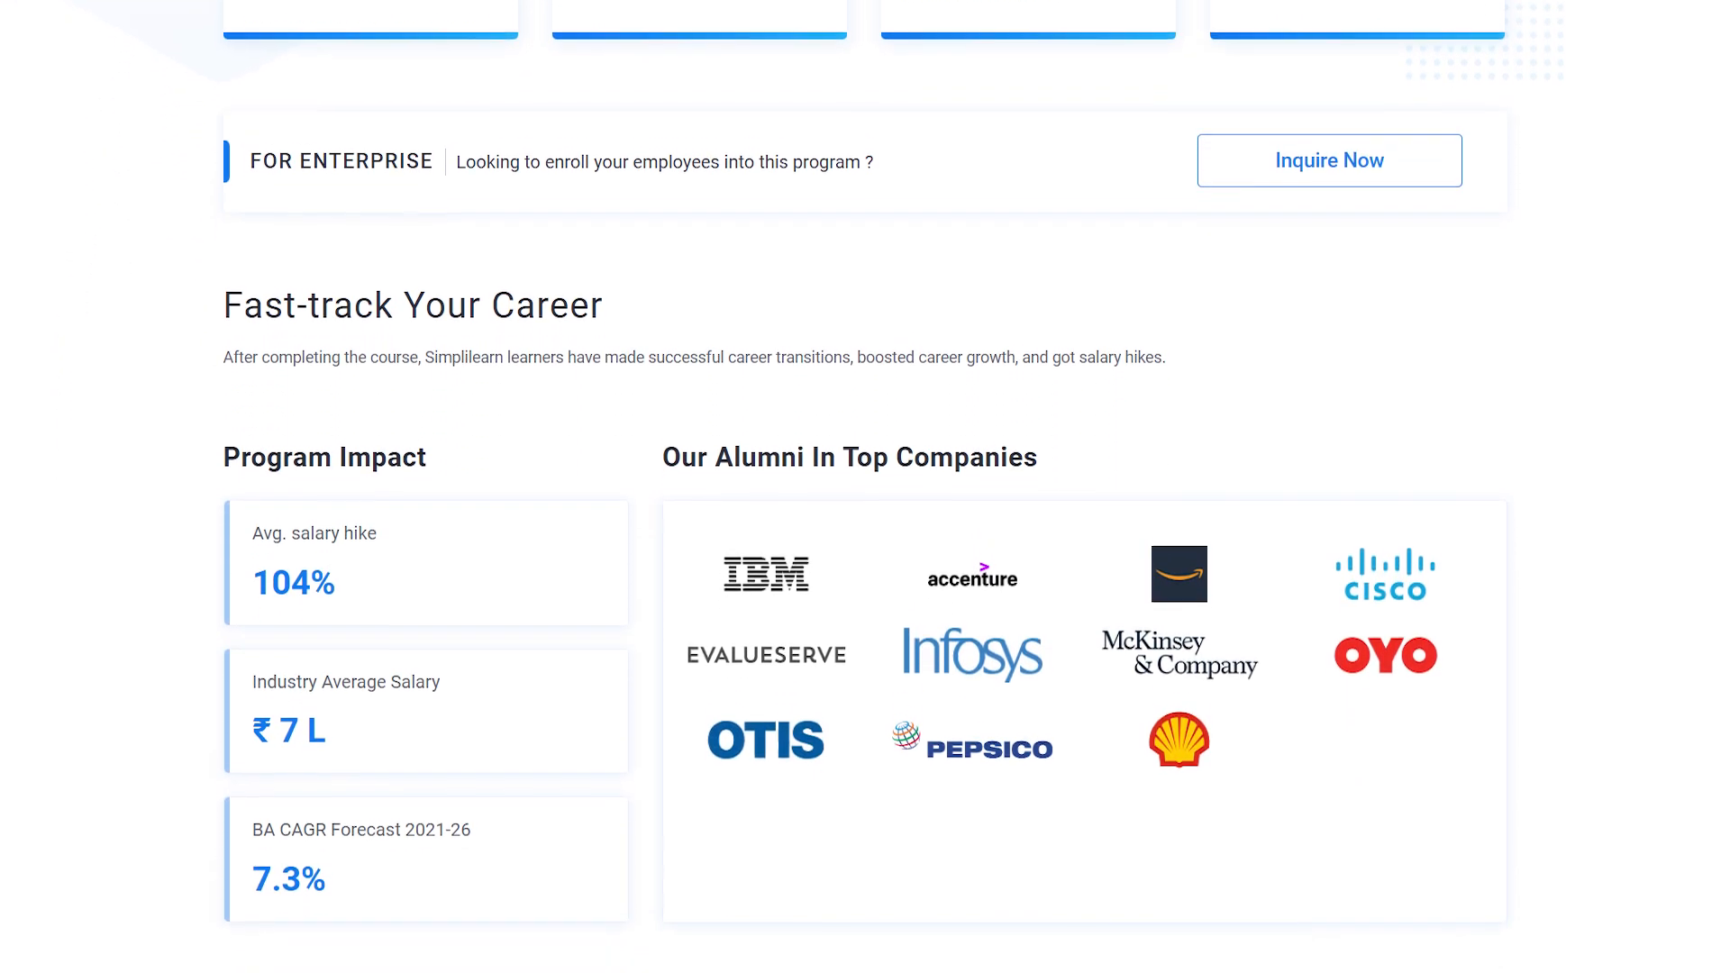
{"action": "scroll", "scroll_direction": "down", "scroll_amount": 3}
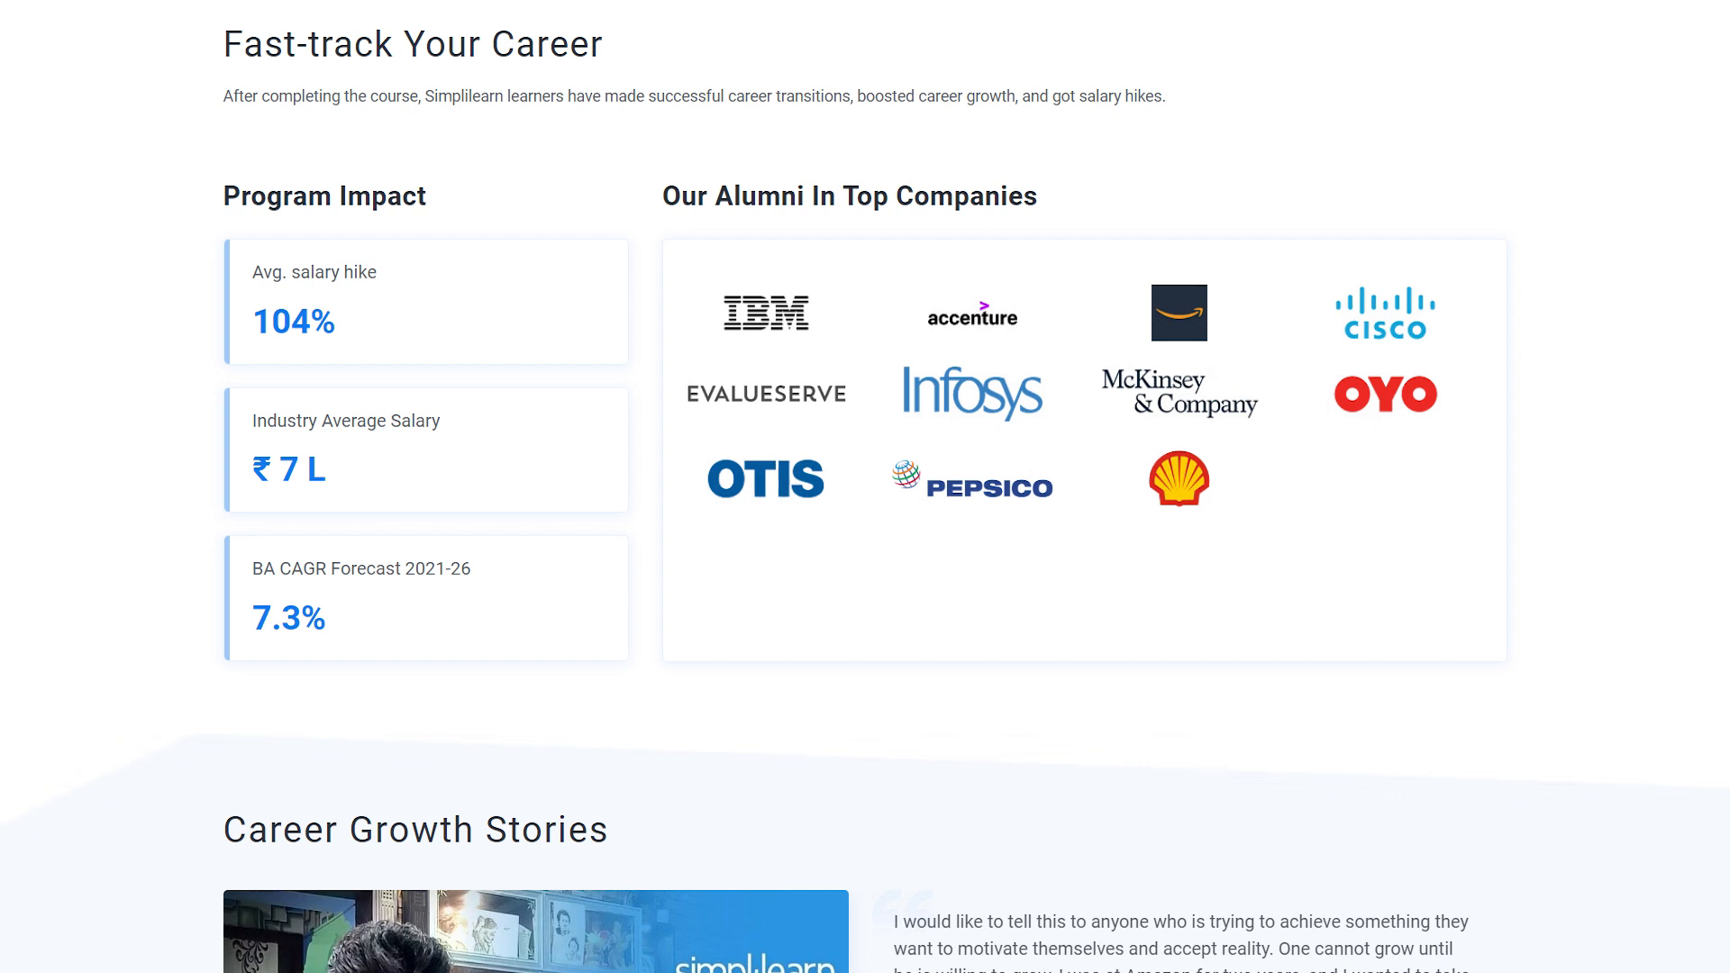
{"action": "scroll", "scroll_direction": "down", "scroll_amount": 3}
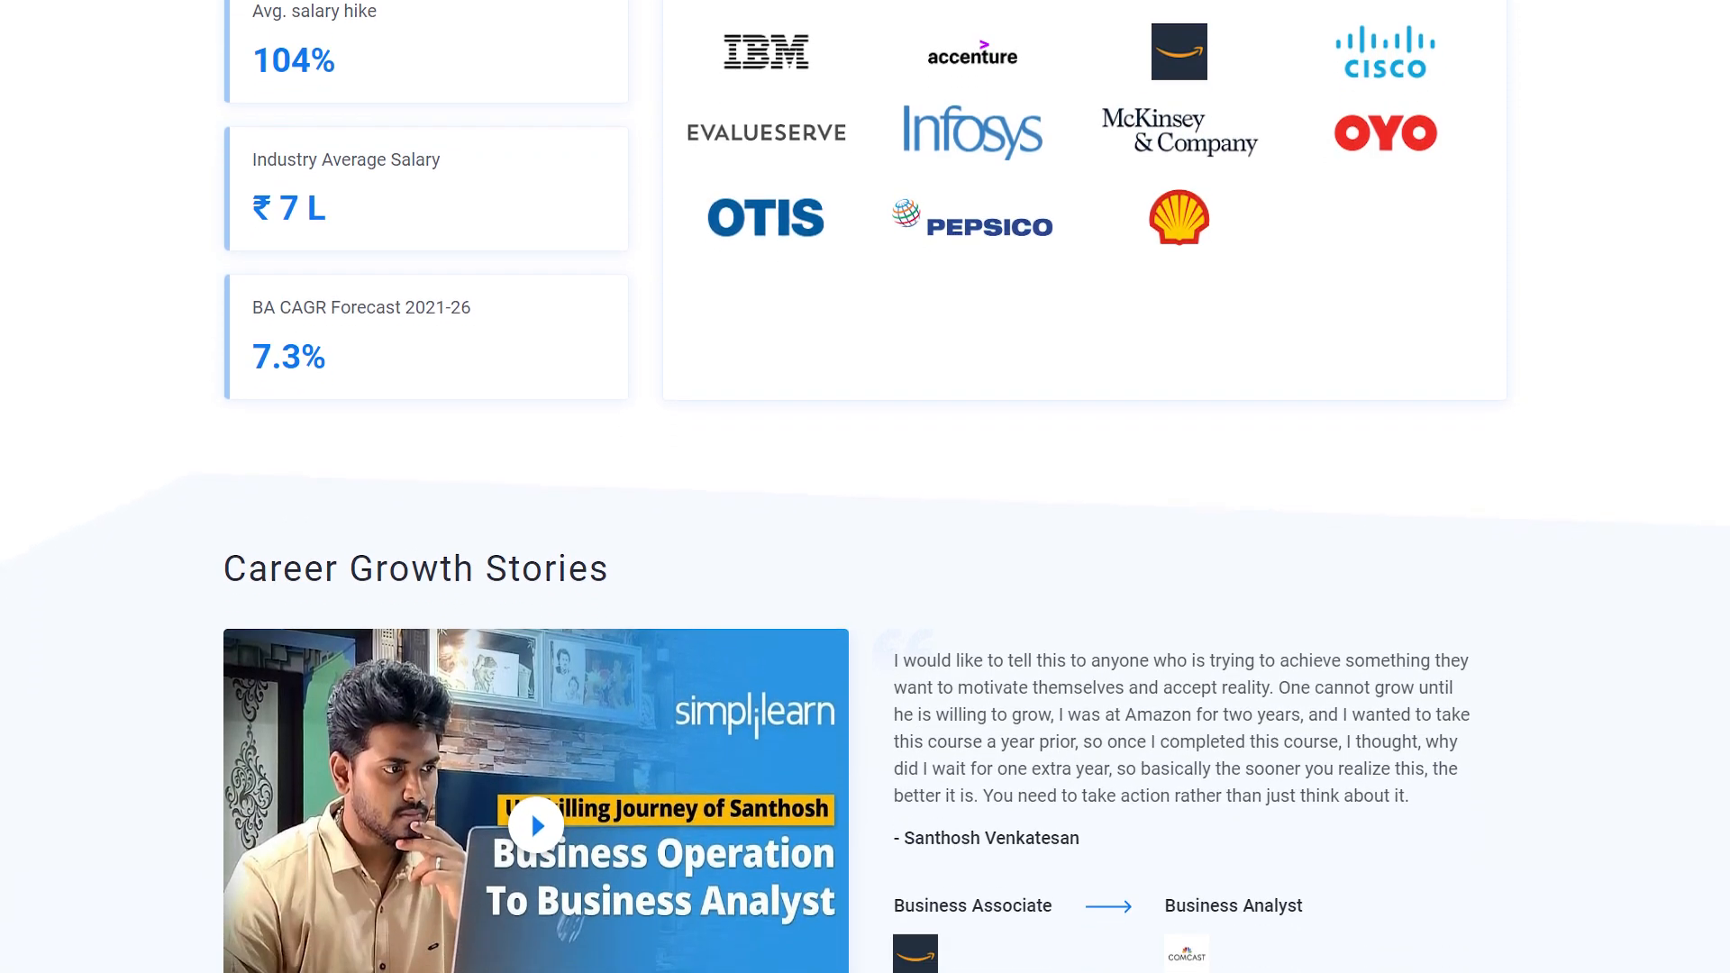
{"action": "scroll", "scroll_direction": "down", "scroll_amount": 3}
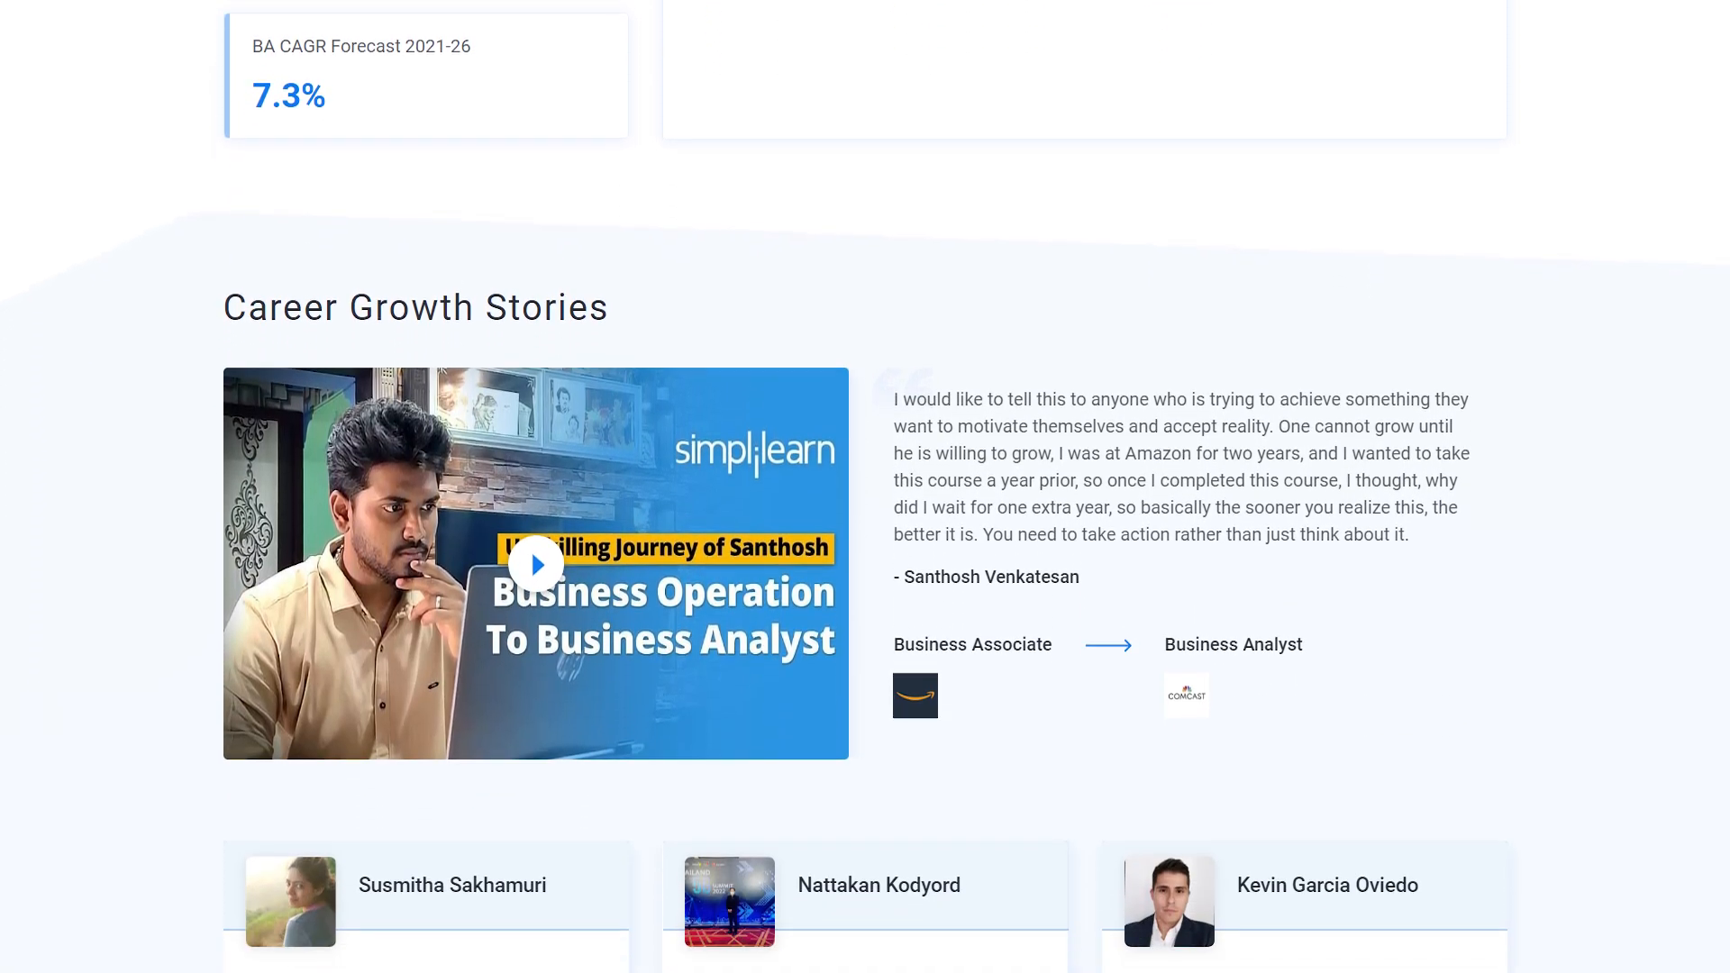
{"action": "scroll", "scroll_direction": "down", "scroll_amount": 3}
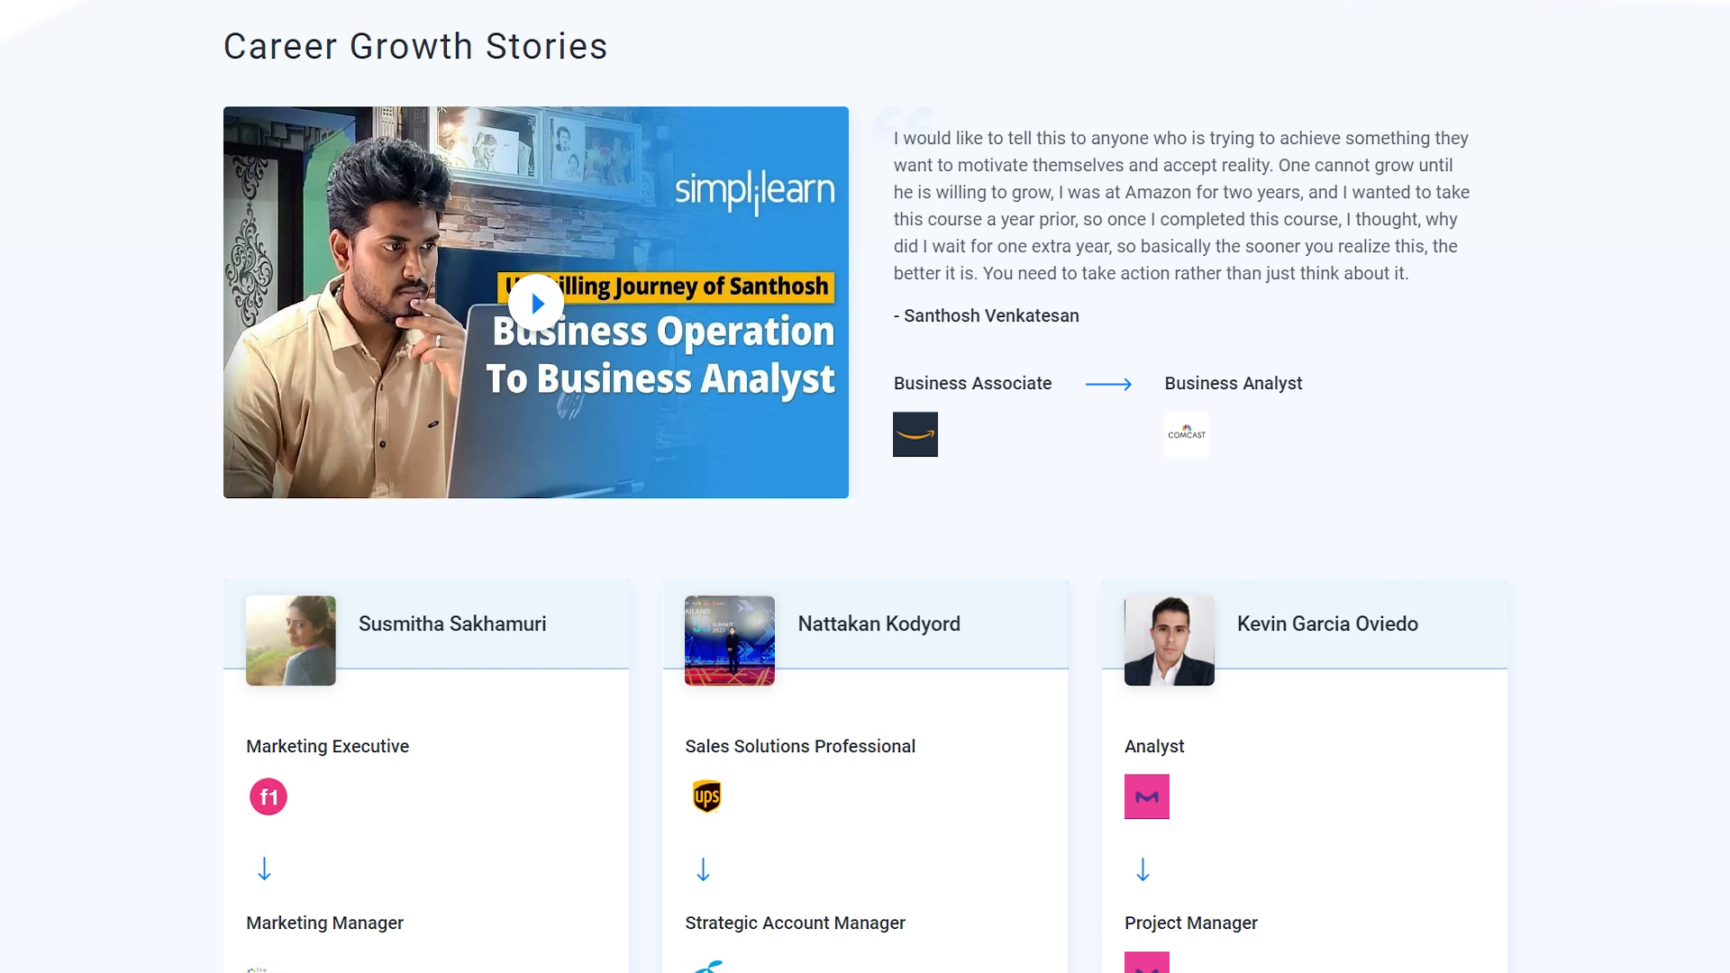
{"action": "scroll", "scroll_direction": "down", "scroll_amount": 3}
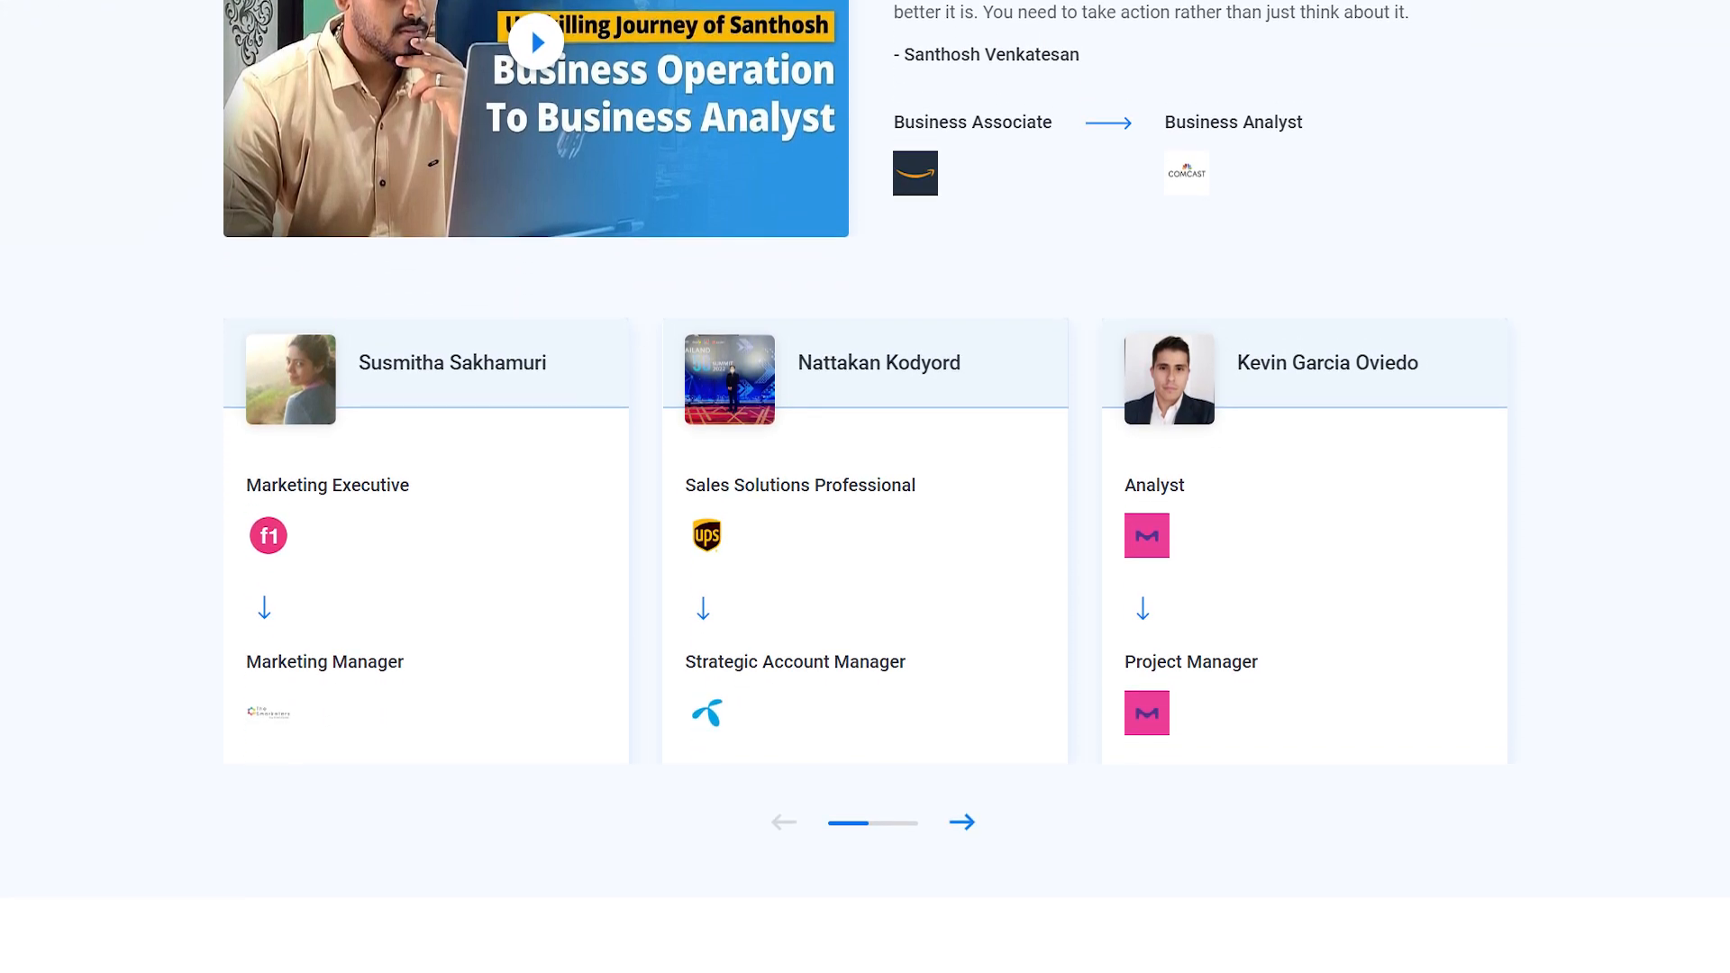
{"action": "scroll", "scroll_direction": "down", "scroll_amount": 3}
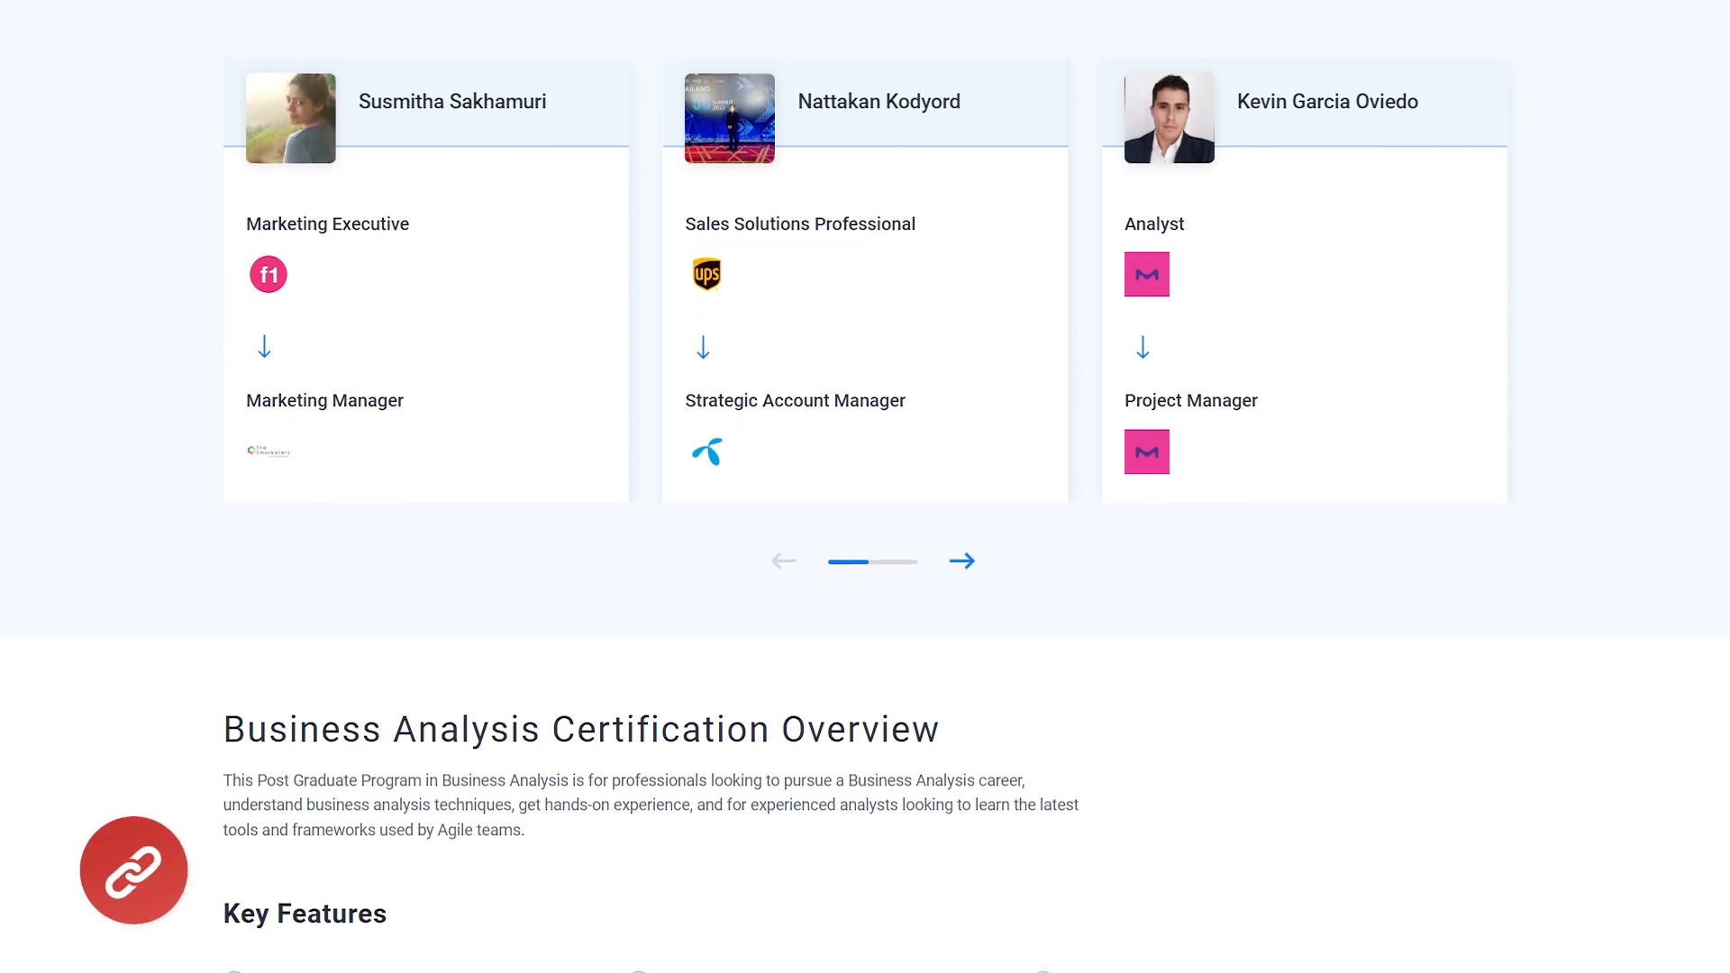
{"action": "scroll", "scroll_direction": "down", "scroll_amount": 3}
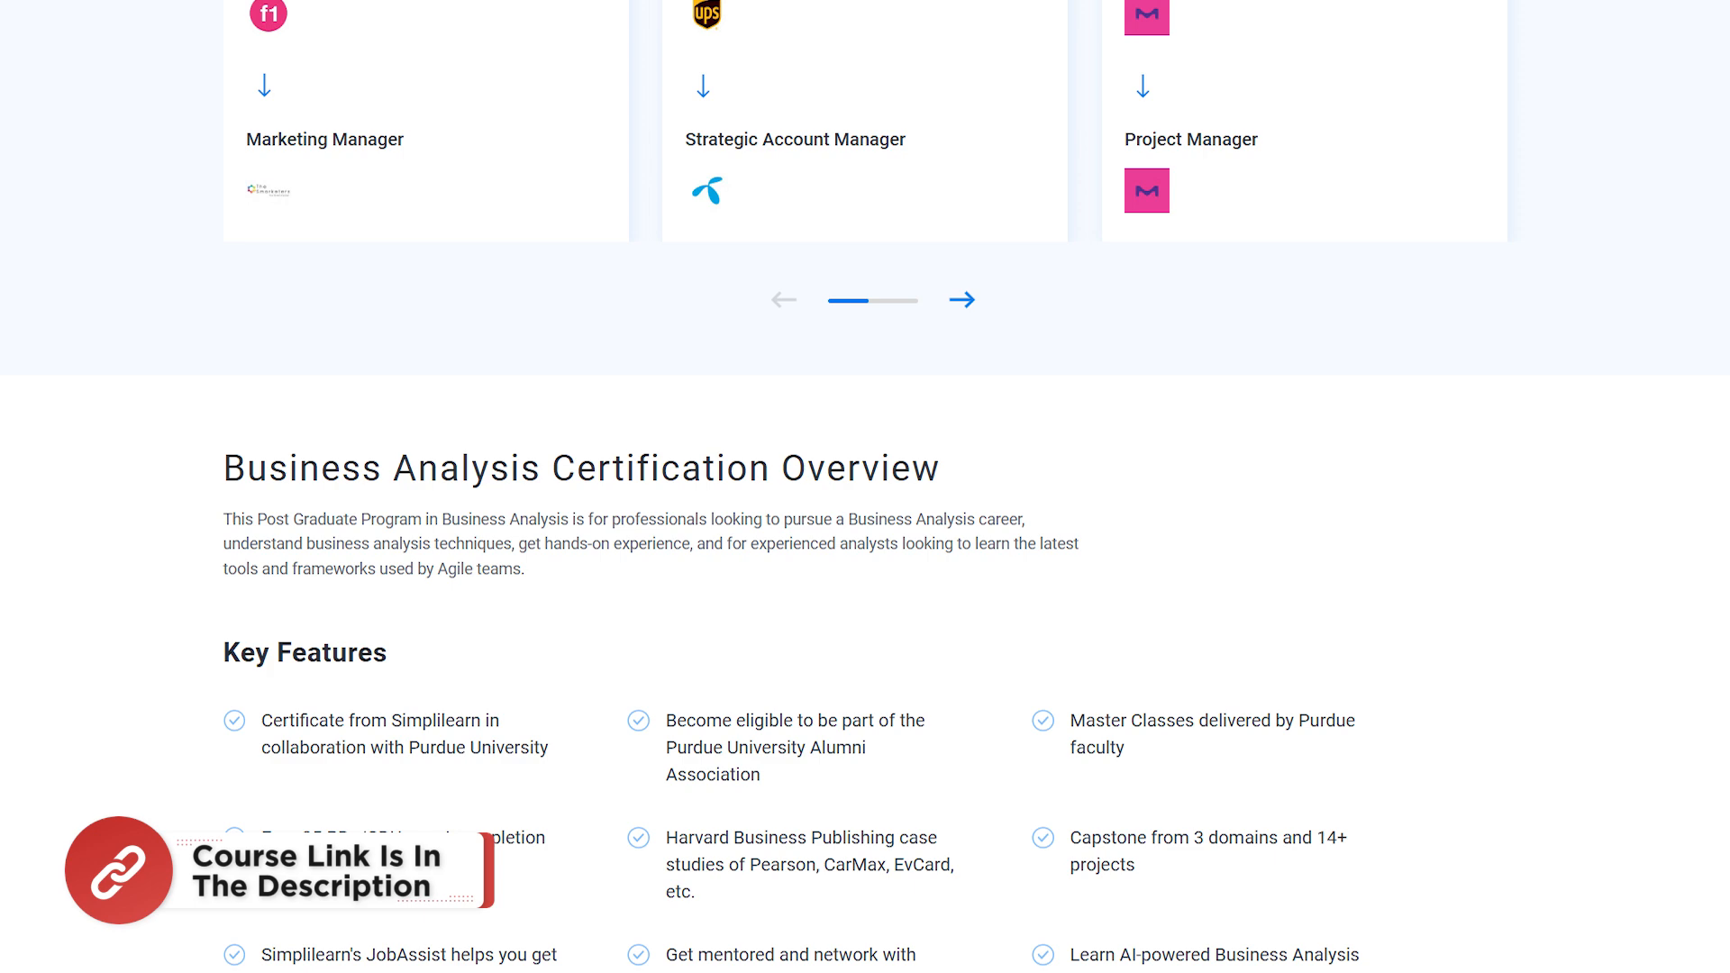
{"action": "scroll", "scroll_direction": "down", "scroll_amount": 3}
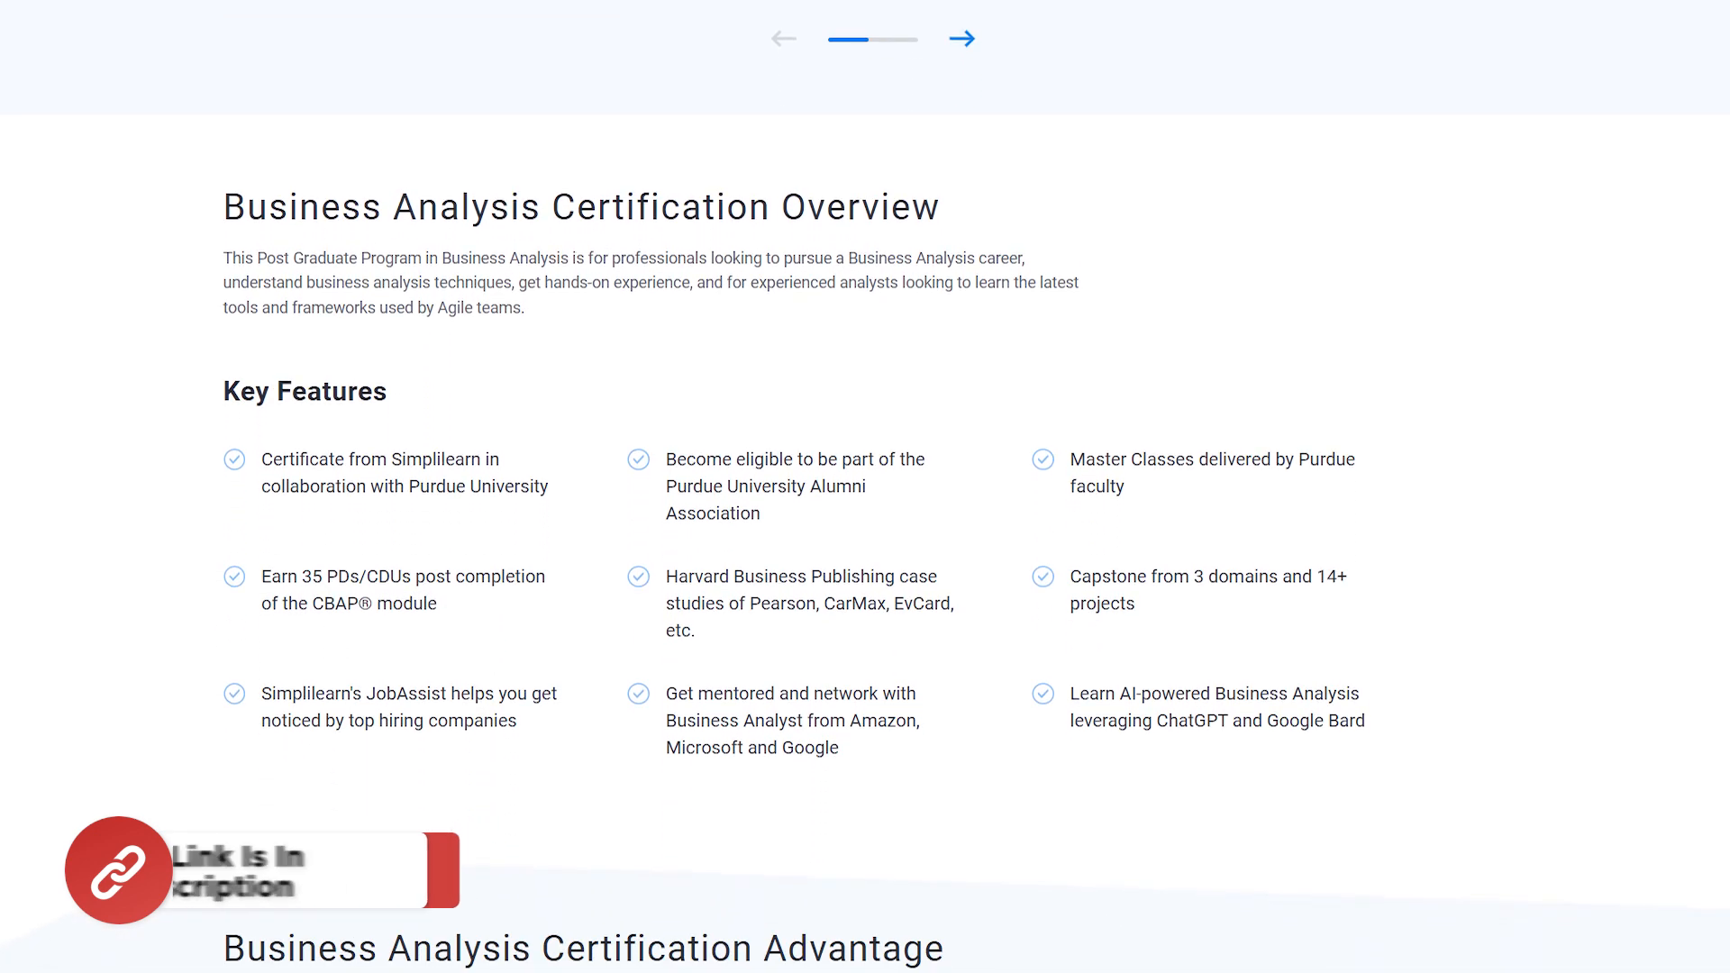
{"action": "scroll", "scroll_direction": "down", "scroll_amount": 3}
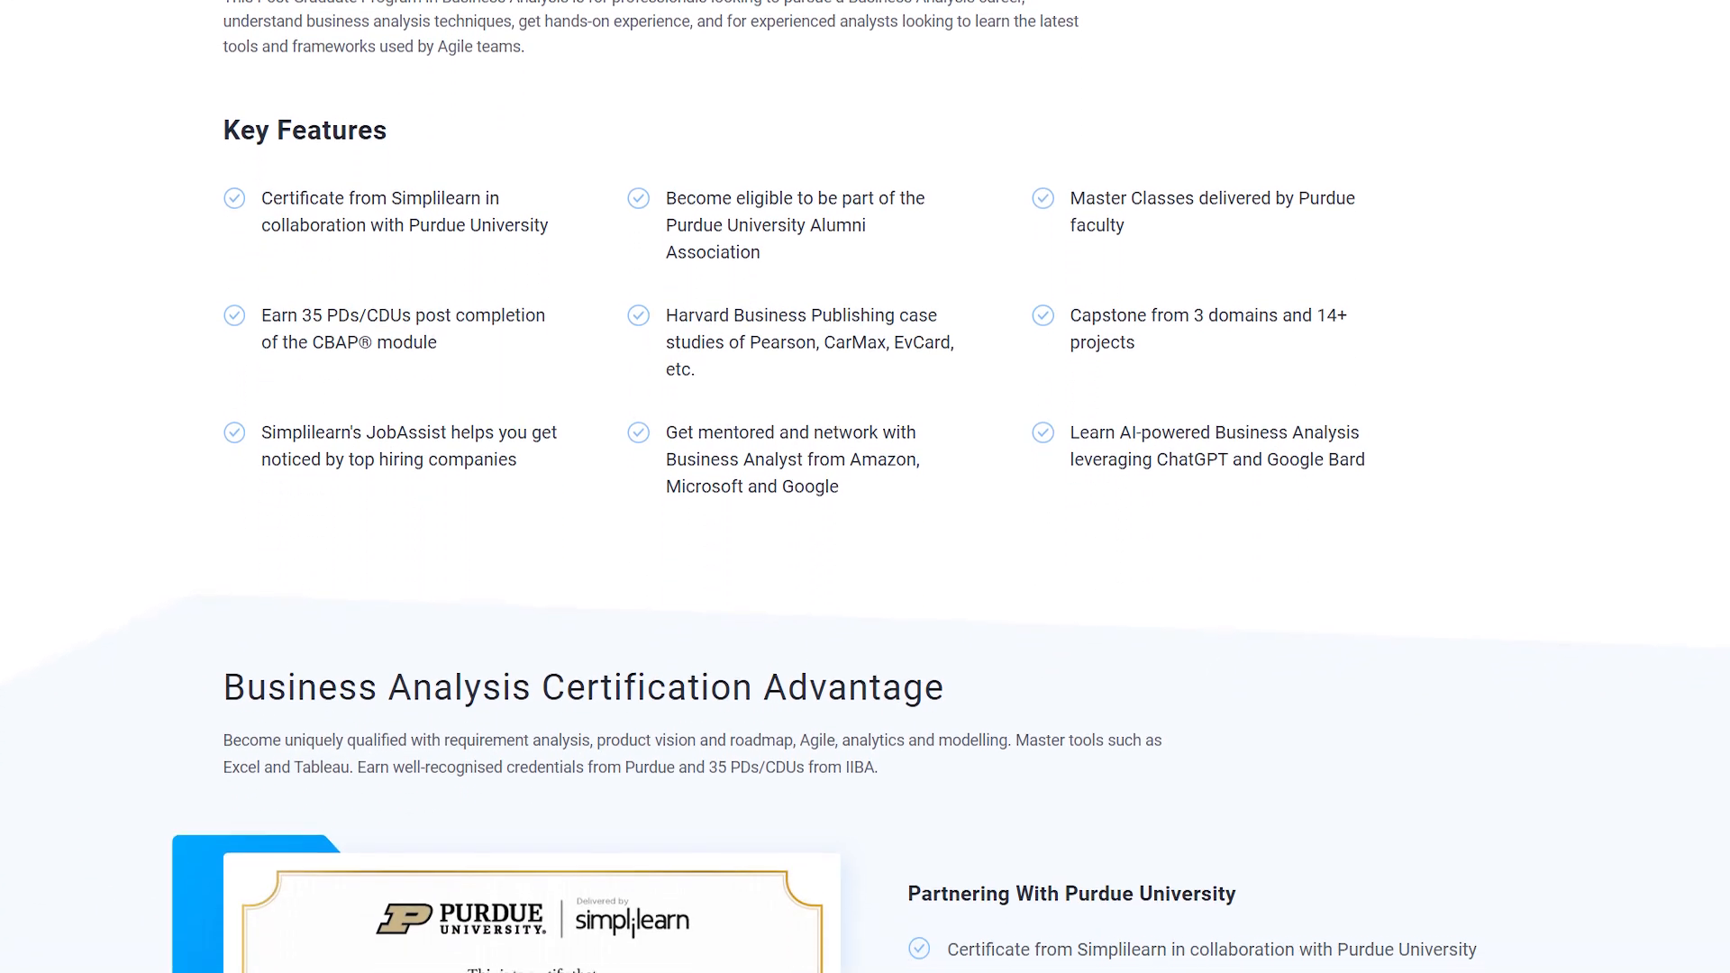
{"action": "scroll", "scroll_direction": "down", "scroll_amount": 3}
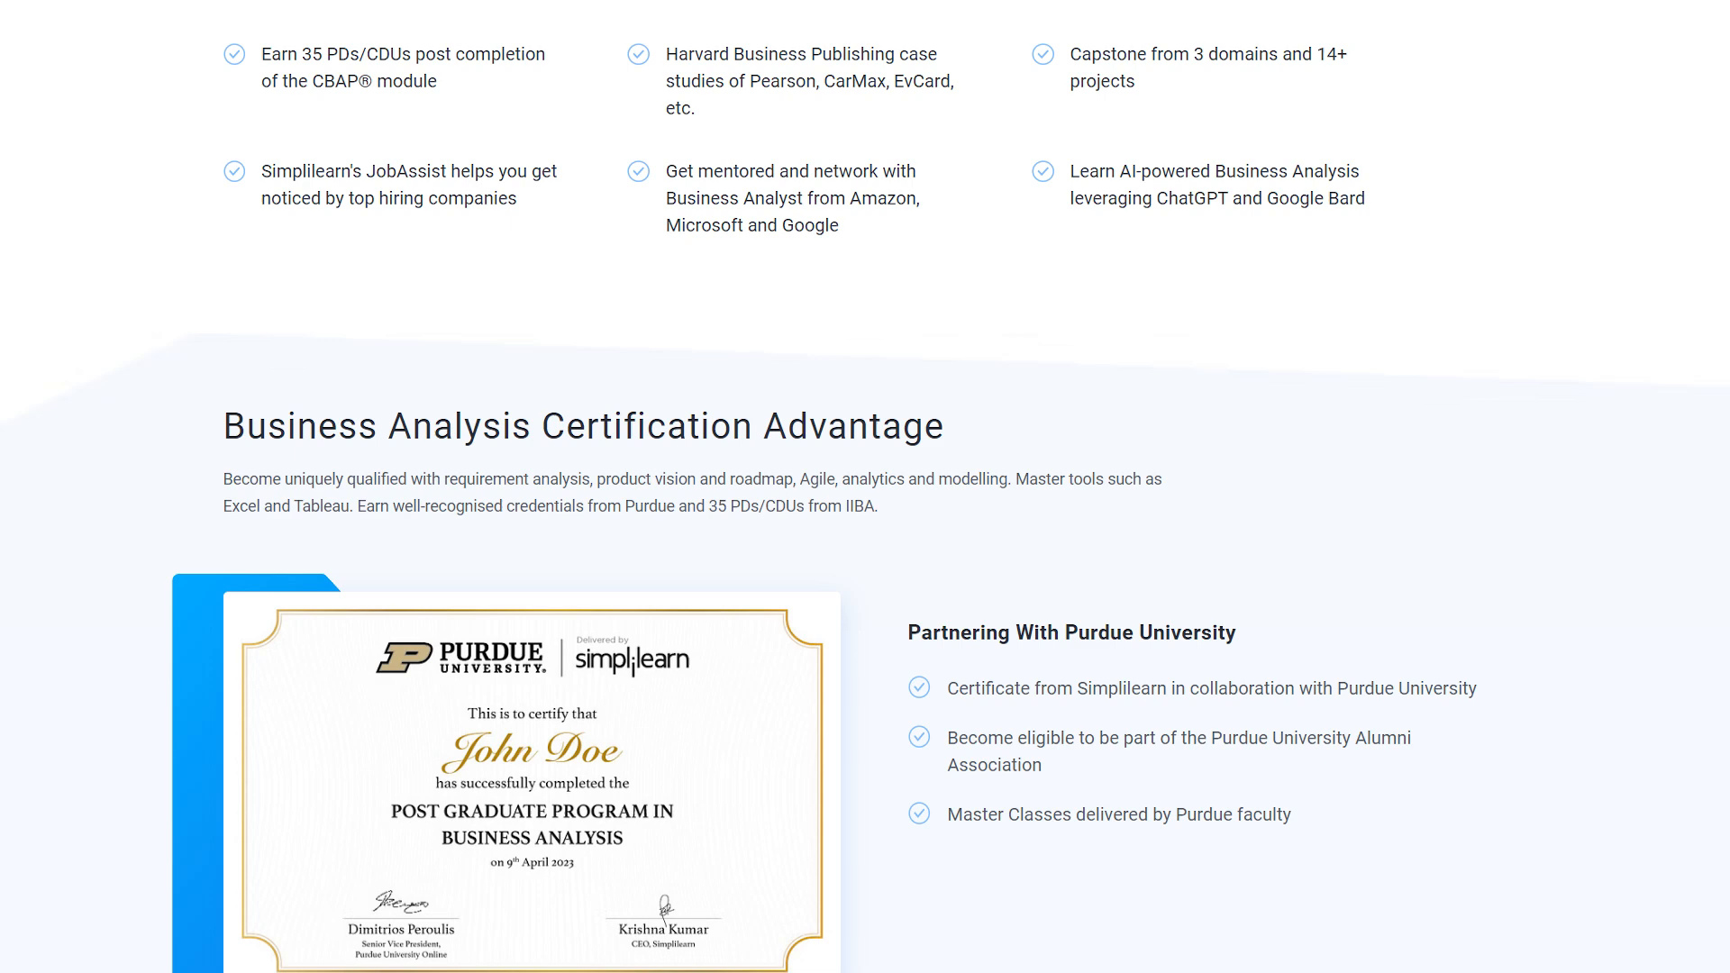
{"action": "scroll", "scroll_direction": "down", "scroll_amount": 3}
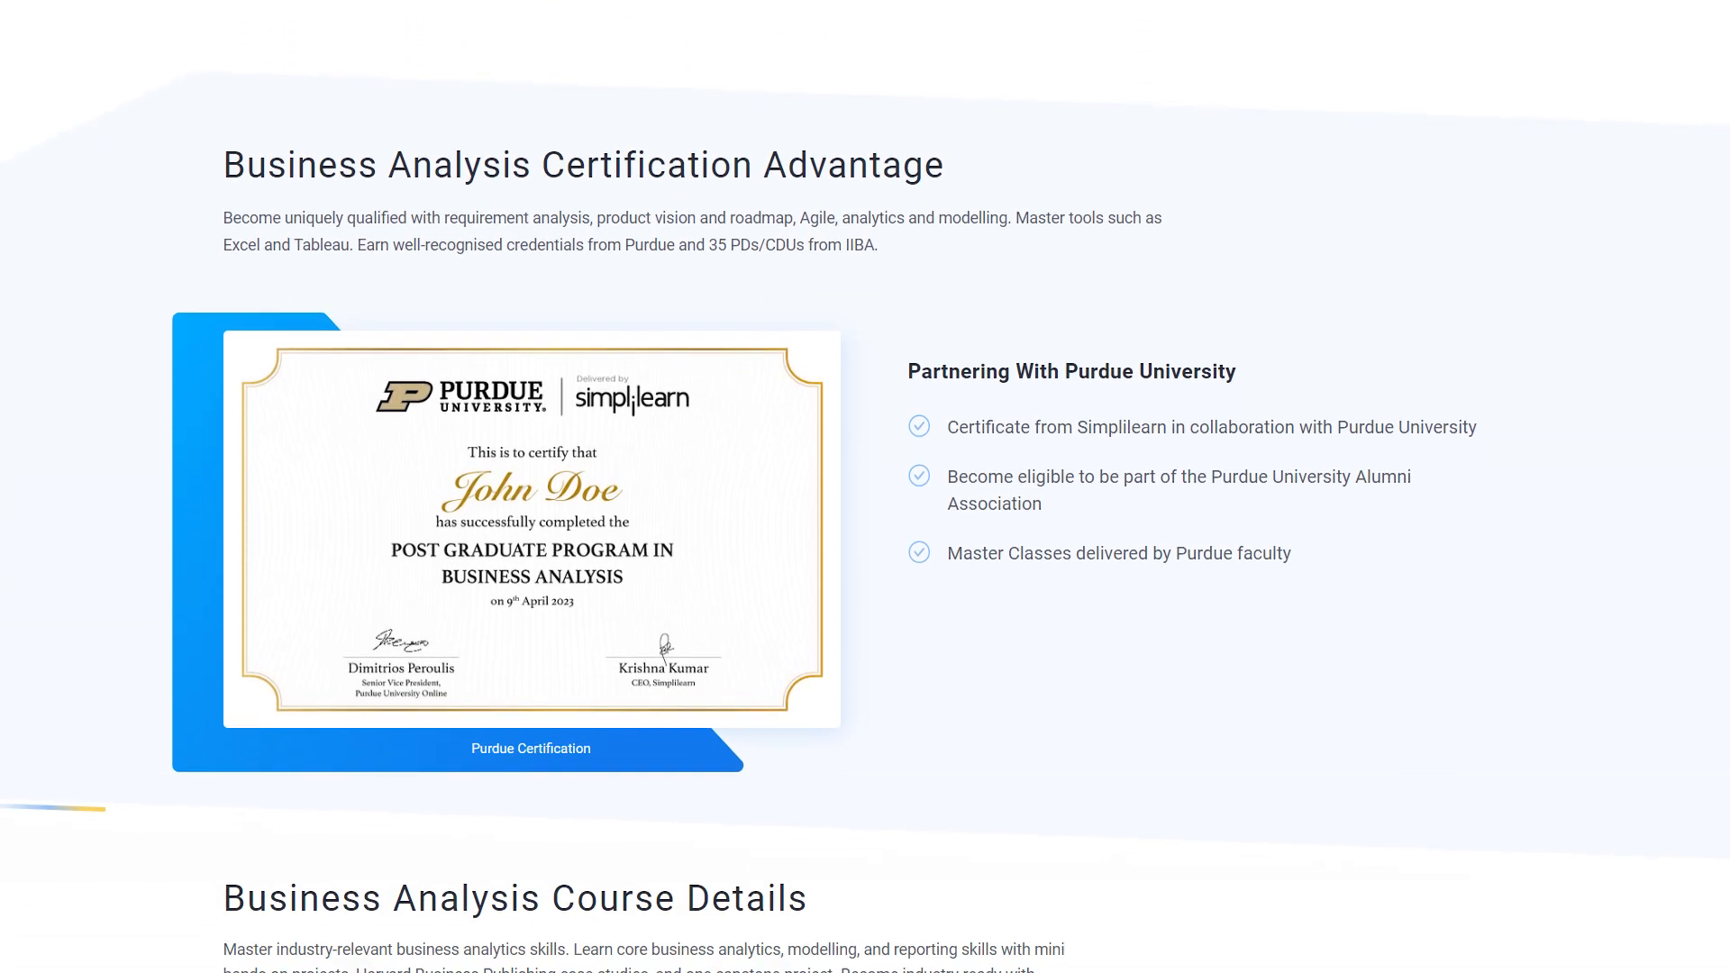
{"action": "scroll", "scroll_direction": "down", "scroll_amount": 3}
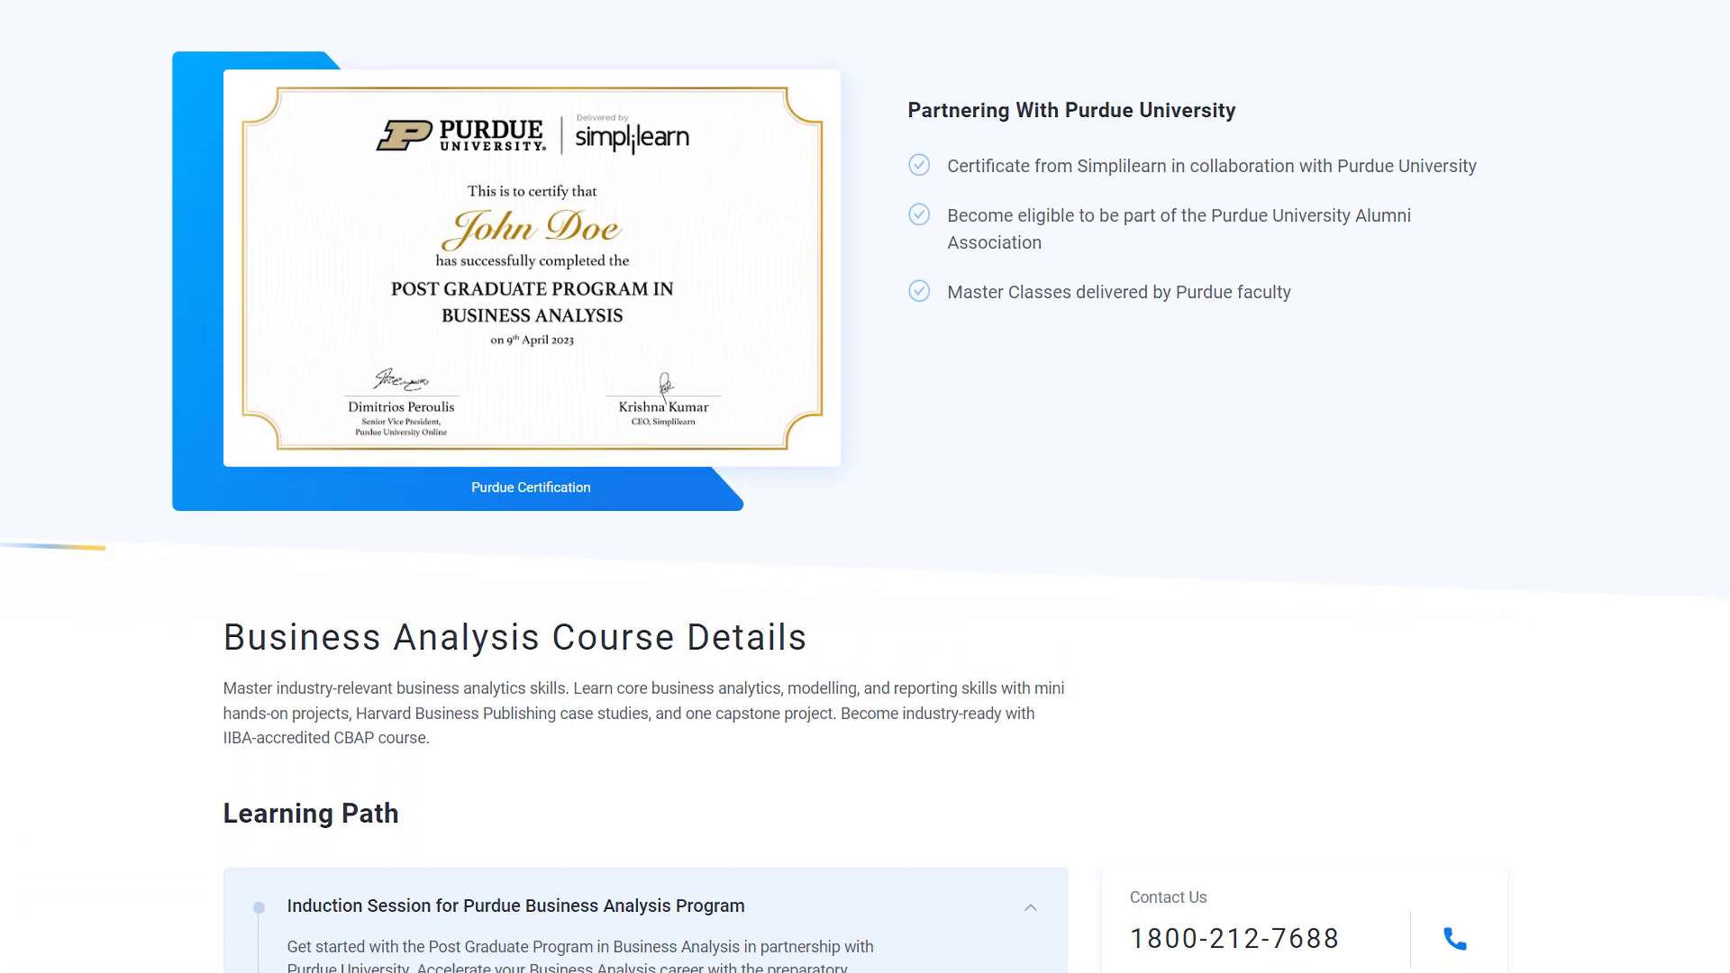
{"action": "scroll", "scroll_direction": "down", "scroll_amount": 3}
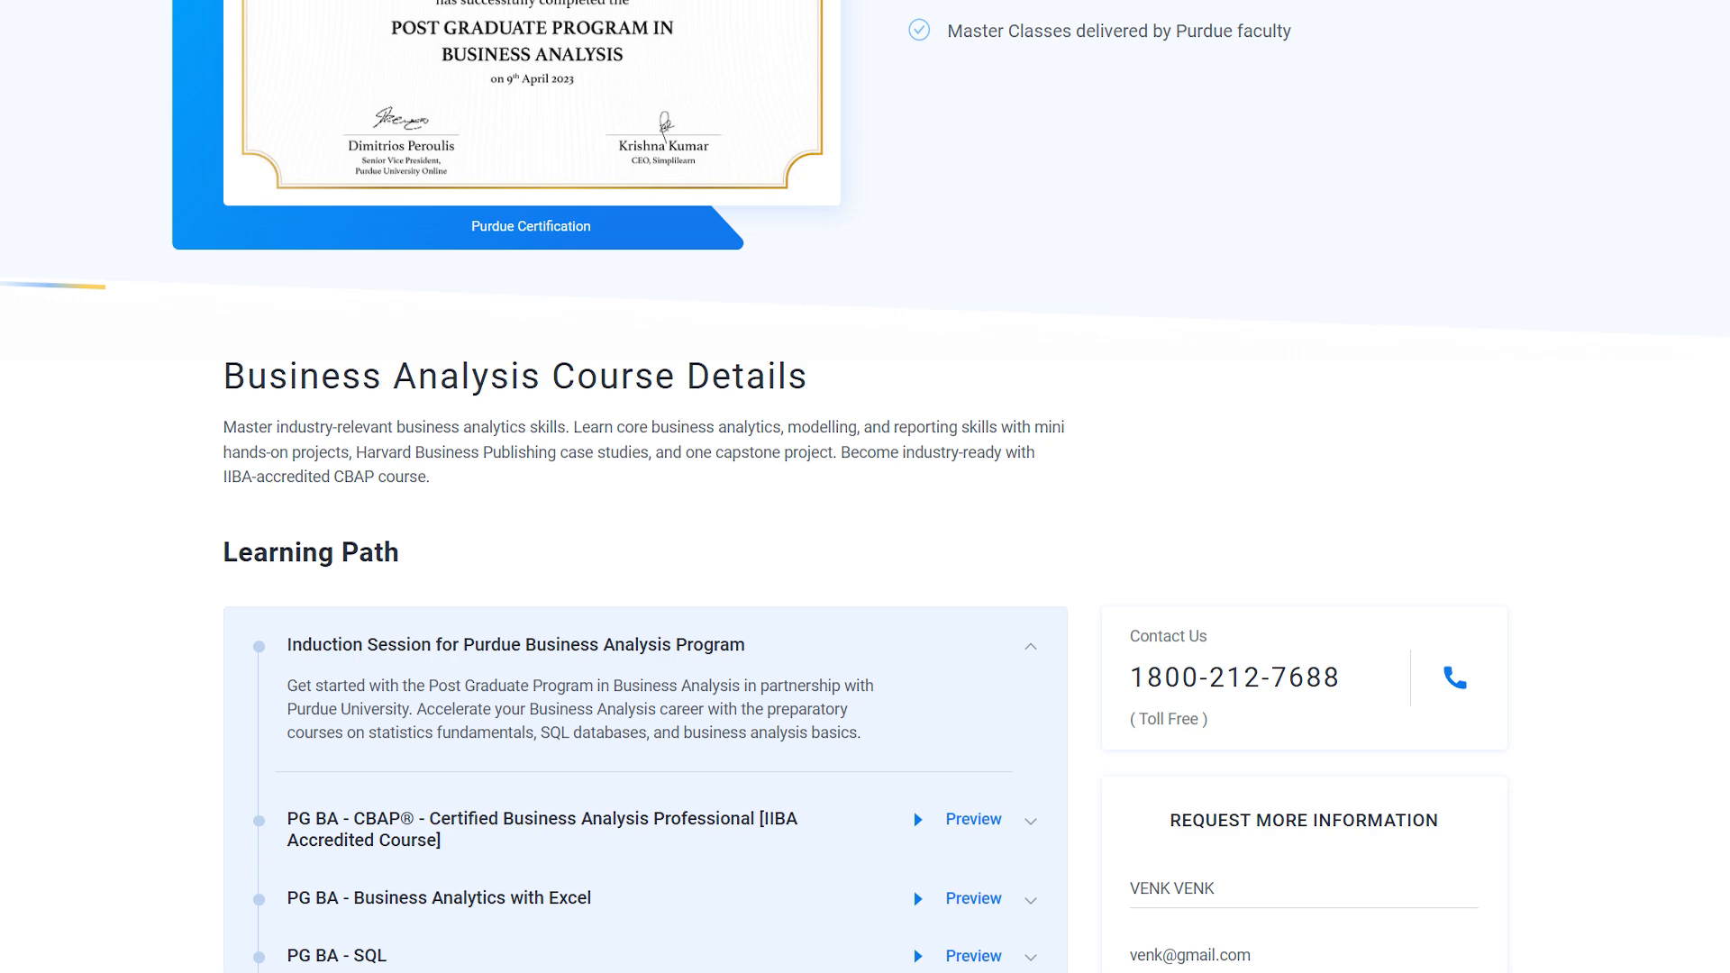
{"action": "scroll", "scroll_direction": "down", "scroll_amount": 3}
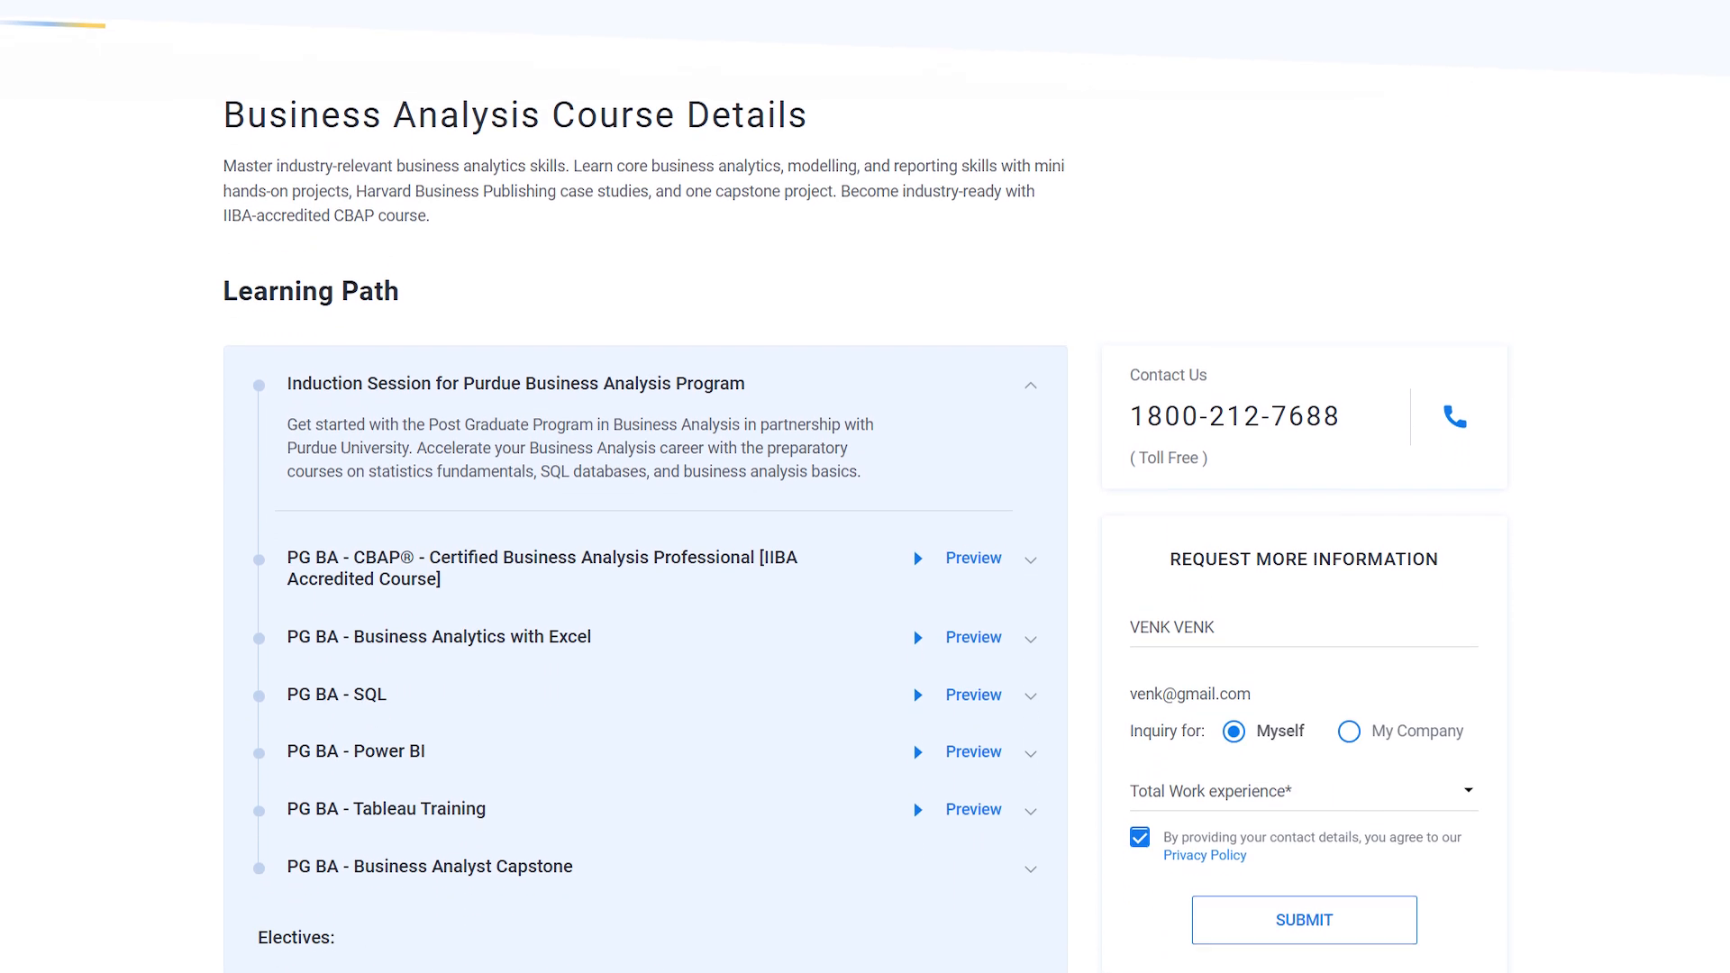
{"action": "scroll", "scroll_direction": "down", "scroll_amount": 3}
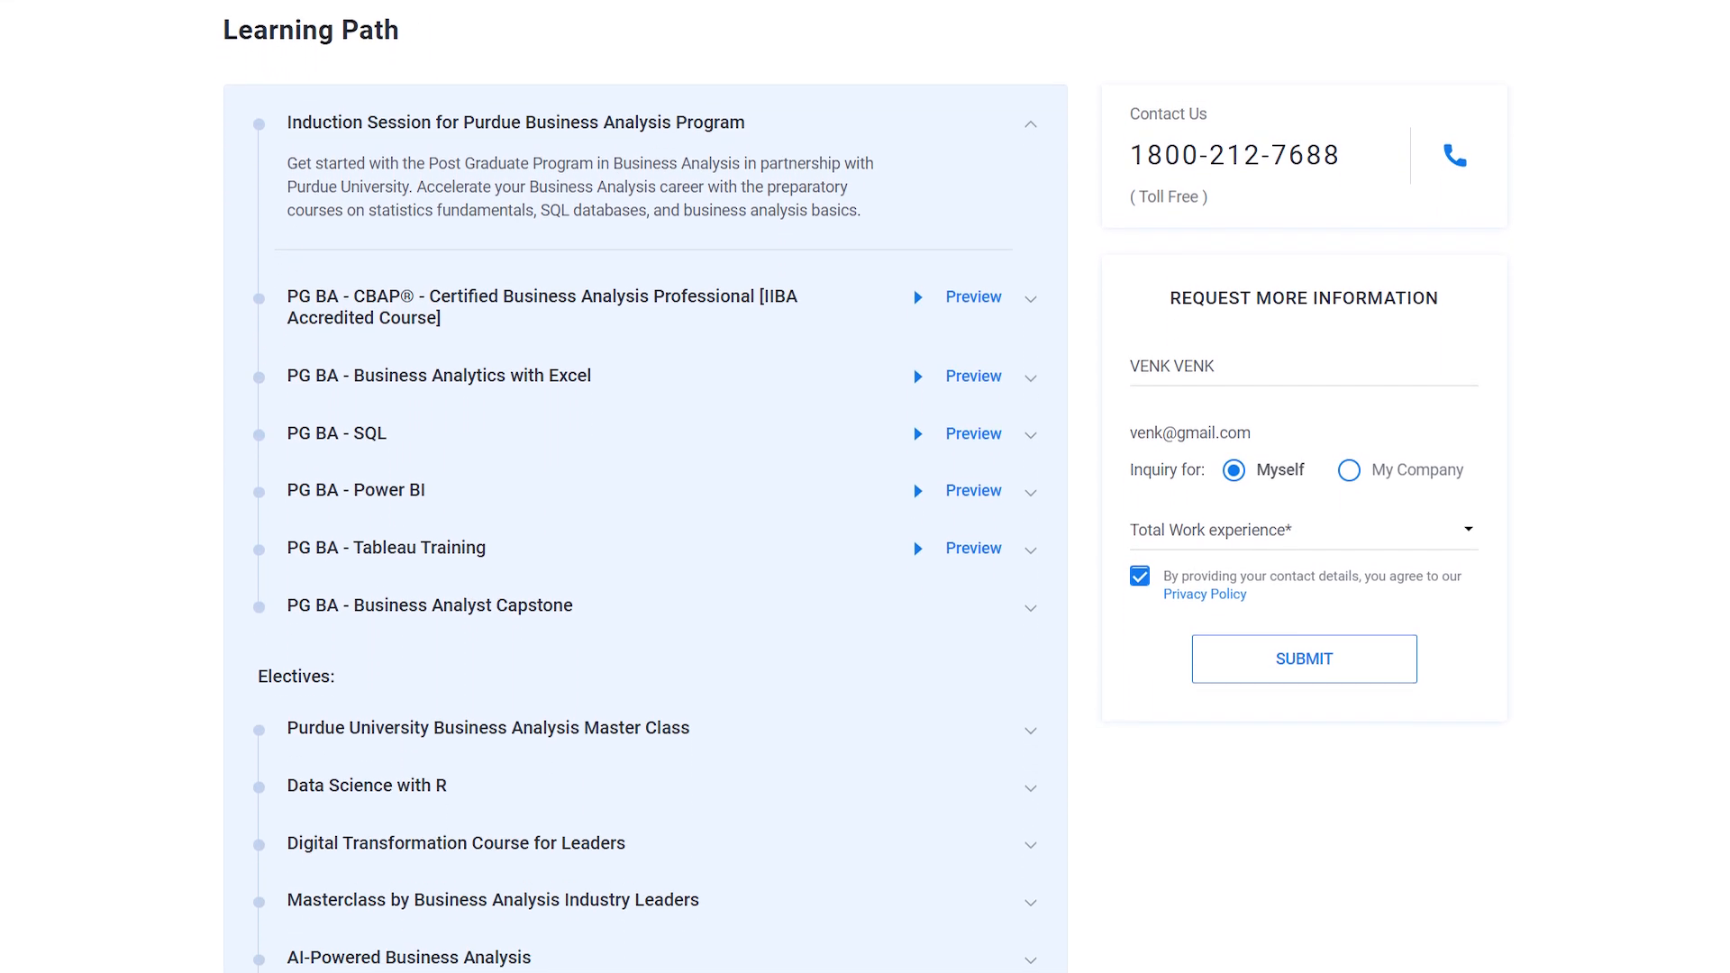
{"action": "scroll", "scroll_direction": "down", "scroll_amount": 3}
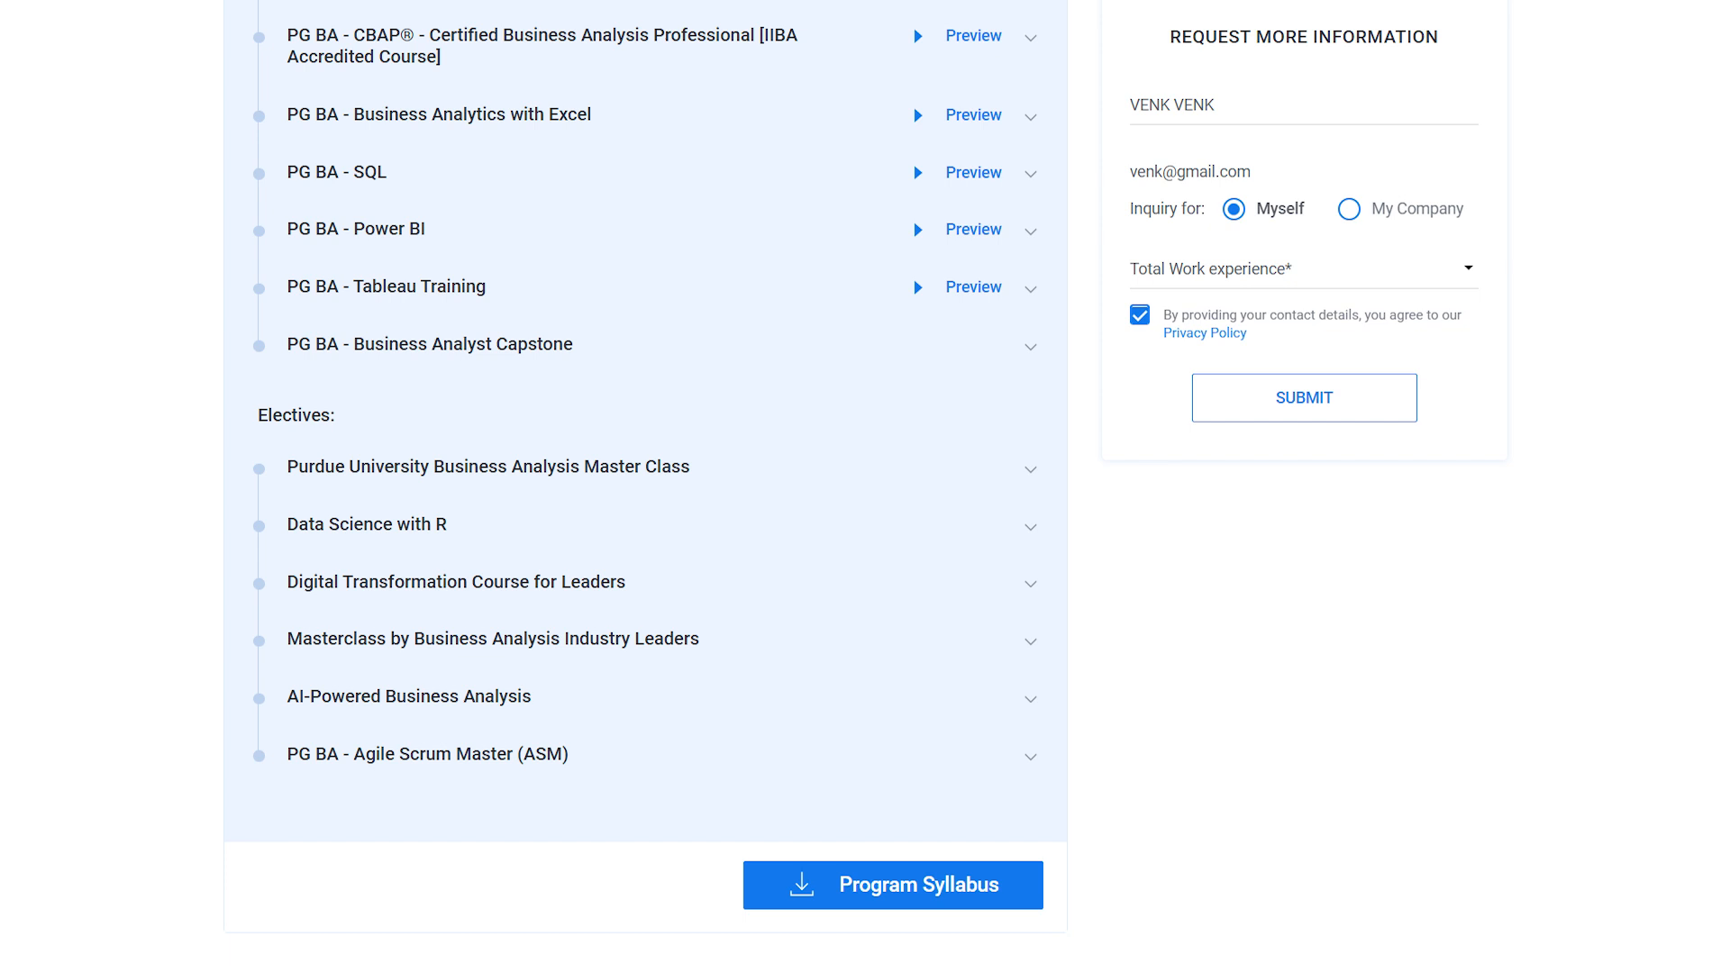
{"action": "scroll", "scroll_direction": "down", "scroll_amount": 3}
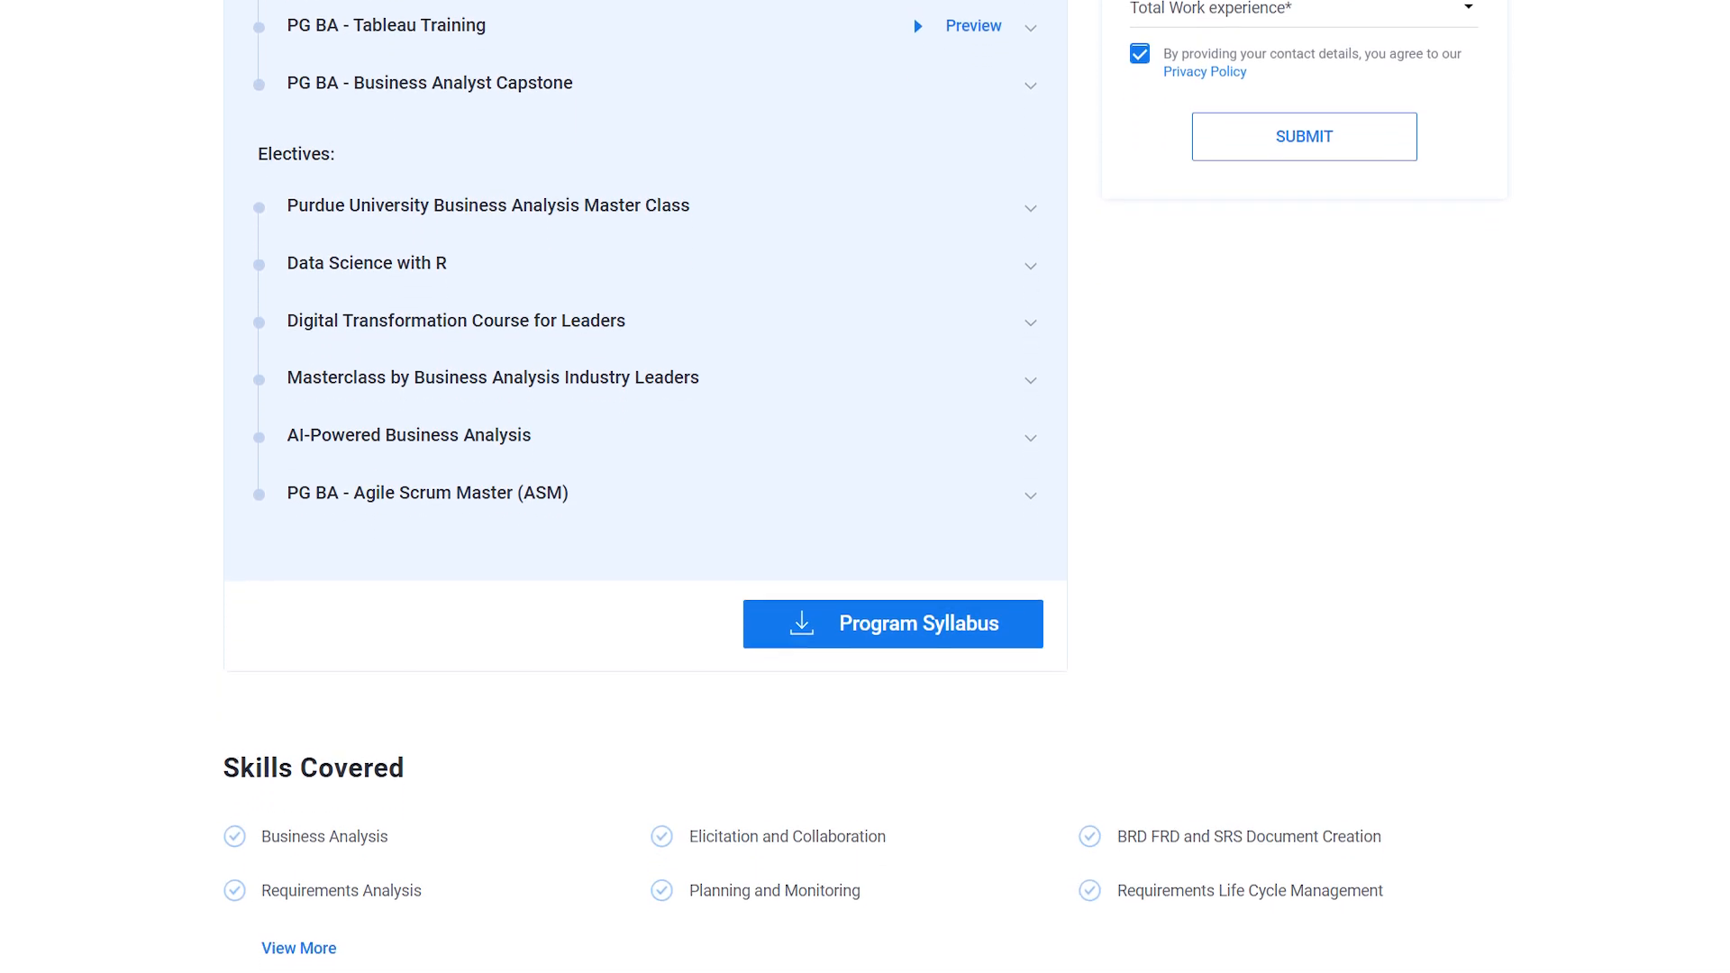
{"action": "scroll", "scroll_direction": "down", "scroll_amount": 3}
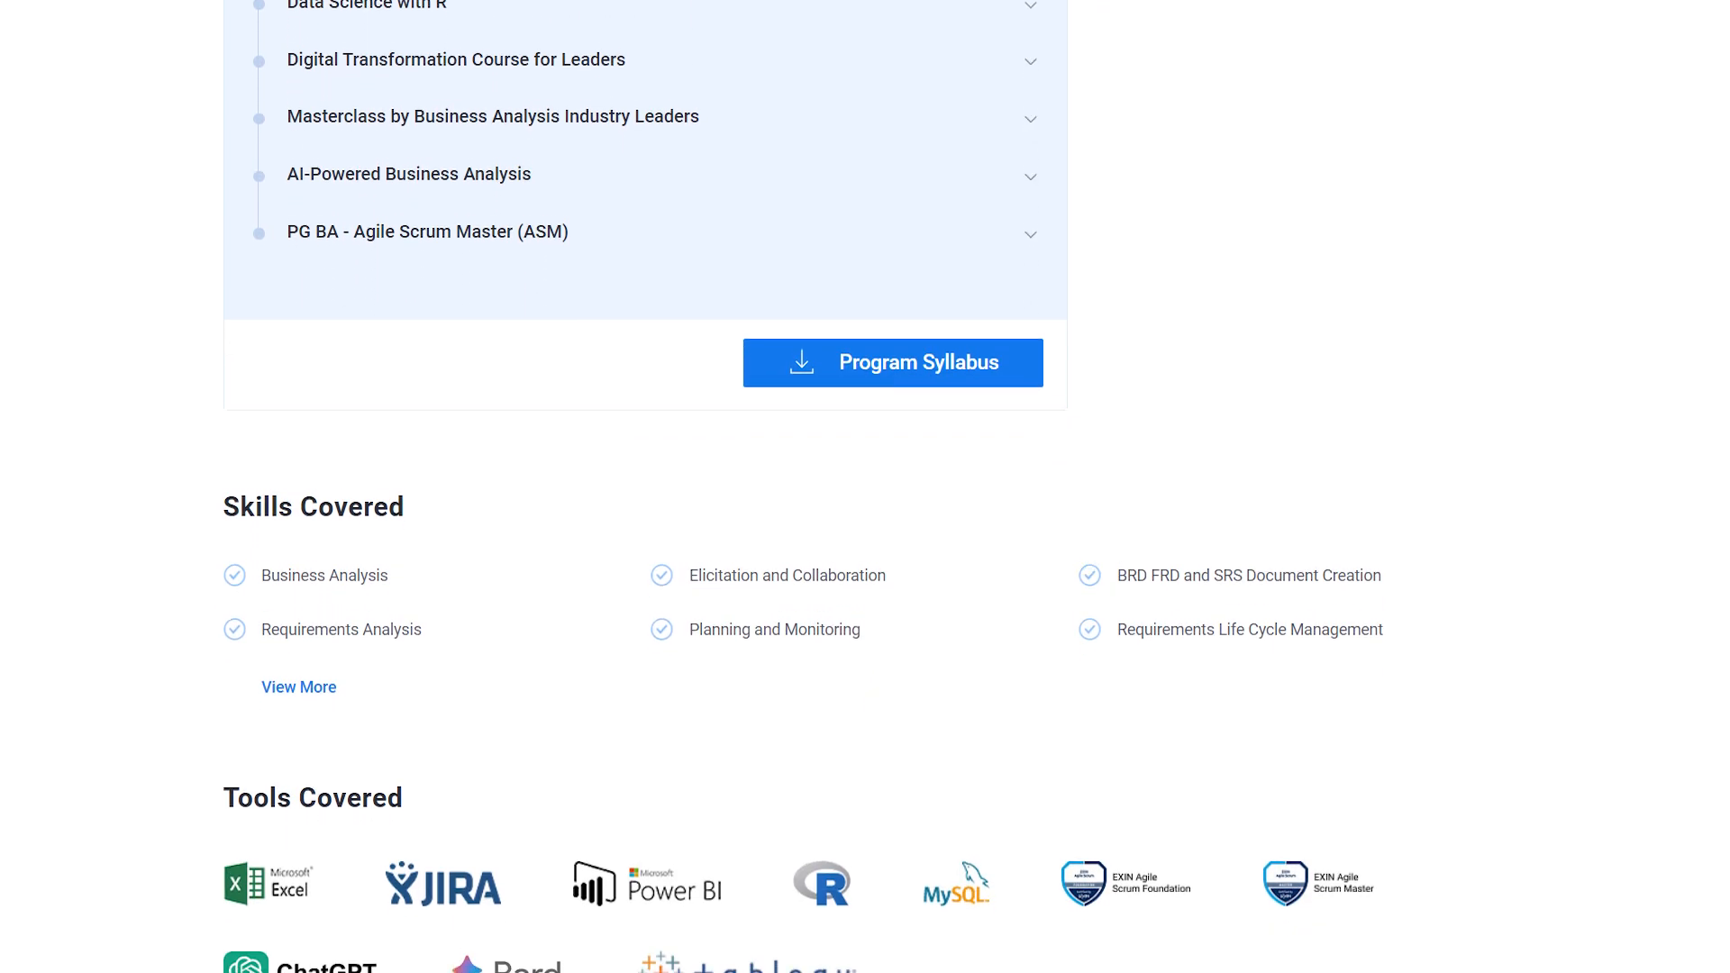
{"action": "scroll", "scroll_direction": "down", "scroll_amount": 3}
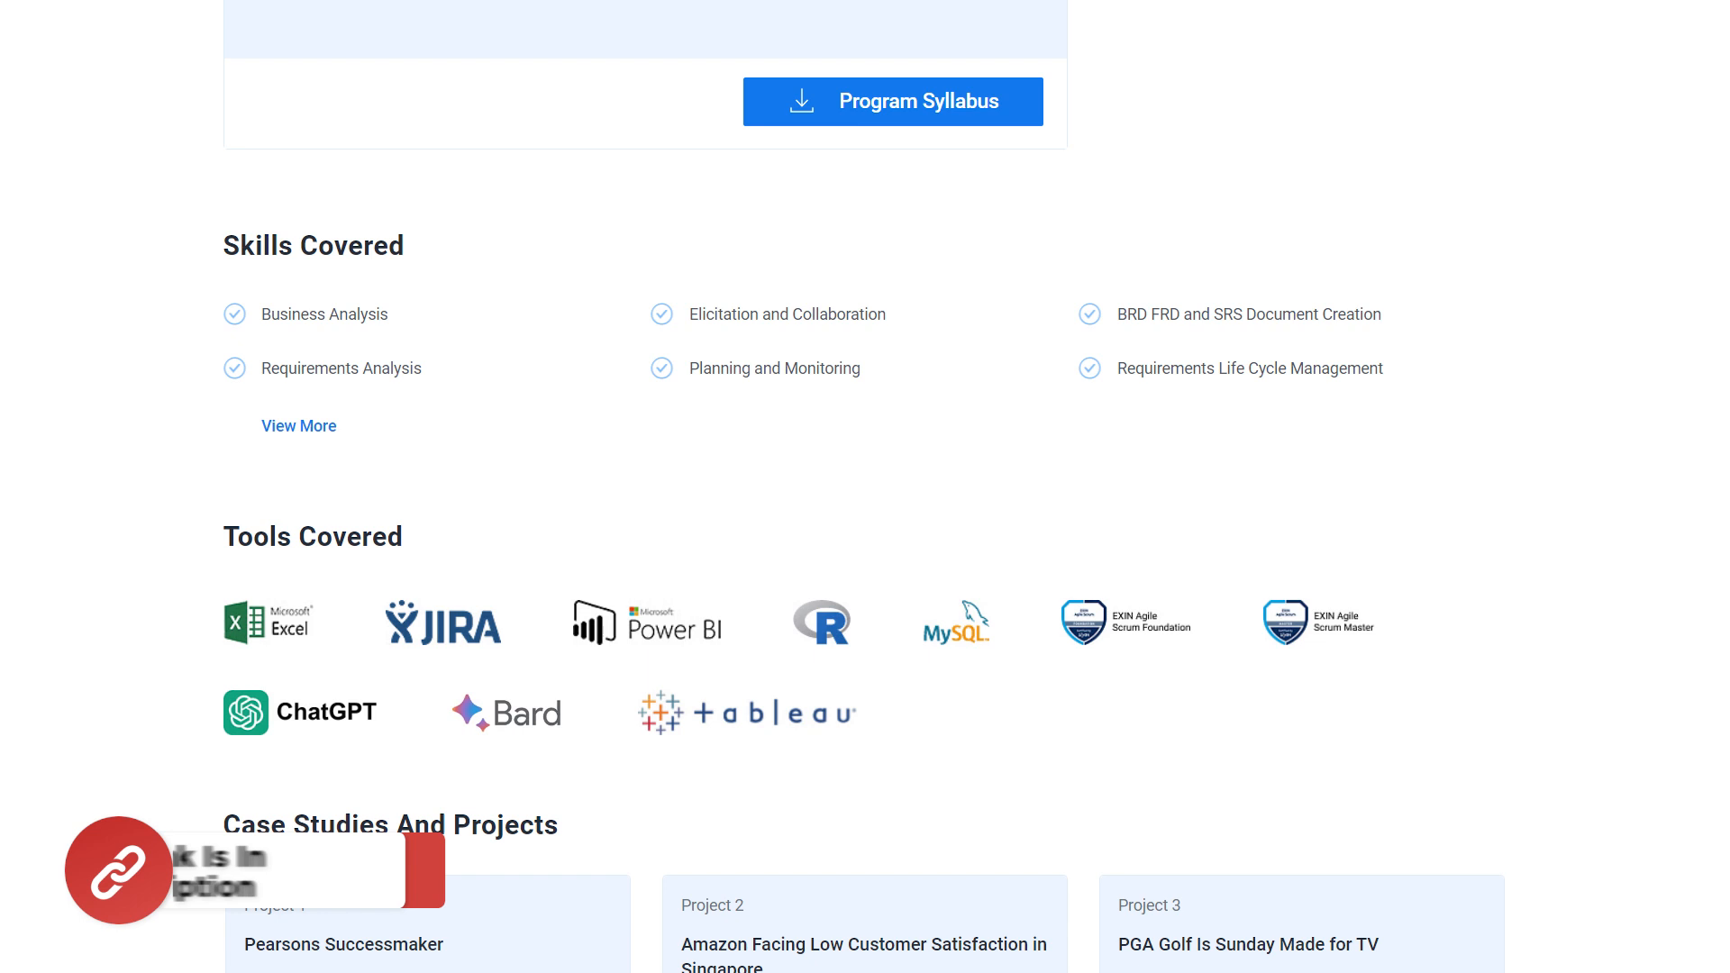
{"action": "scroll", "scroll_direction": "down", "scroll_amount": 3}
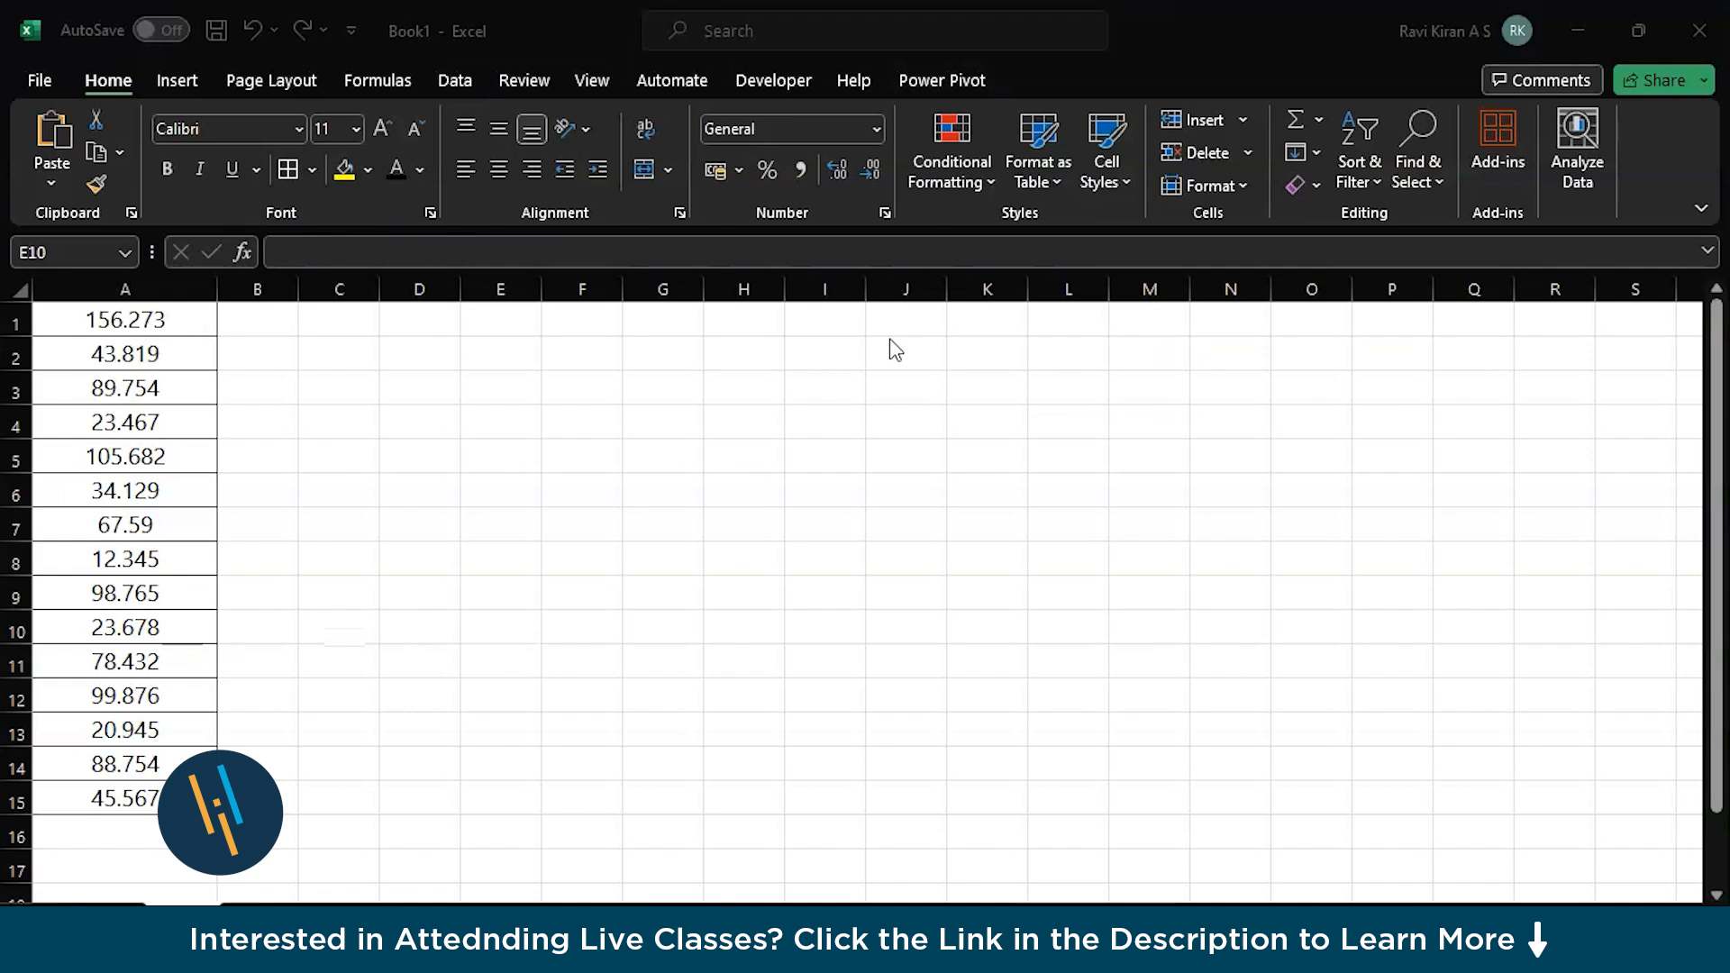
{"action": "mouse_move", "coordinate": [581, 503]}
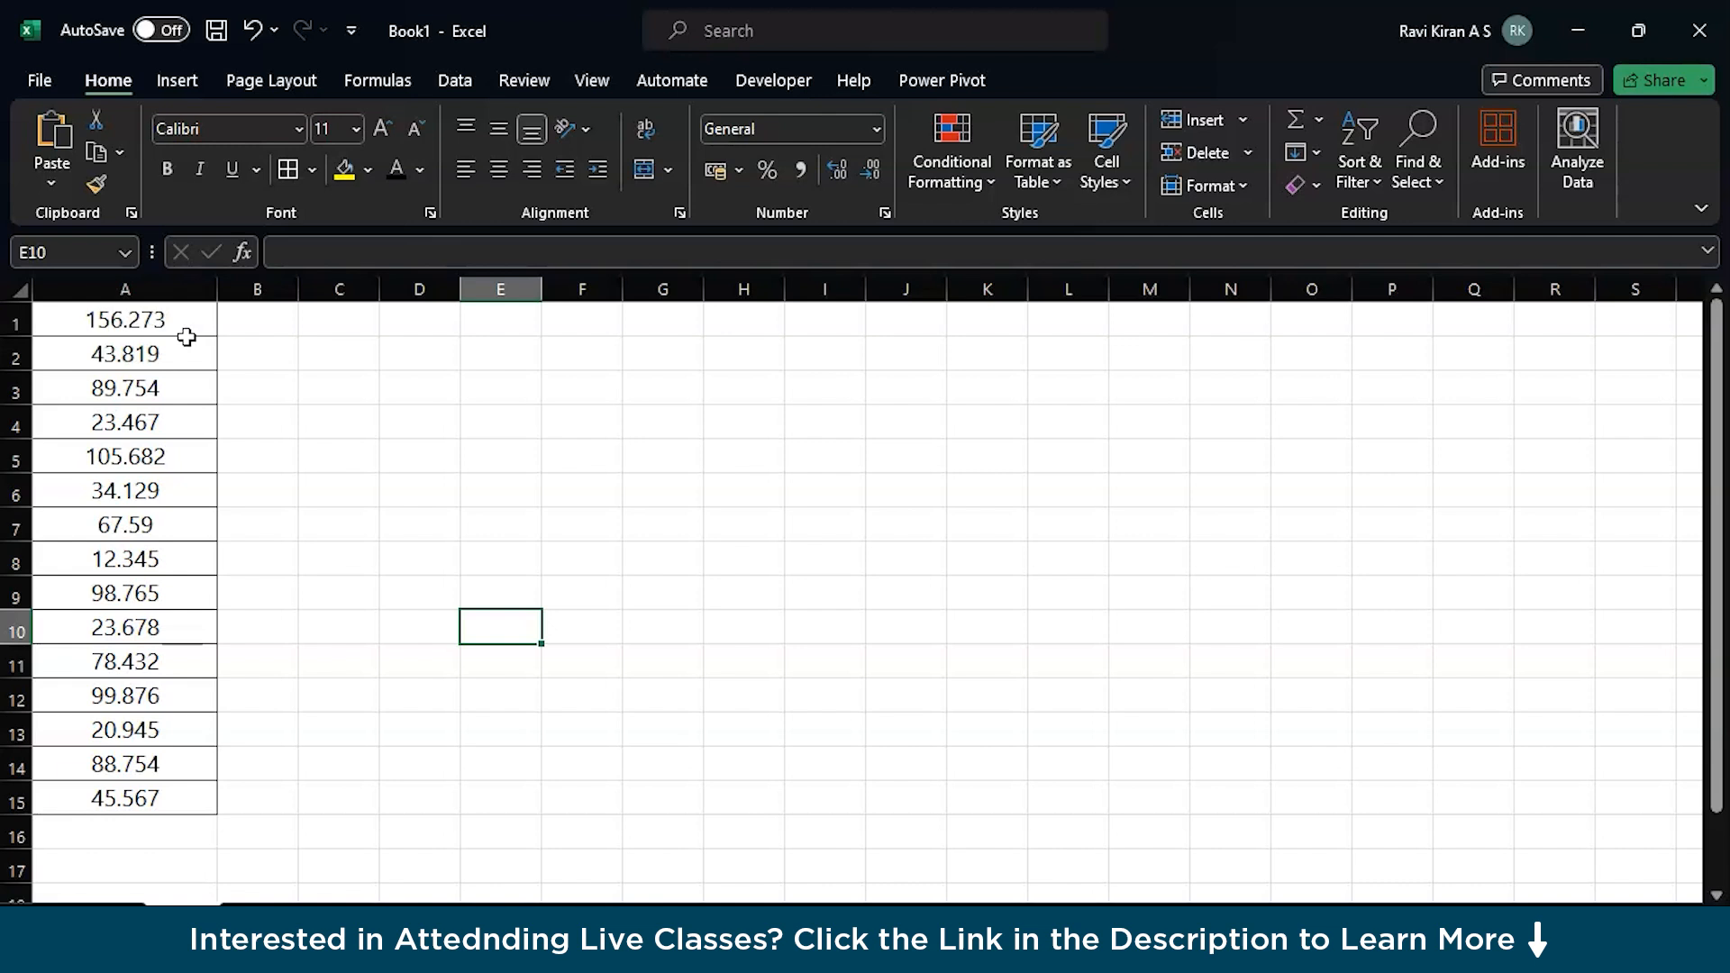
{"action": "left_click", "coordinate": [124, 320]}
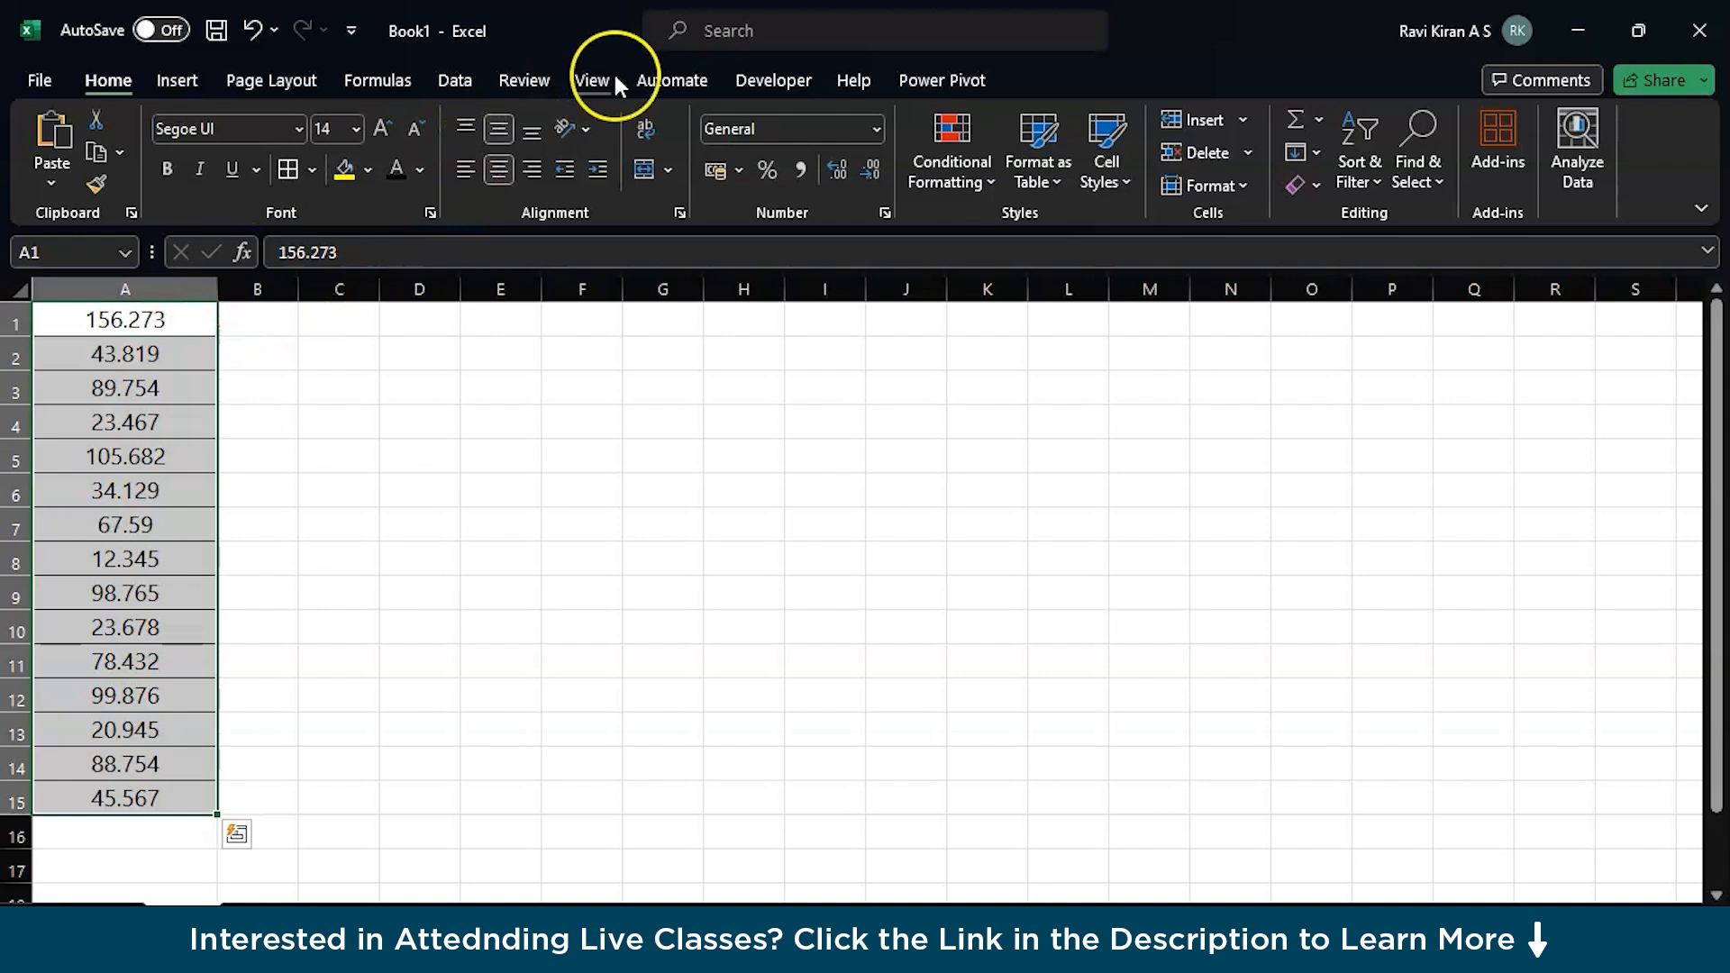
Switch from the Data ribbon to the Developer ribbon
{"action": "left_click", "coordinate": [454, 80]}
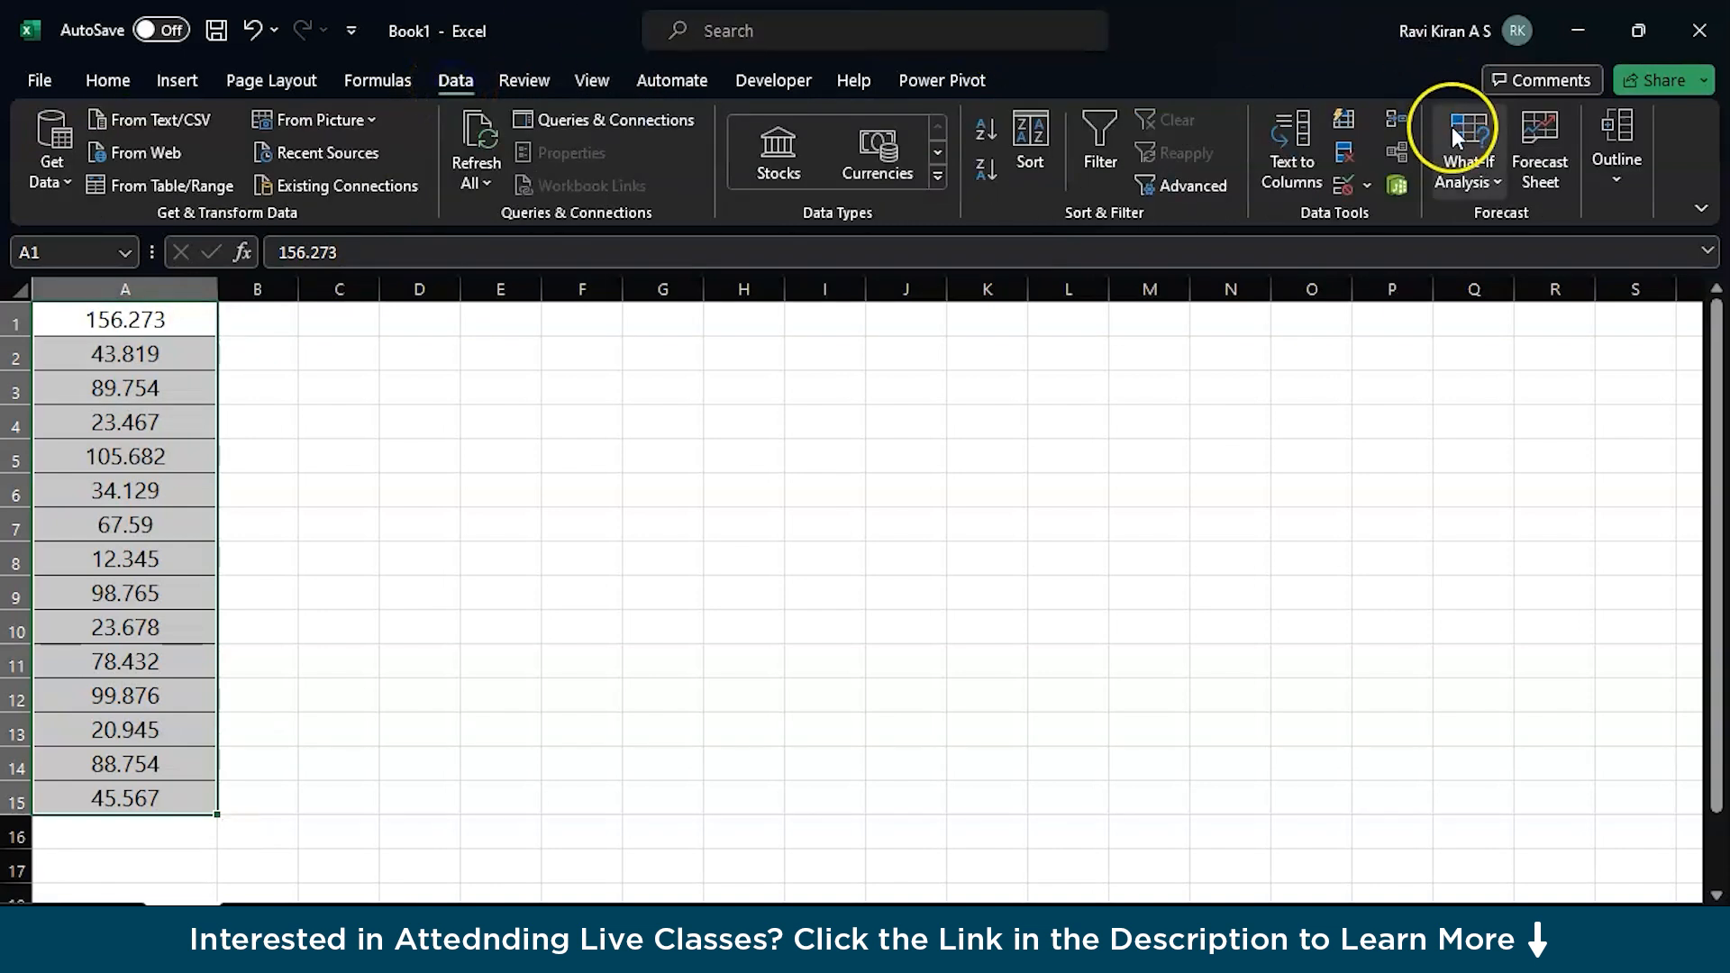
{"action": "mouse_move", "coordinate": [954, 79]}
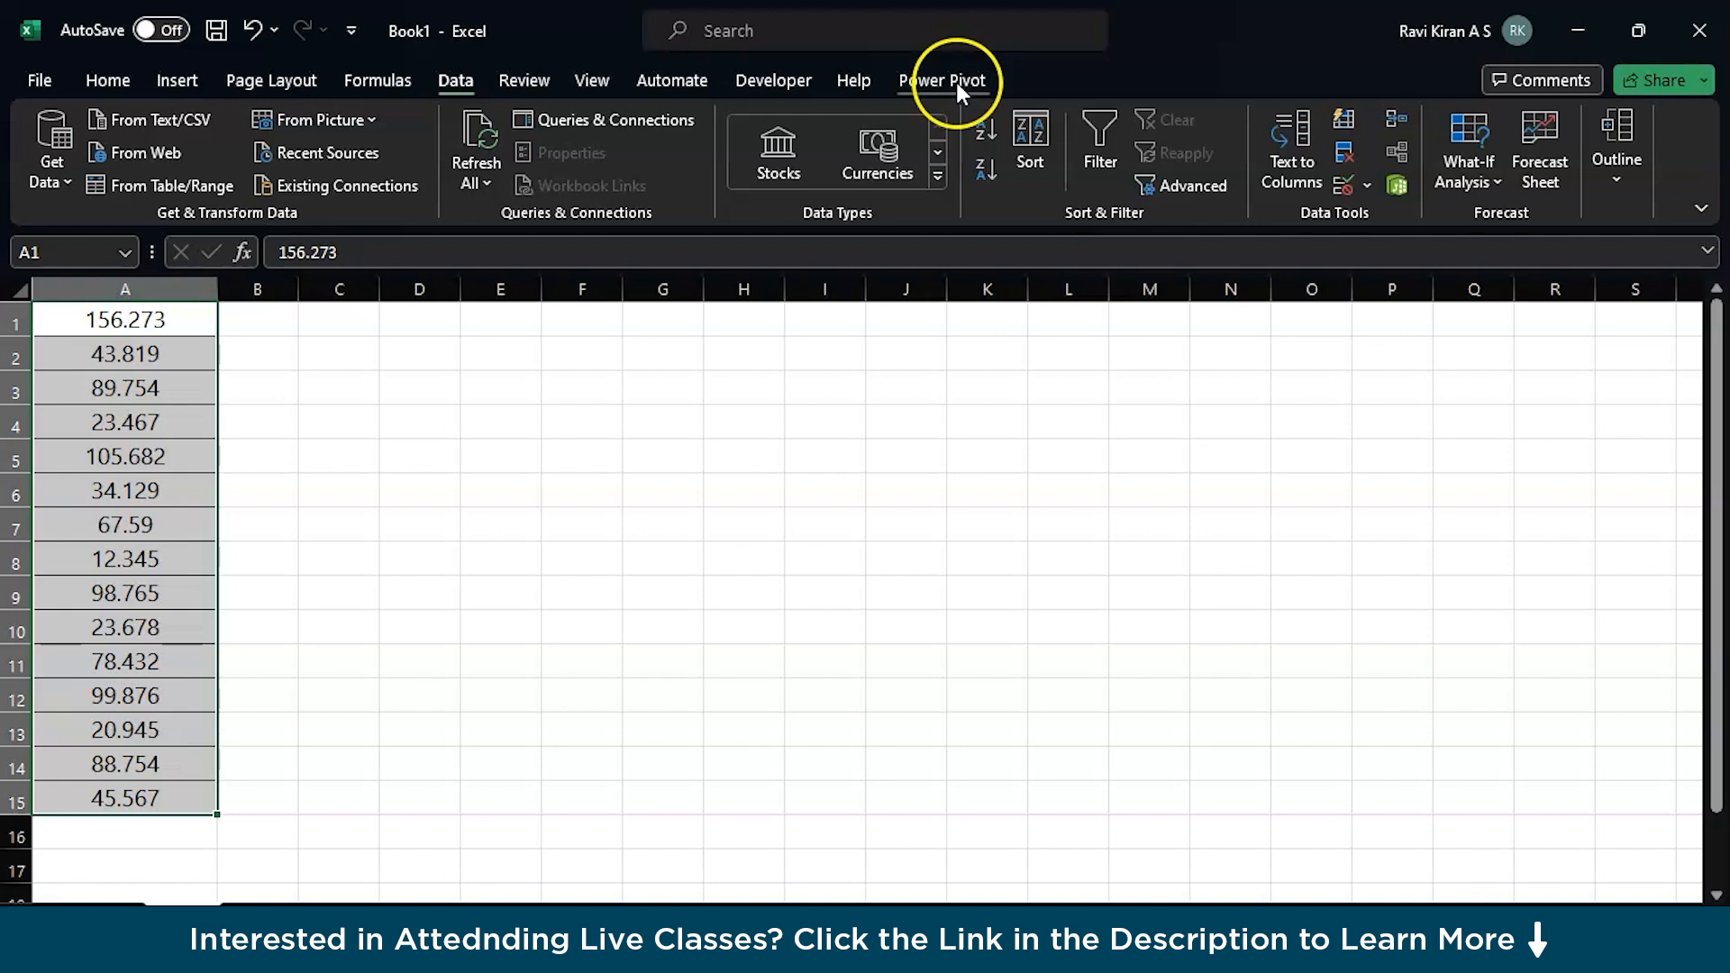
{"action": "left_click", "coordinate": [773, 79]}
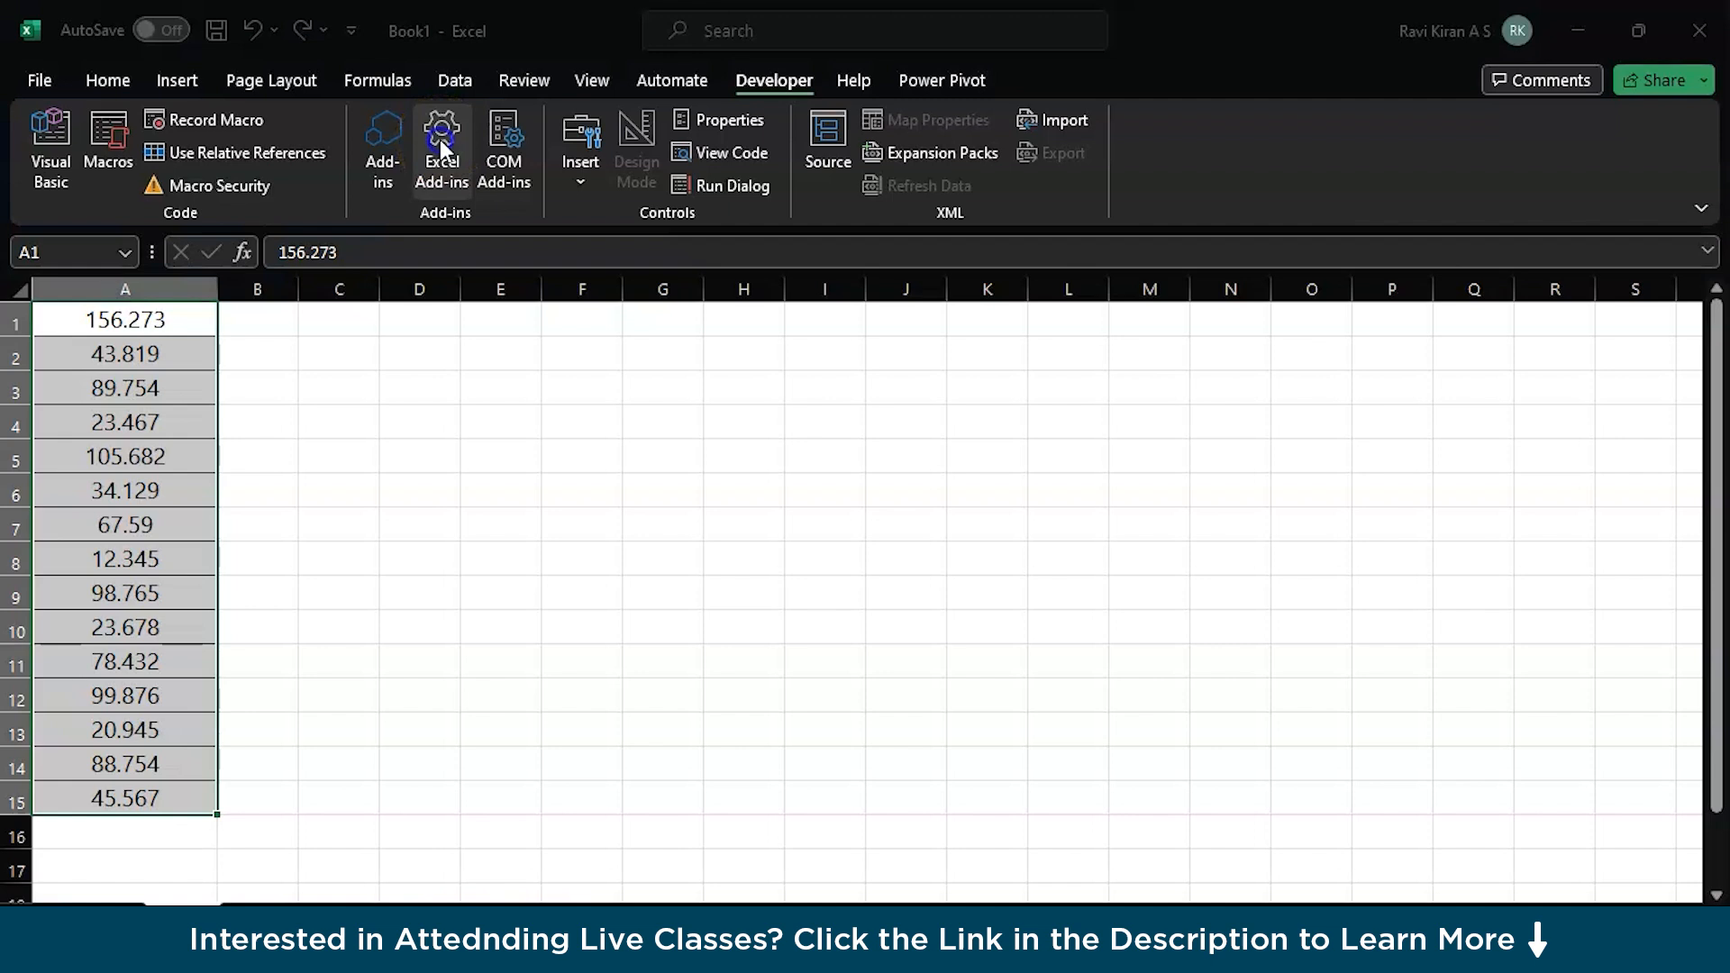
Enable the Analysis ToolPak in the Excel Add-ins dialog and confirm
{"action": "left_click", "coordinate": [440, 148]}
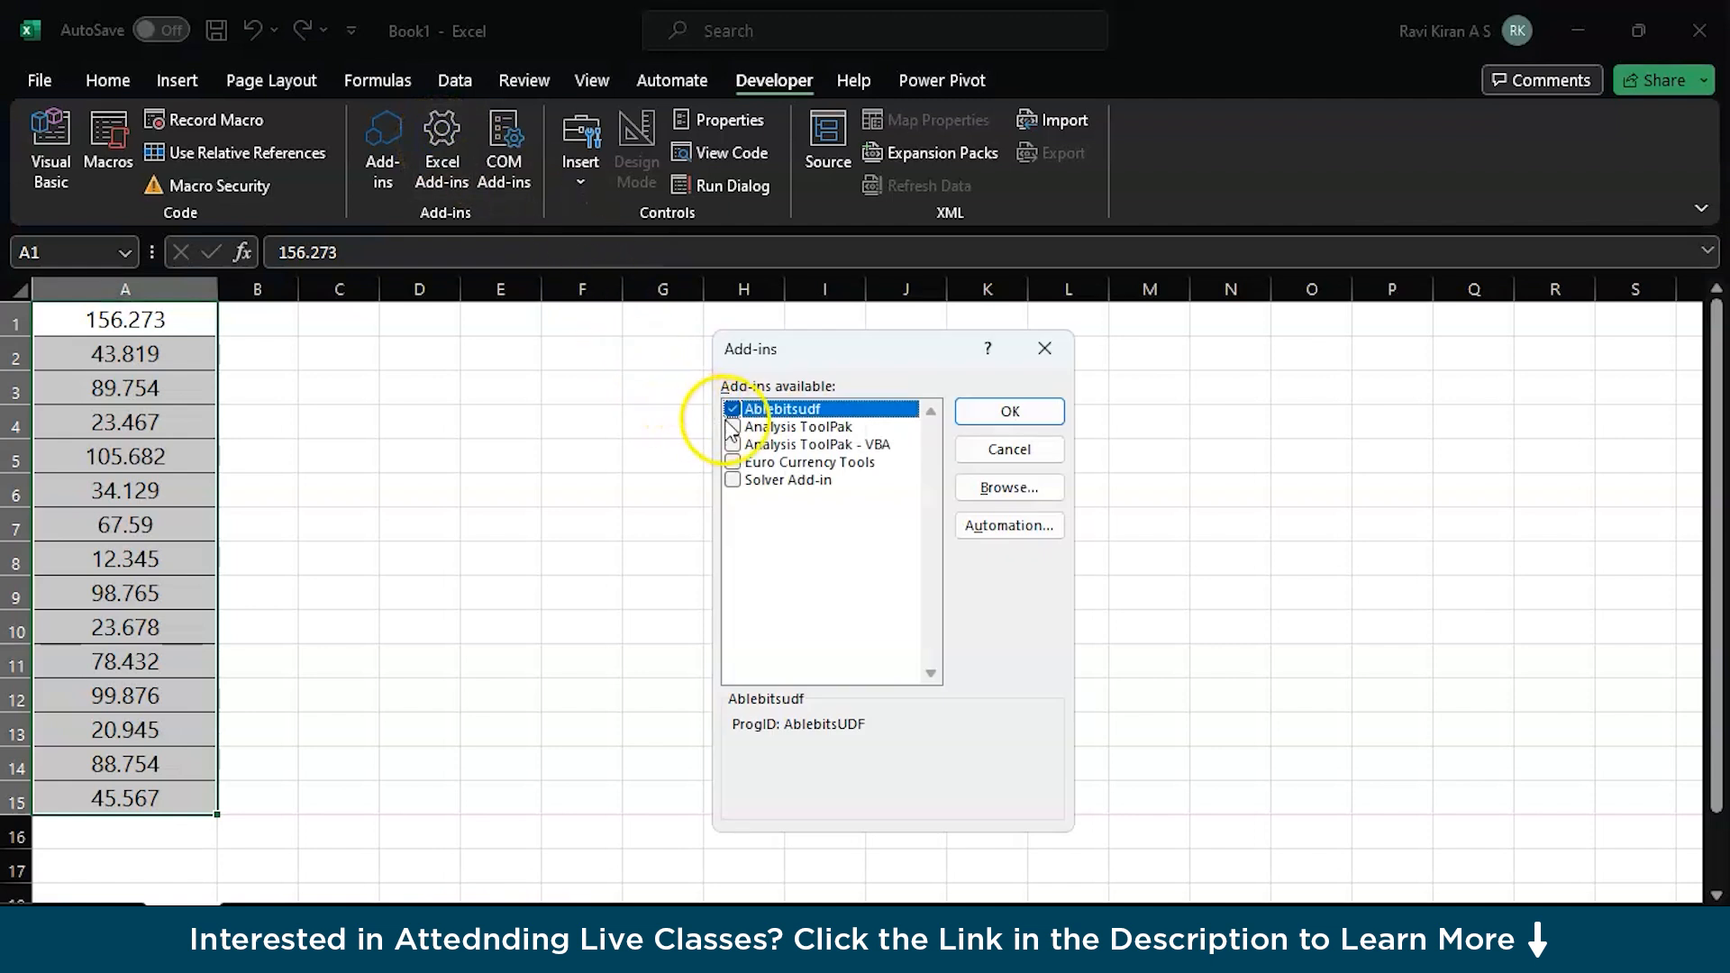
{"action": "left_click", "coordinate": [796, 426]}
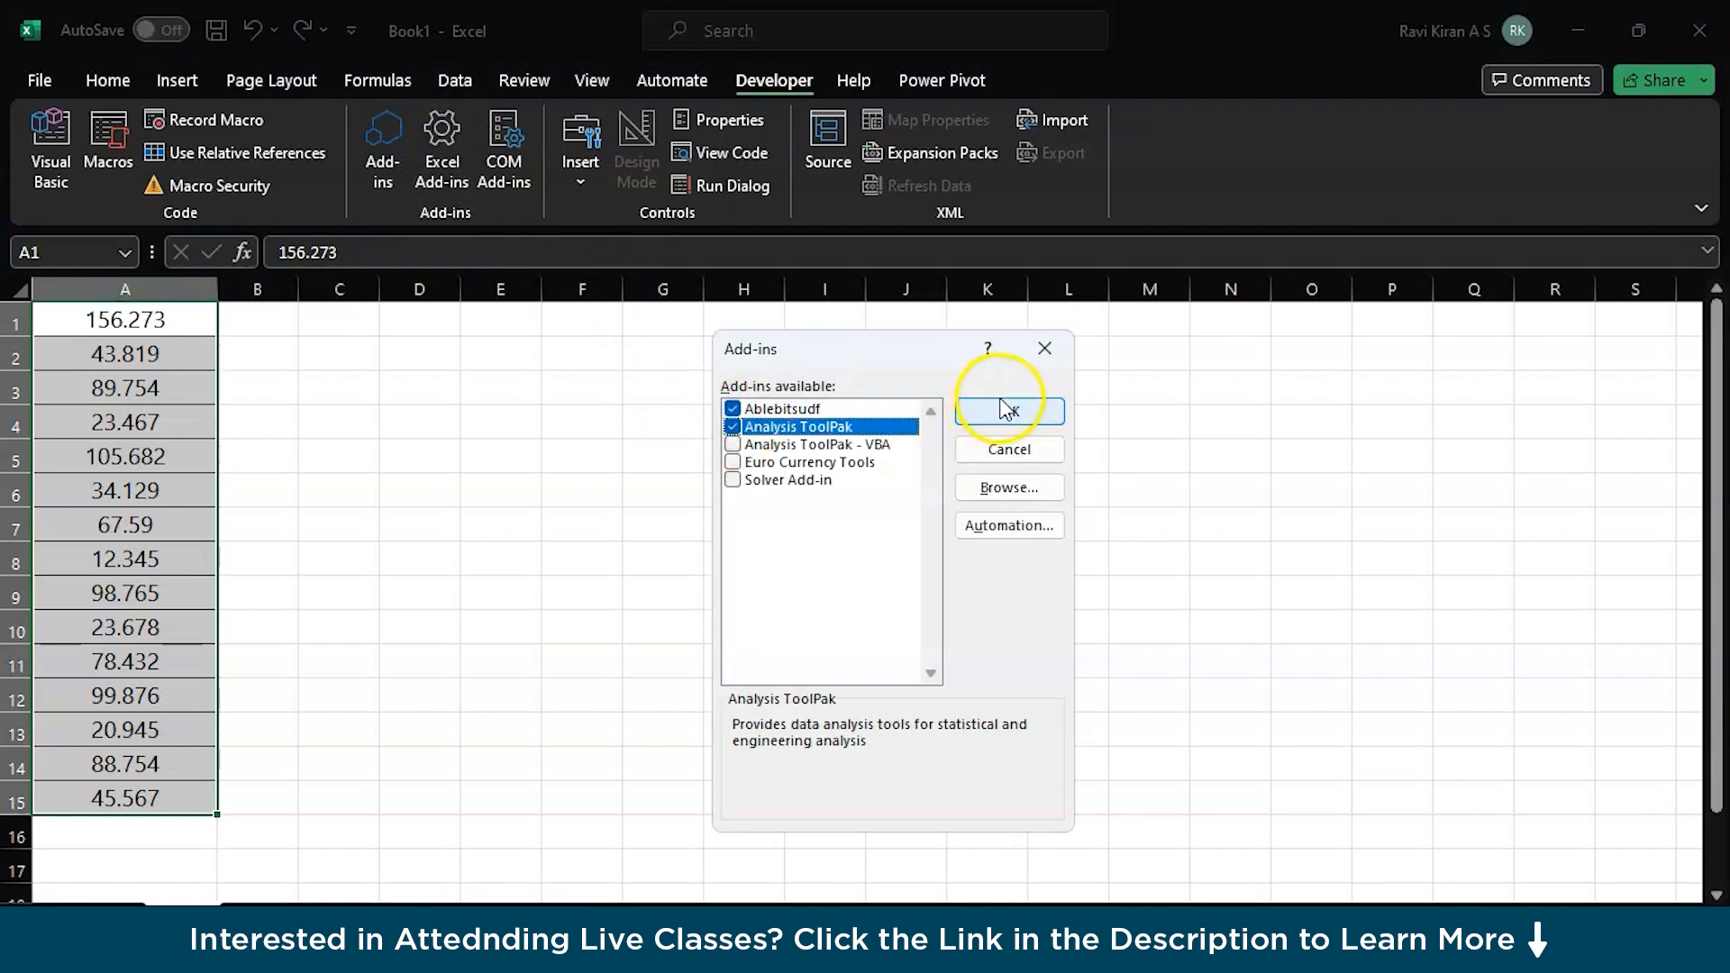
{"action": "left_click", "coordinate": [1008, 411]}
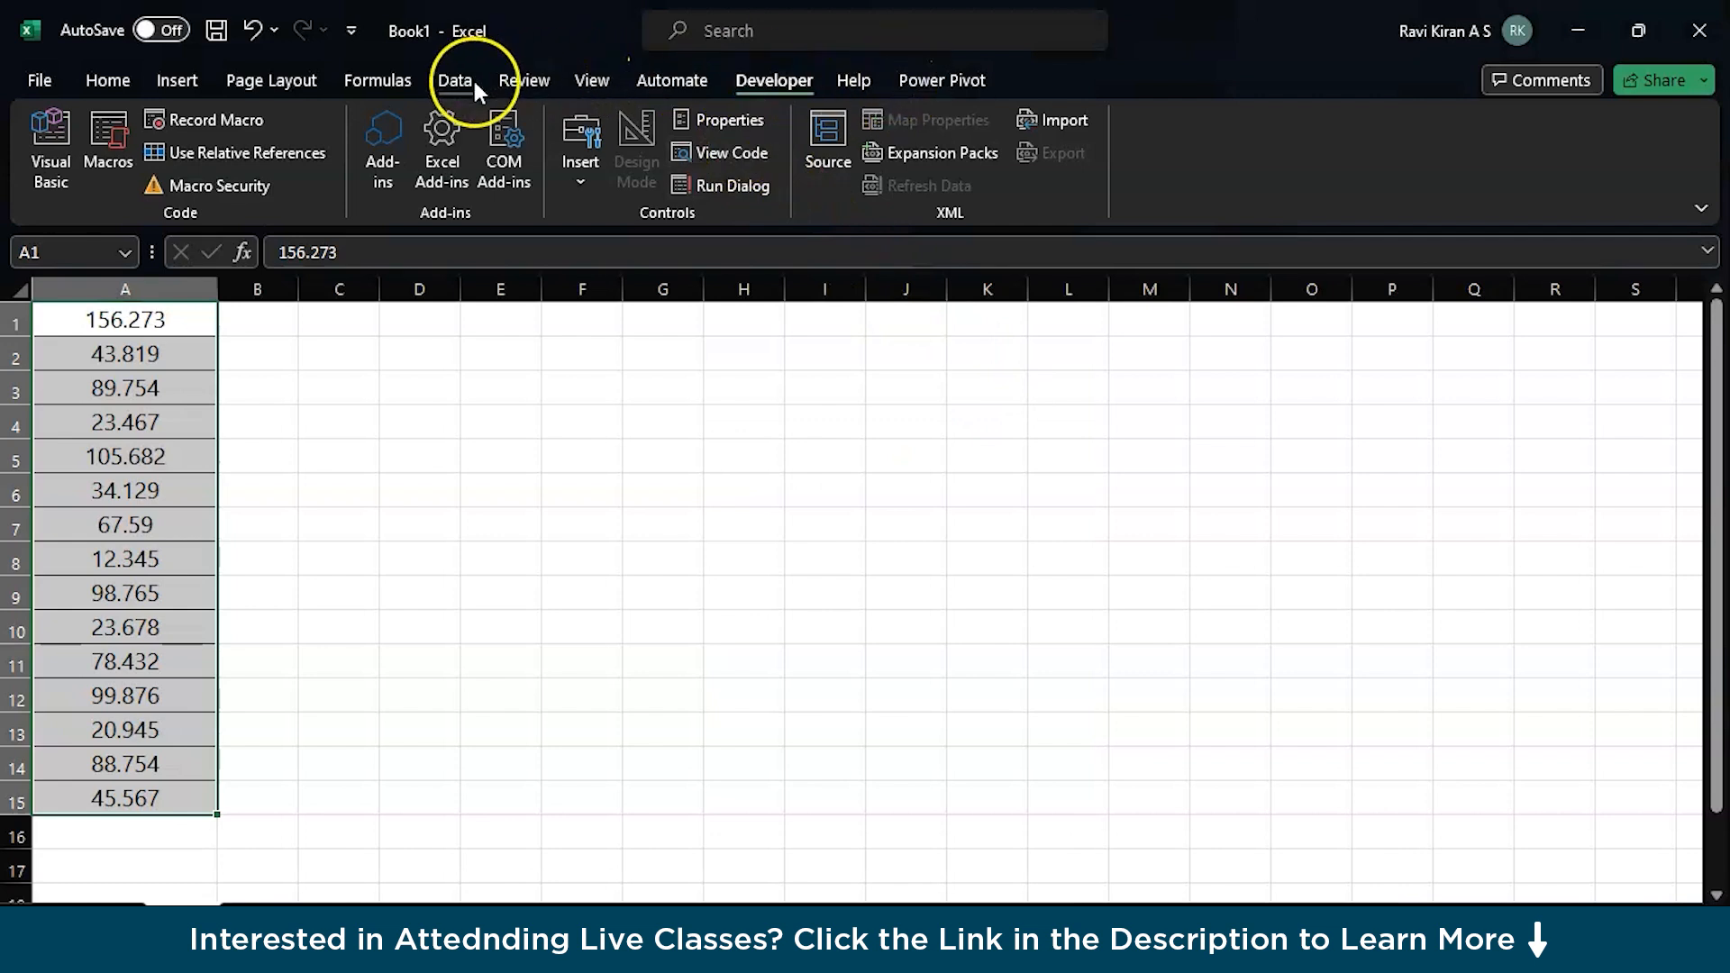
Open Data Analysis from the Data ribbon and pick Descriptive Statistics
{"action": "left_click", "coordinate": [453, 79]}
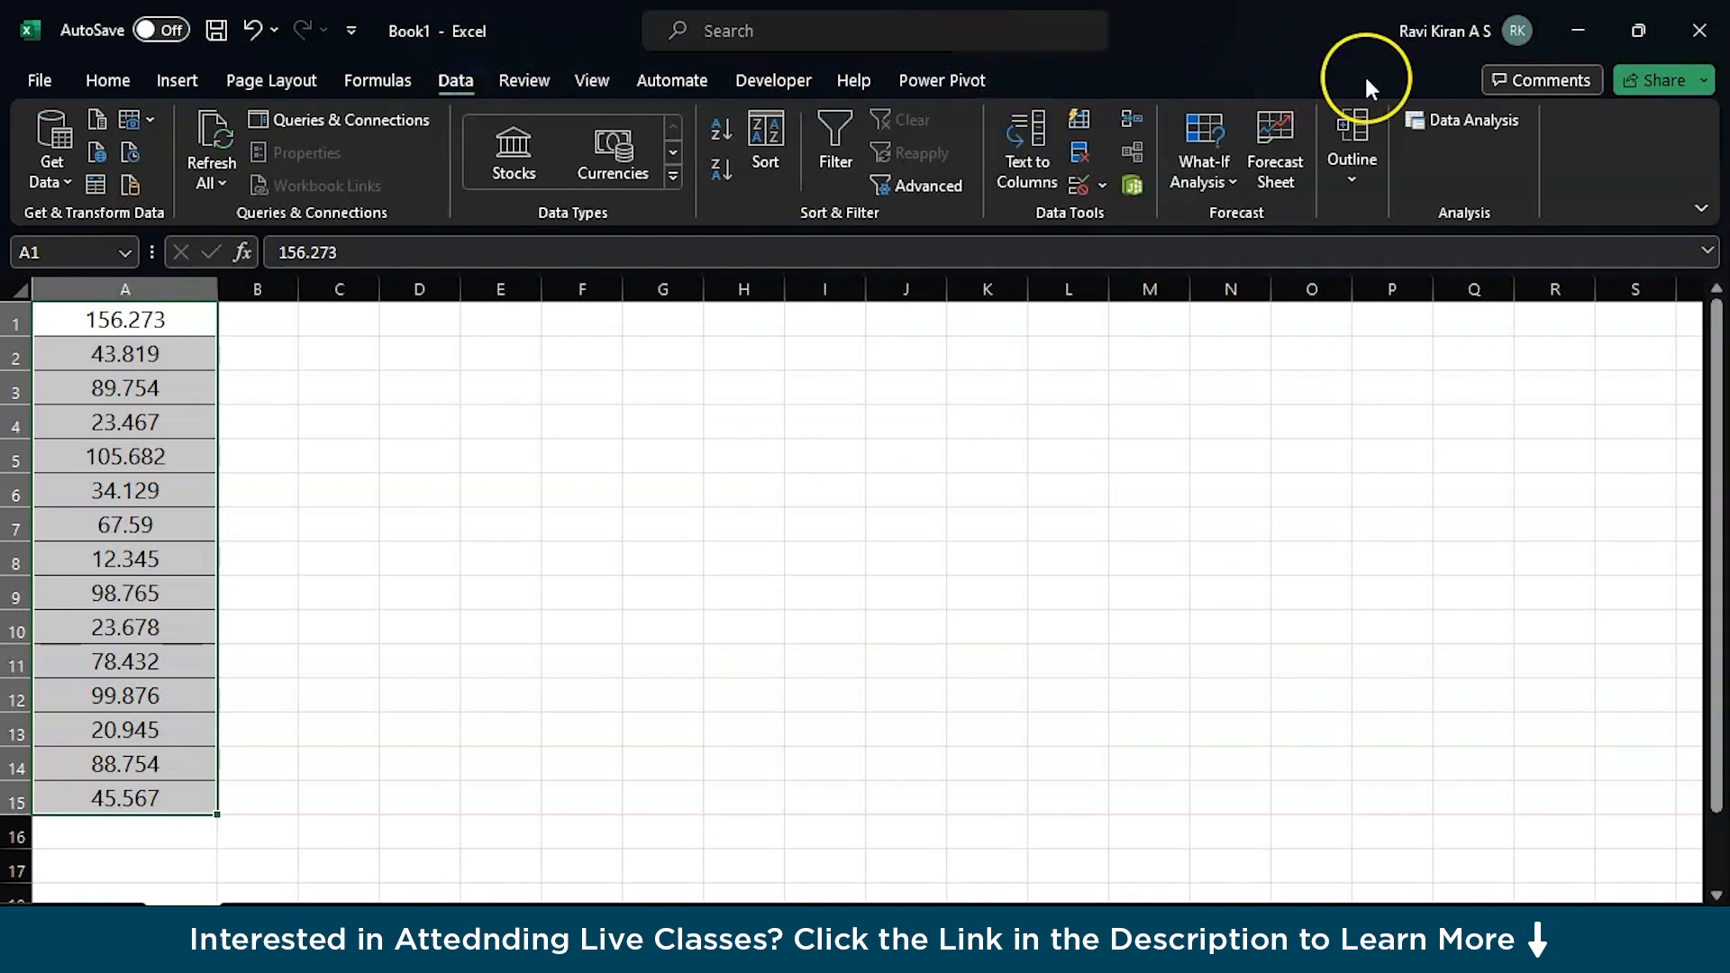
{"action": "mouse_move", "coordinate": [1465, 120]}
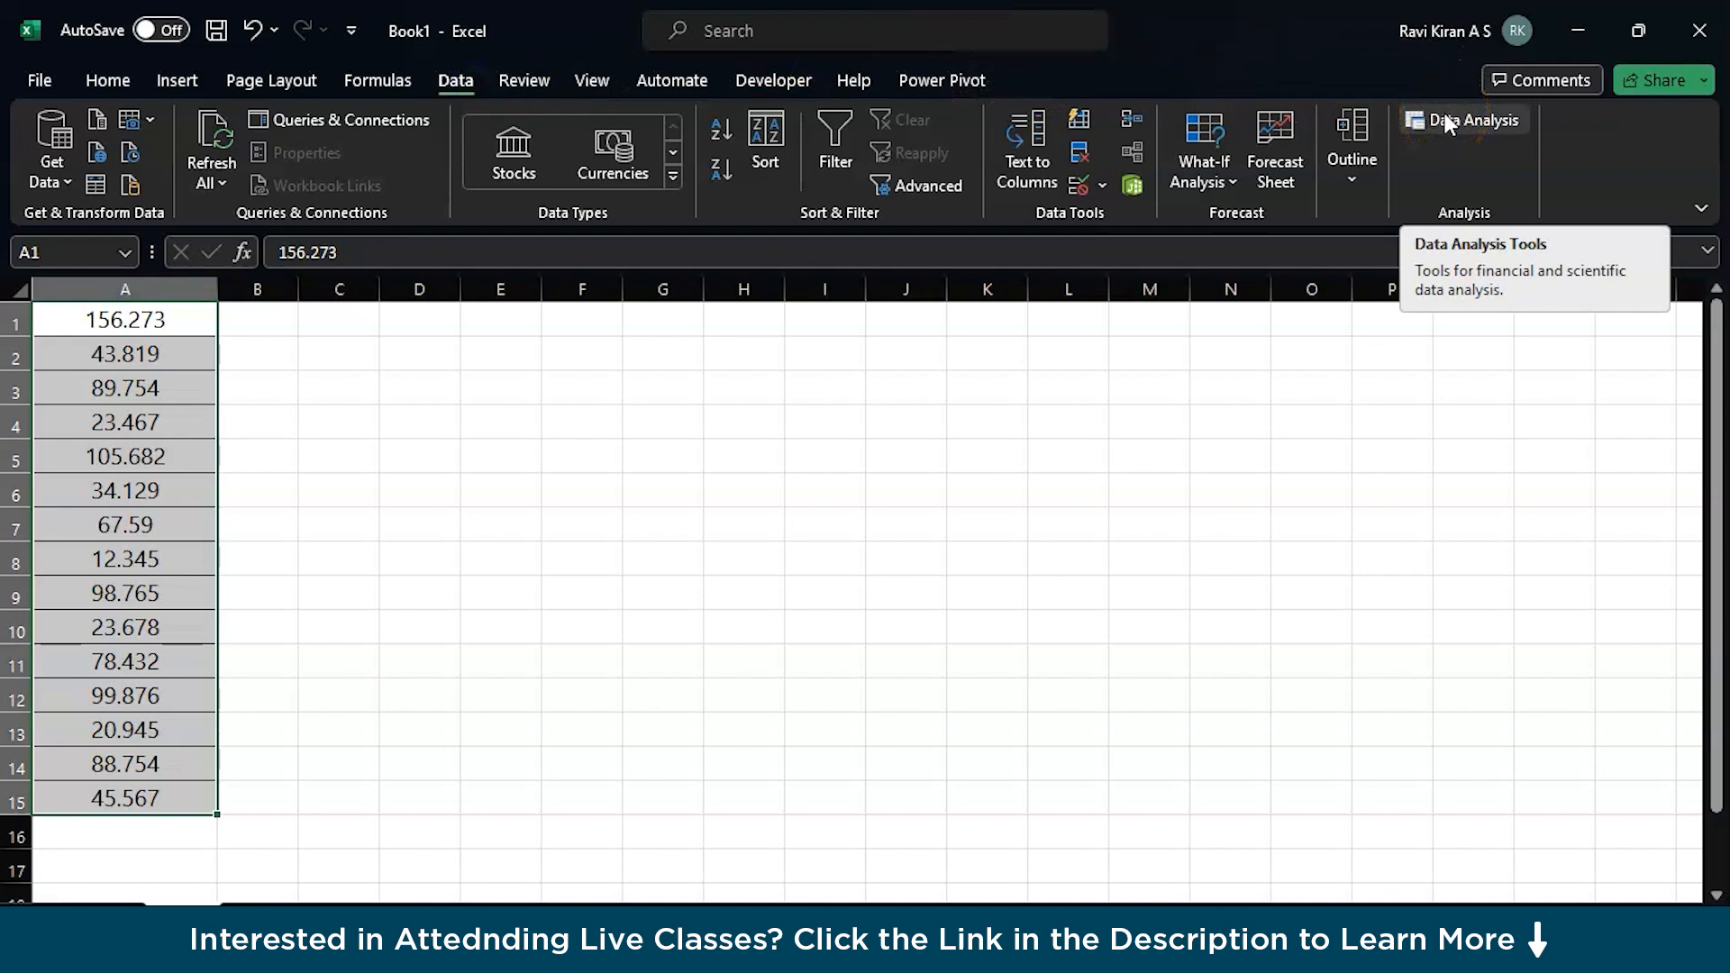
{"action": "mouse_move", "coordinate": [1392, 161]}
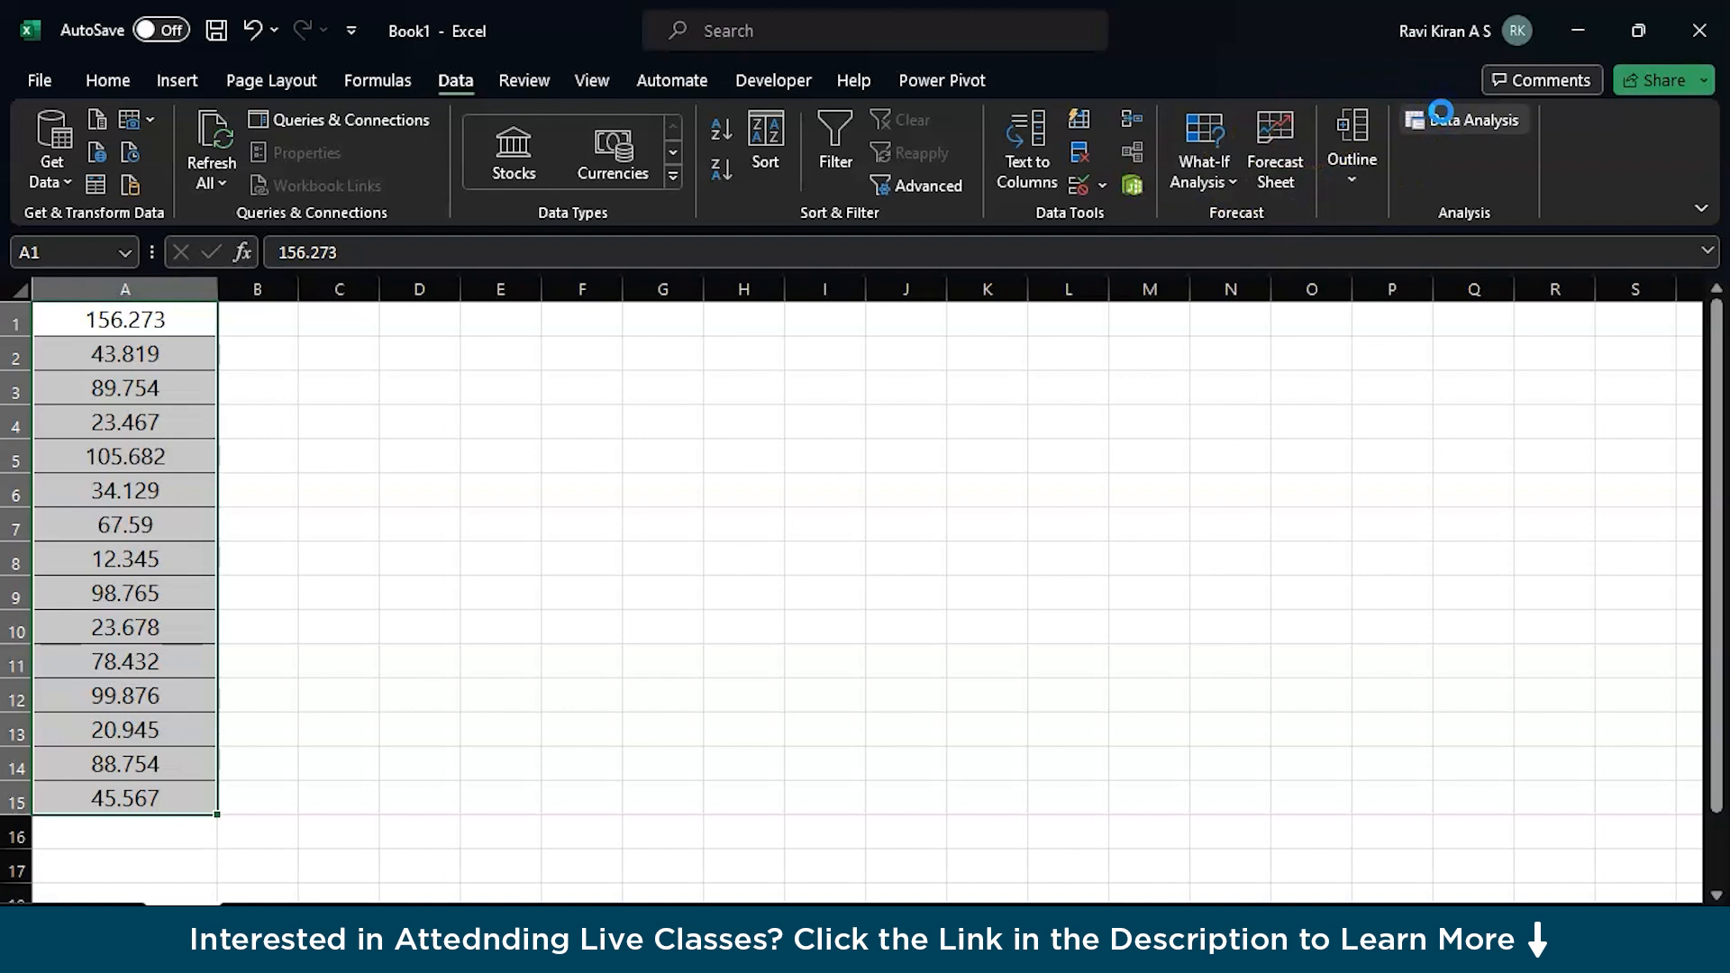
{"action": "left_click", "coordinate": [1473, 118]}
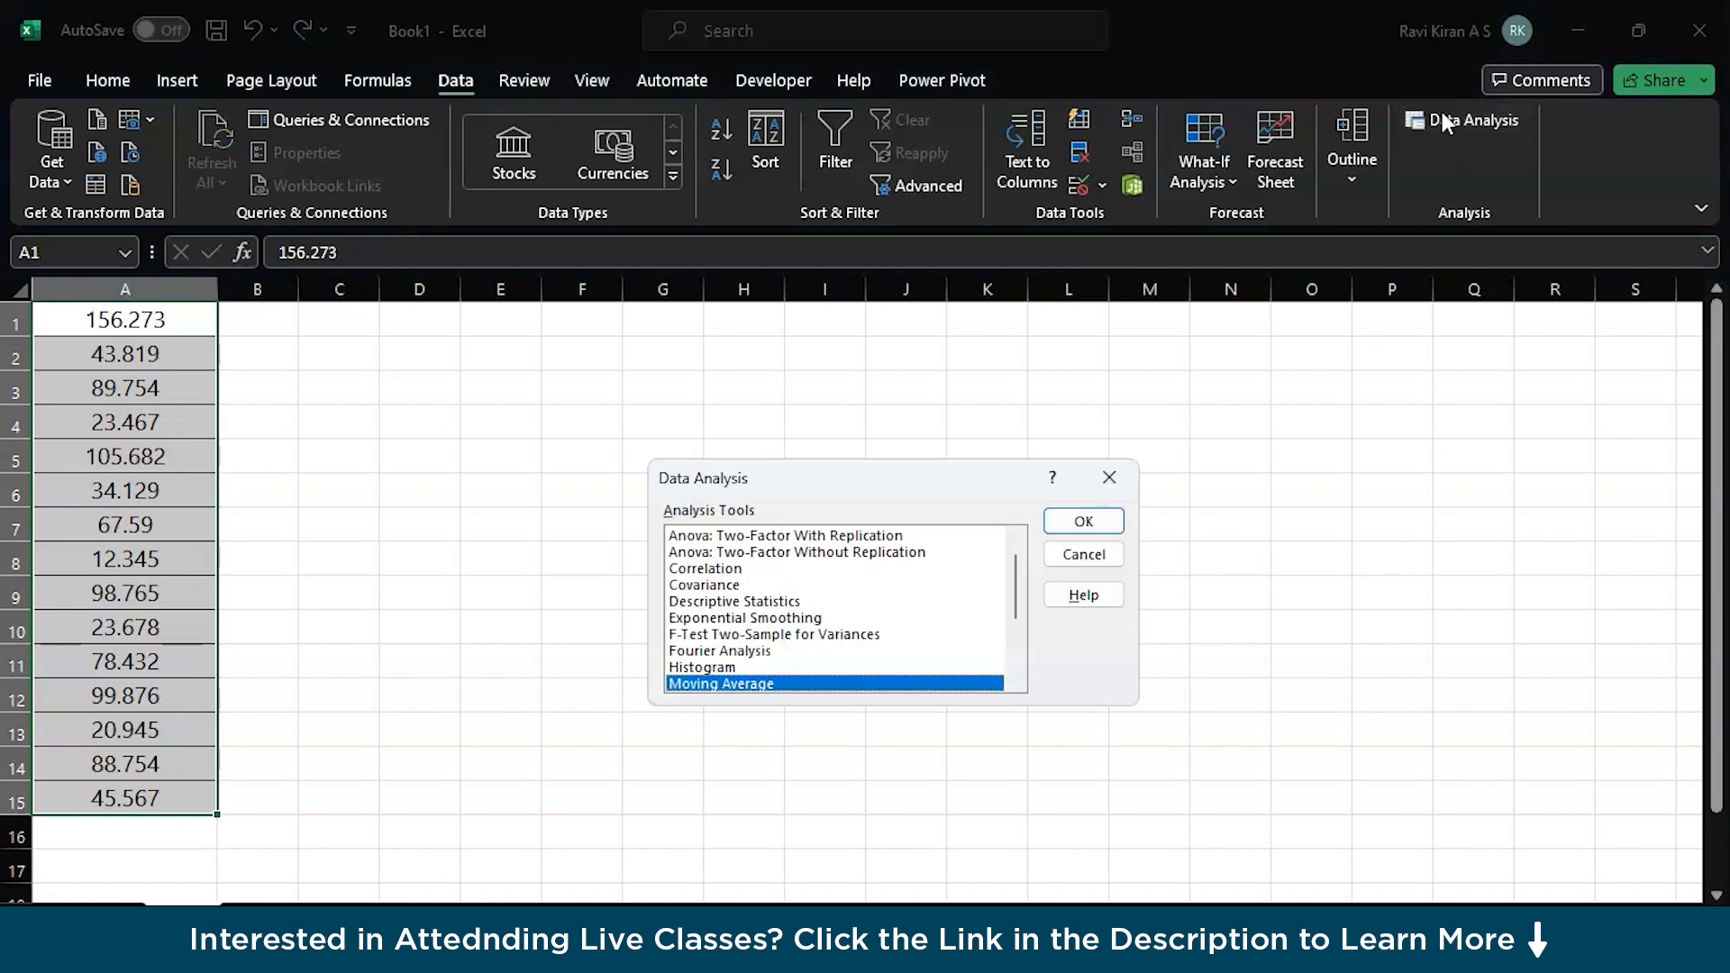
{"action": "mouse_move", "coordinate": [748, 615]}
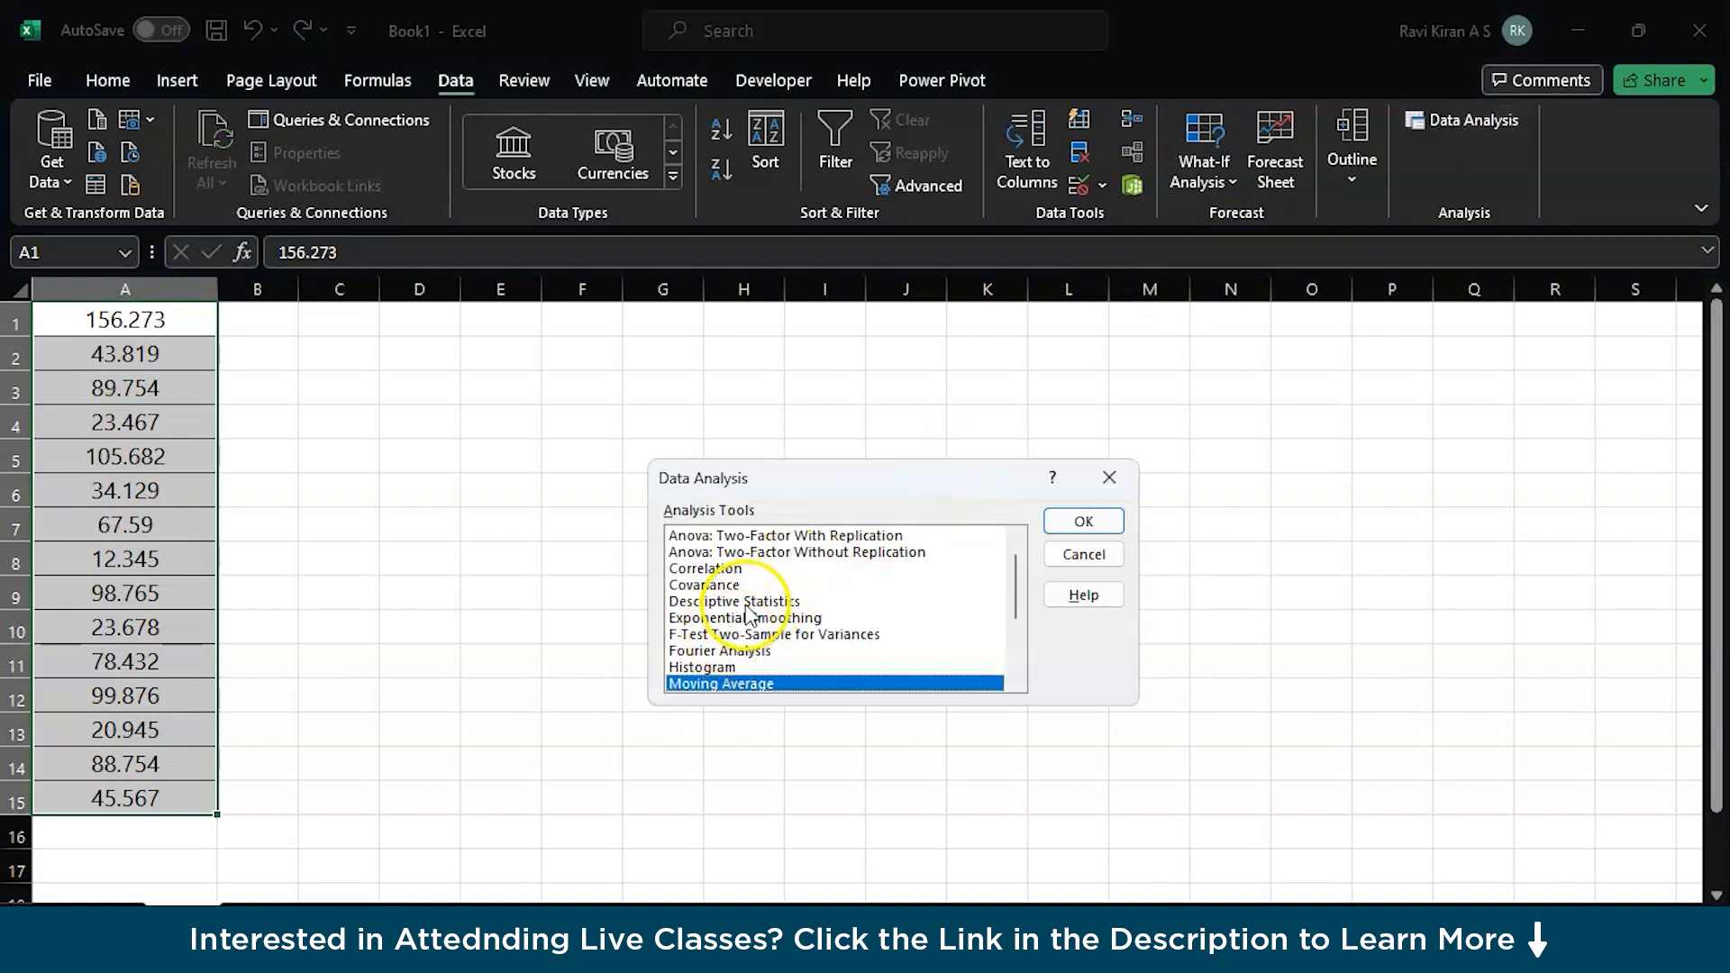
{"action": "left_click", "coordinate": [733, 600]}
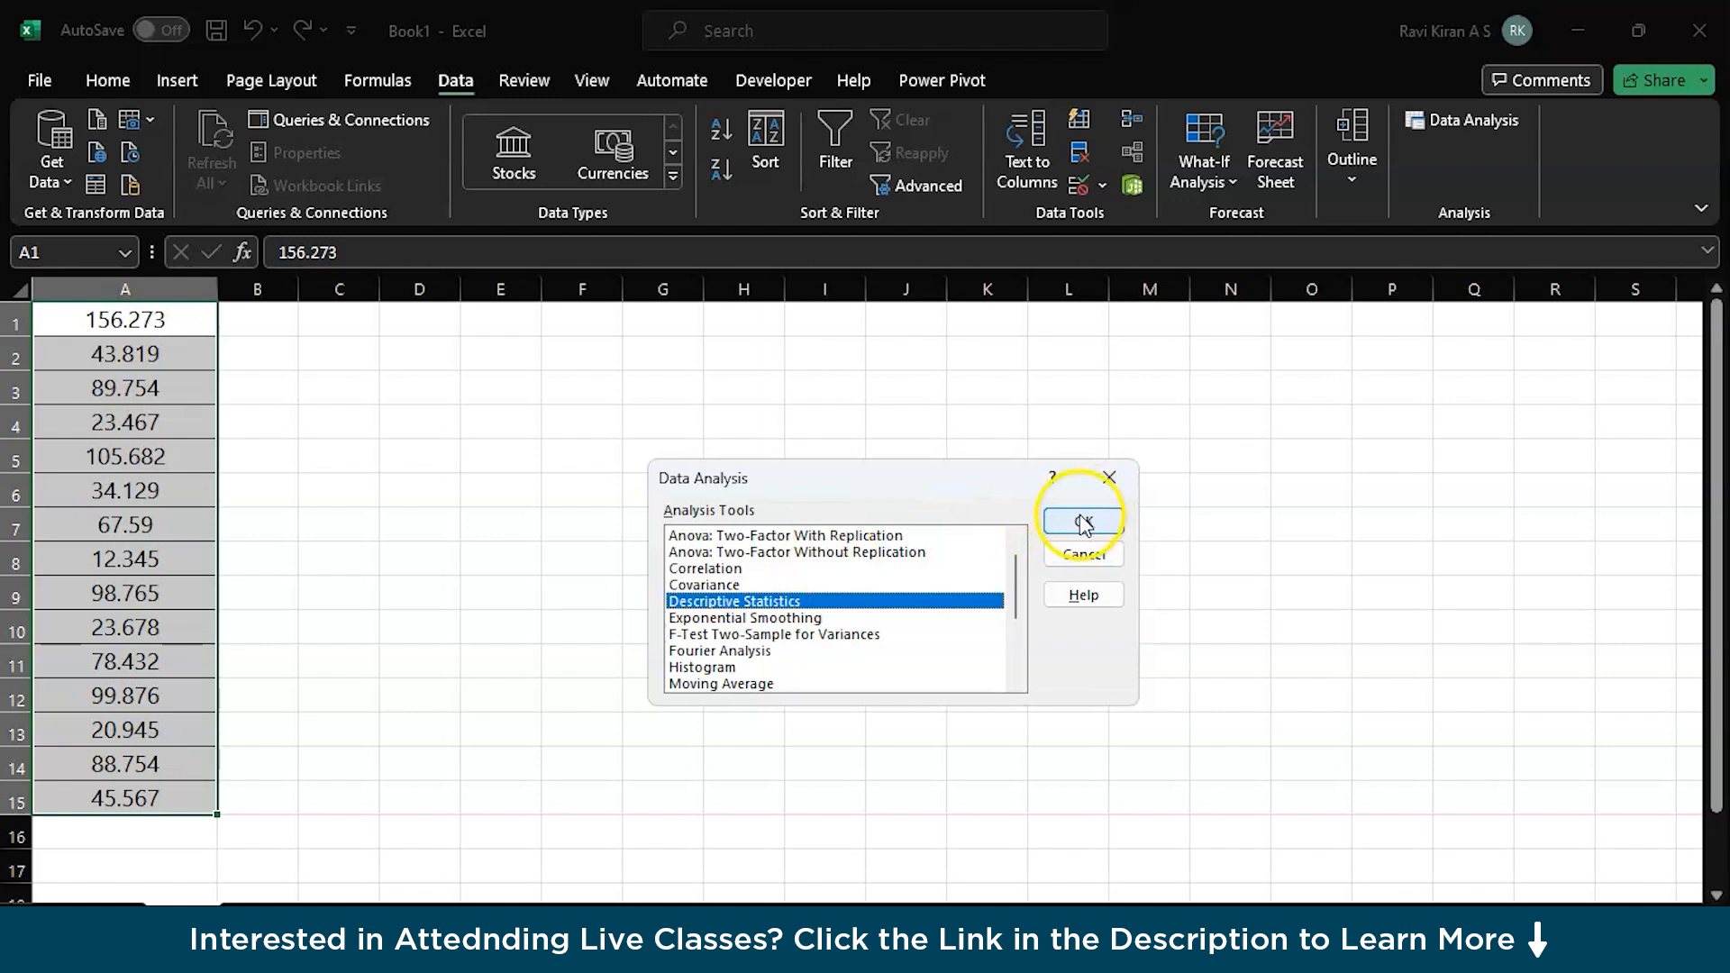
Set Input Range to $A$1:$A$15 with output sent to a sheet range
{"action": "left_click", "coordinate": [1081, 520]}
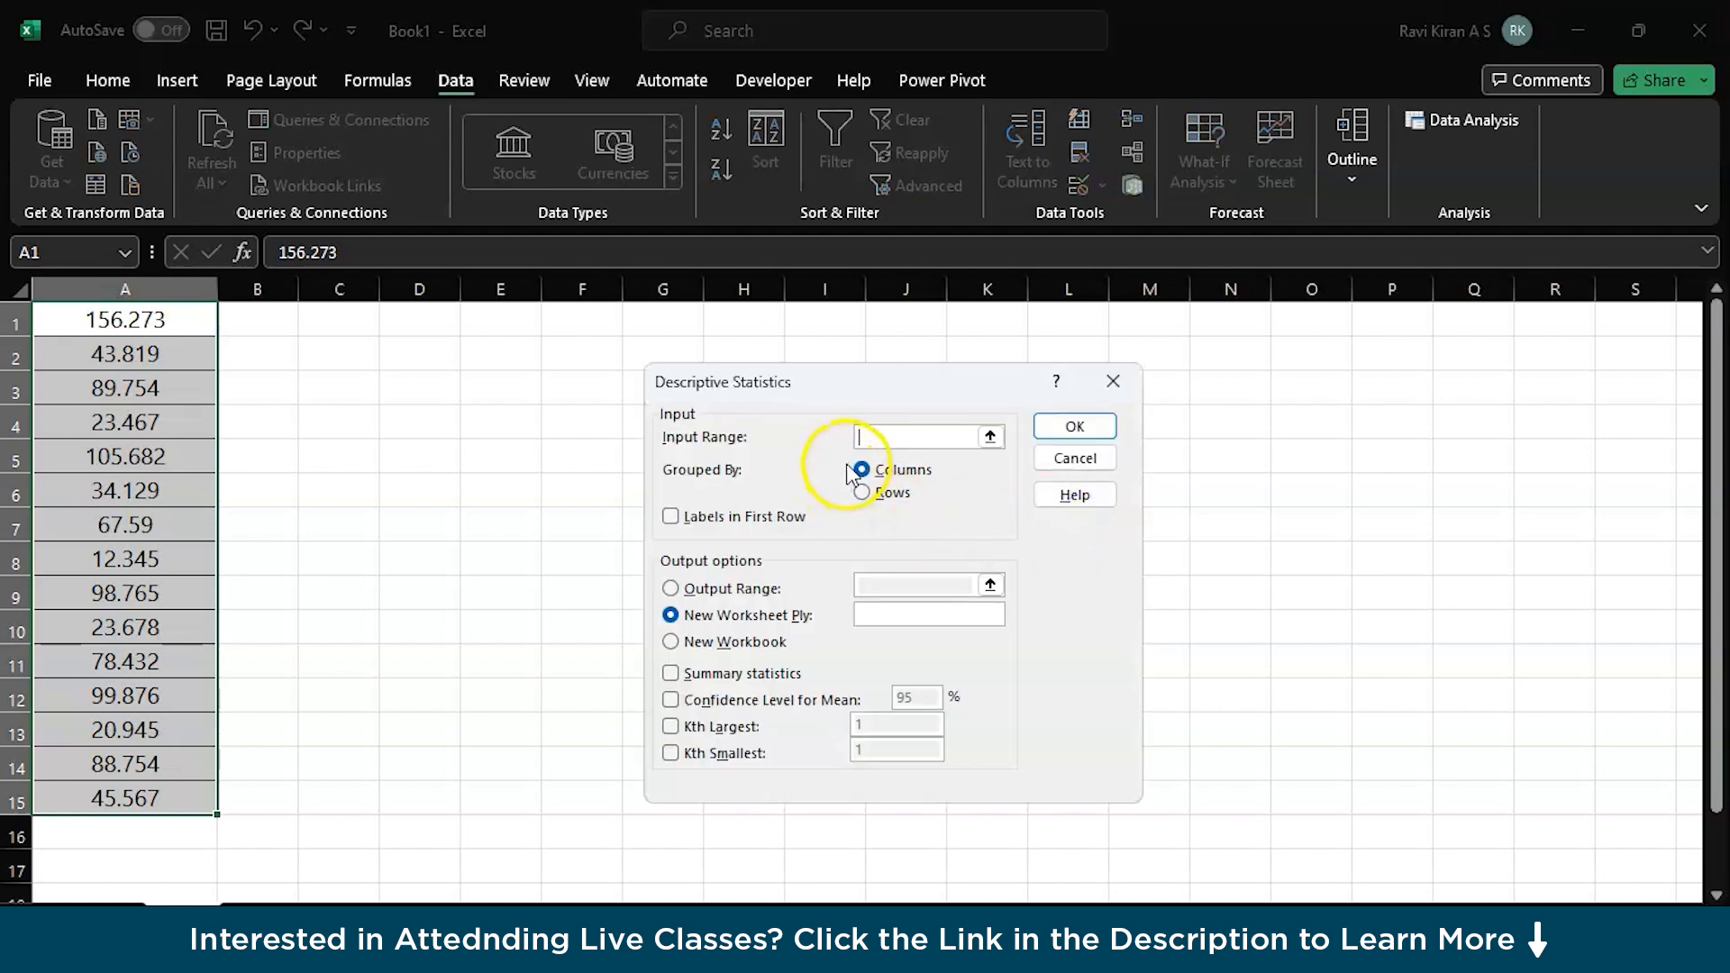
{"action": "mouse_move", "coordinate": [186, 320]}
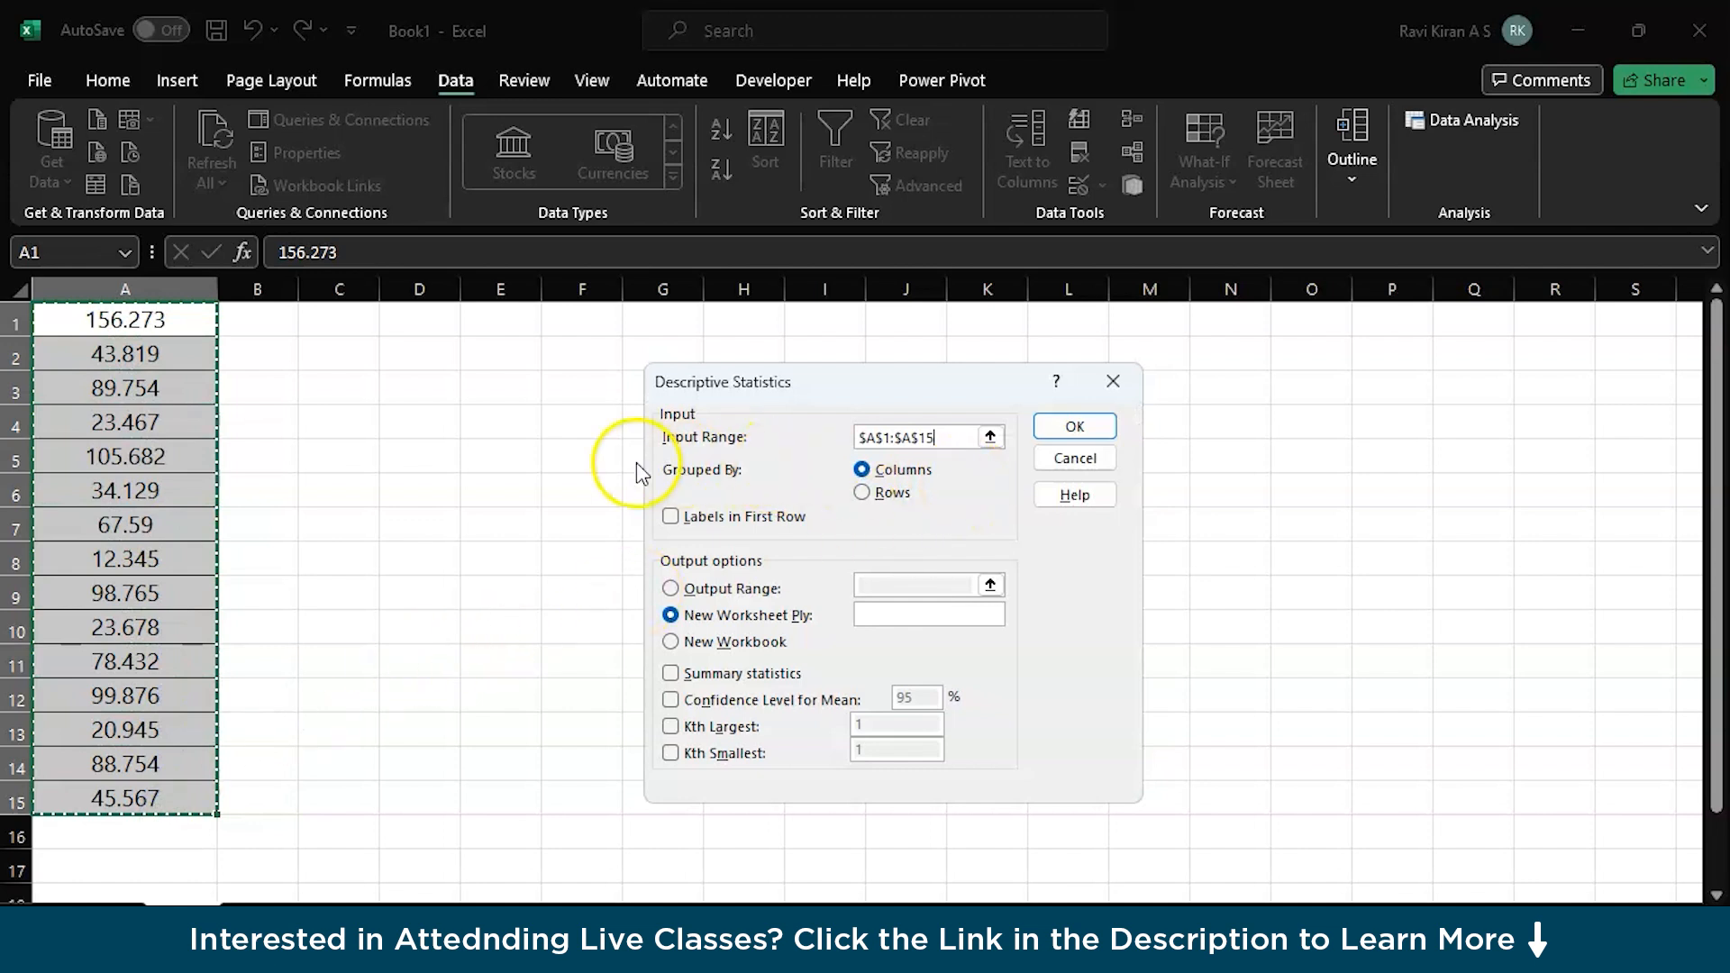
{"action": "mouse_move", "coordinate": [653, 540]}
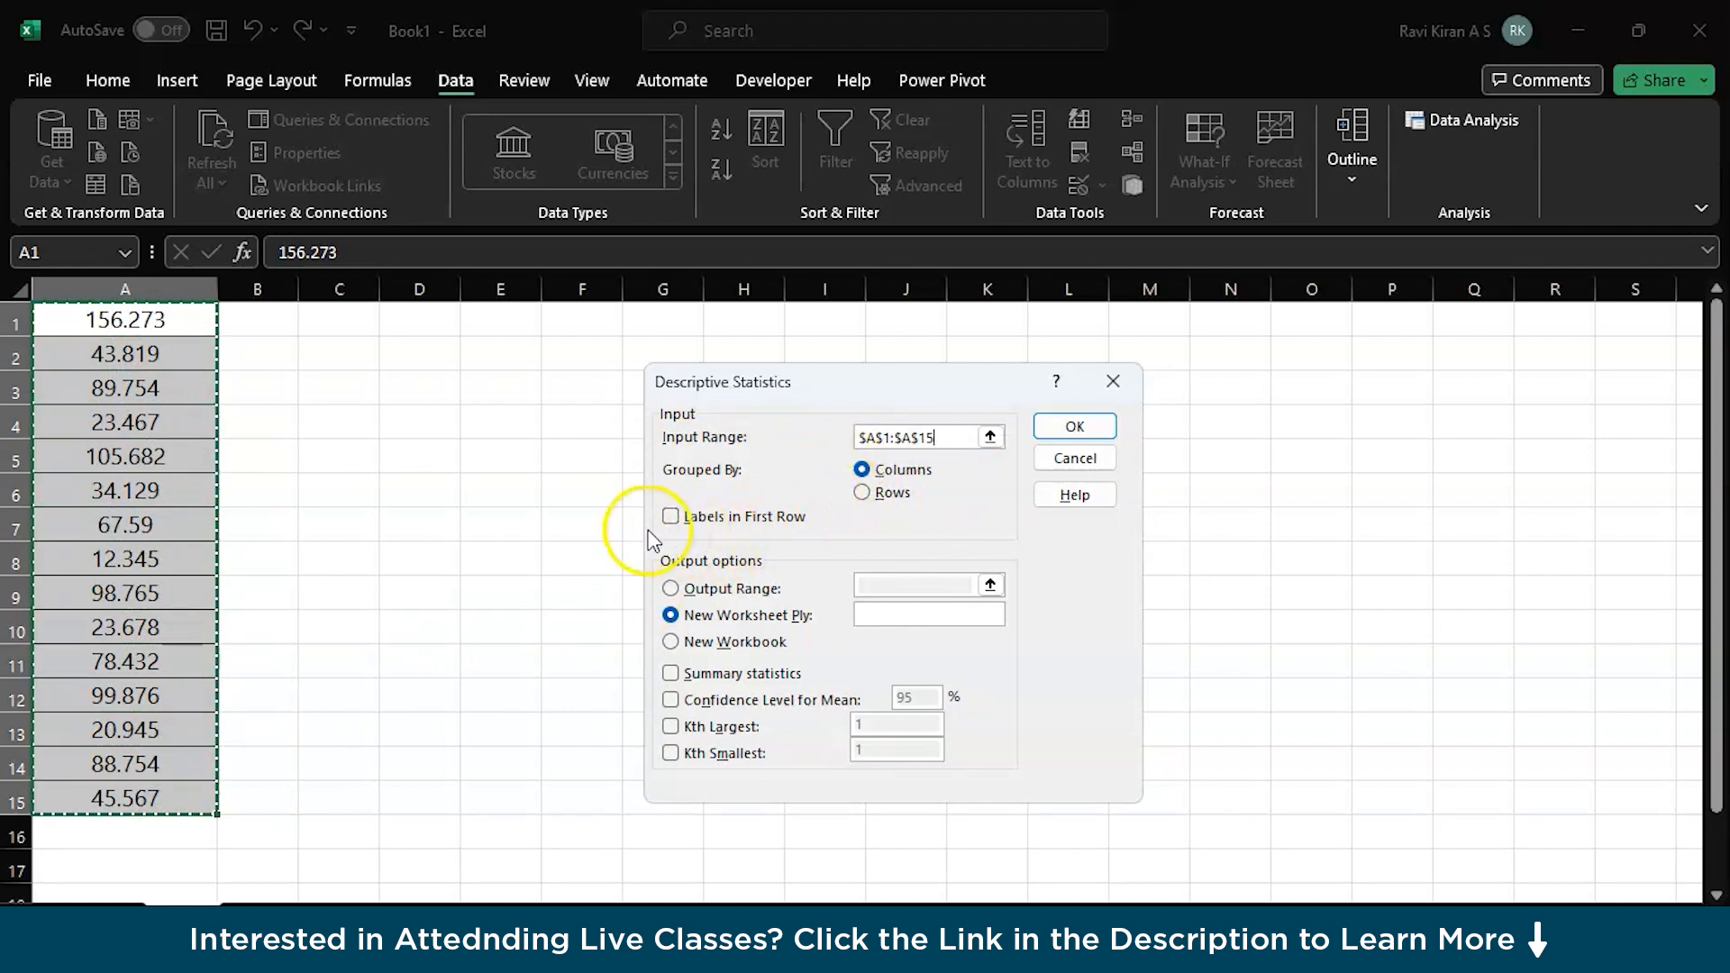
{"action": "mouse_move", "coordinate": [679, 645]}
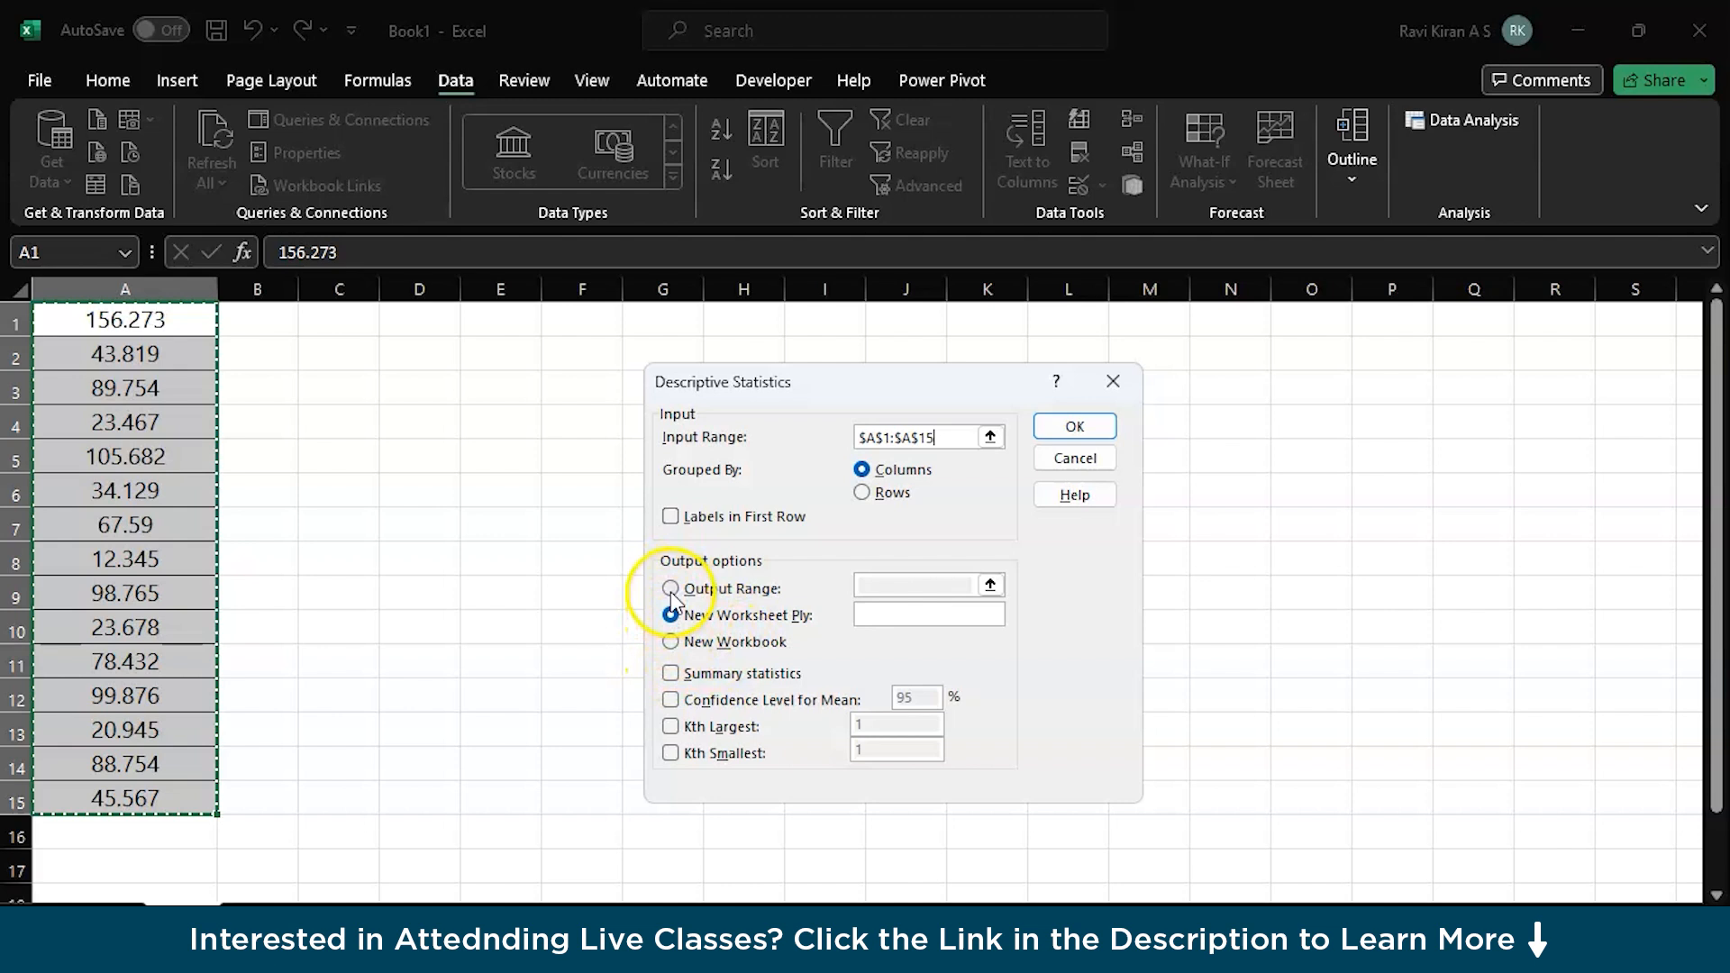
{"action": "left_click", "coordinate": [667, 583]}
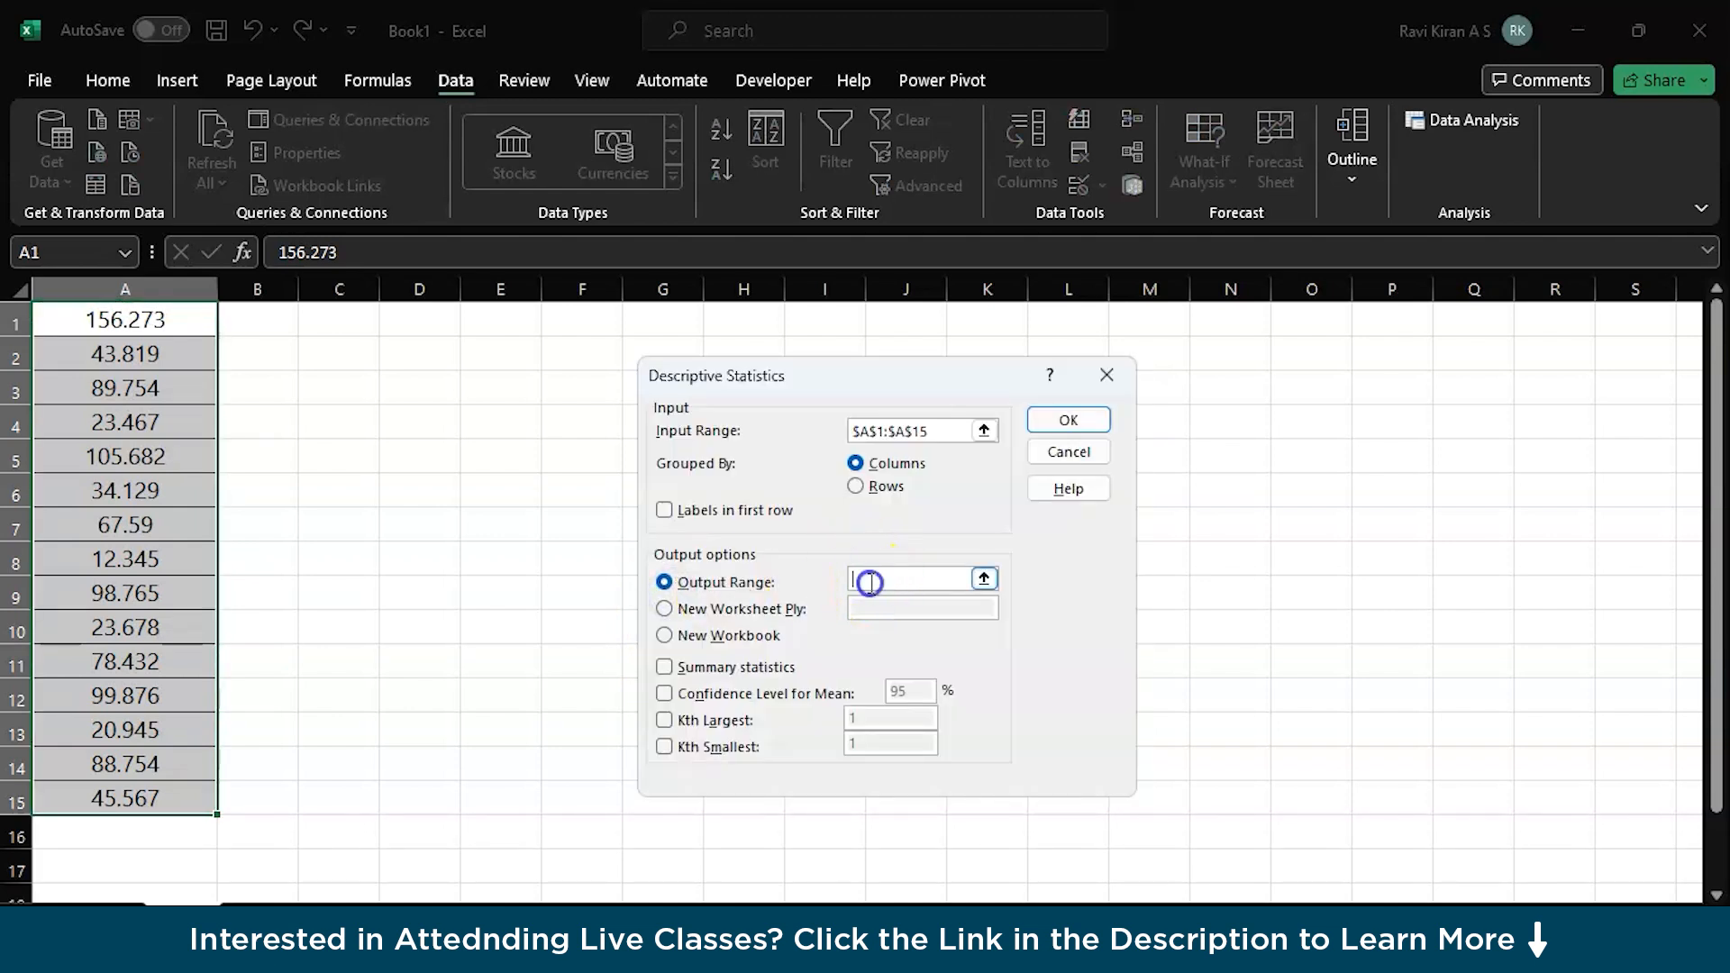
Output to D1 with summary statistics, 95% confidence, Kth largest and smallest, and run it
{"action": "left_click", "coordinate": [418, 319]}
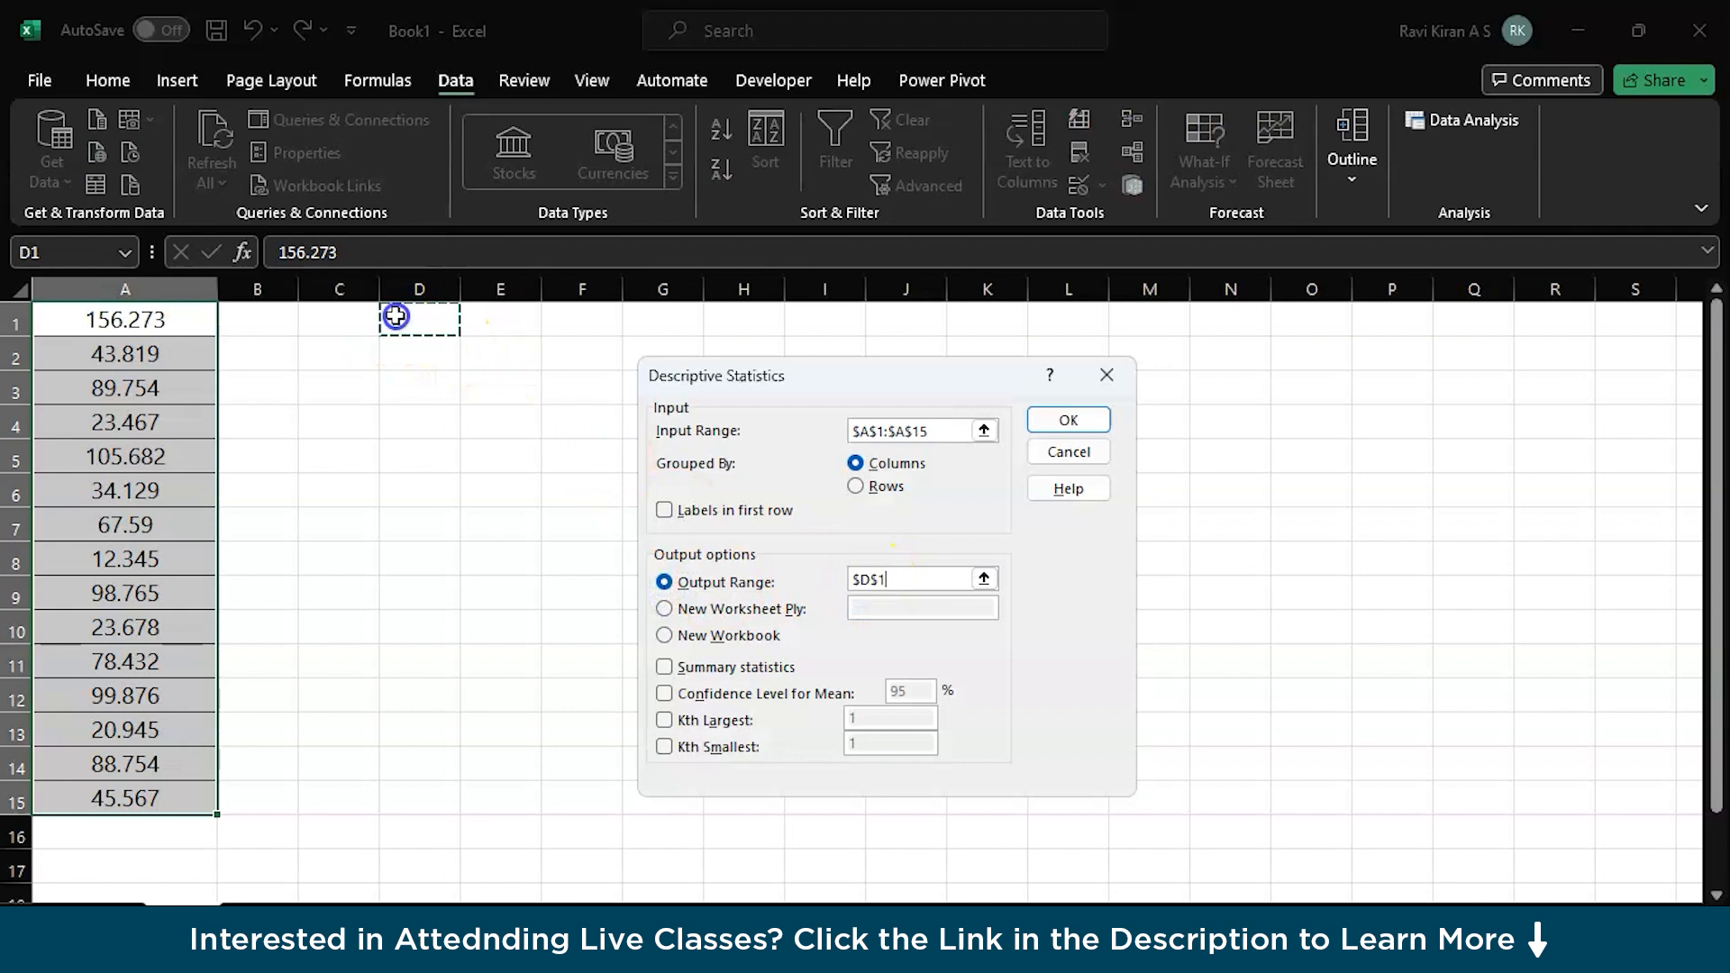
{"action": "mouse_move", "coordinate": [599, 660]}
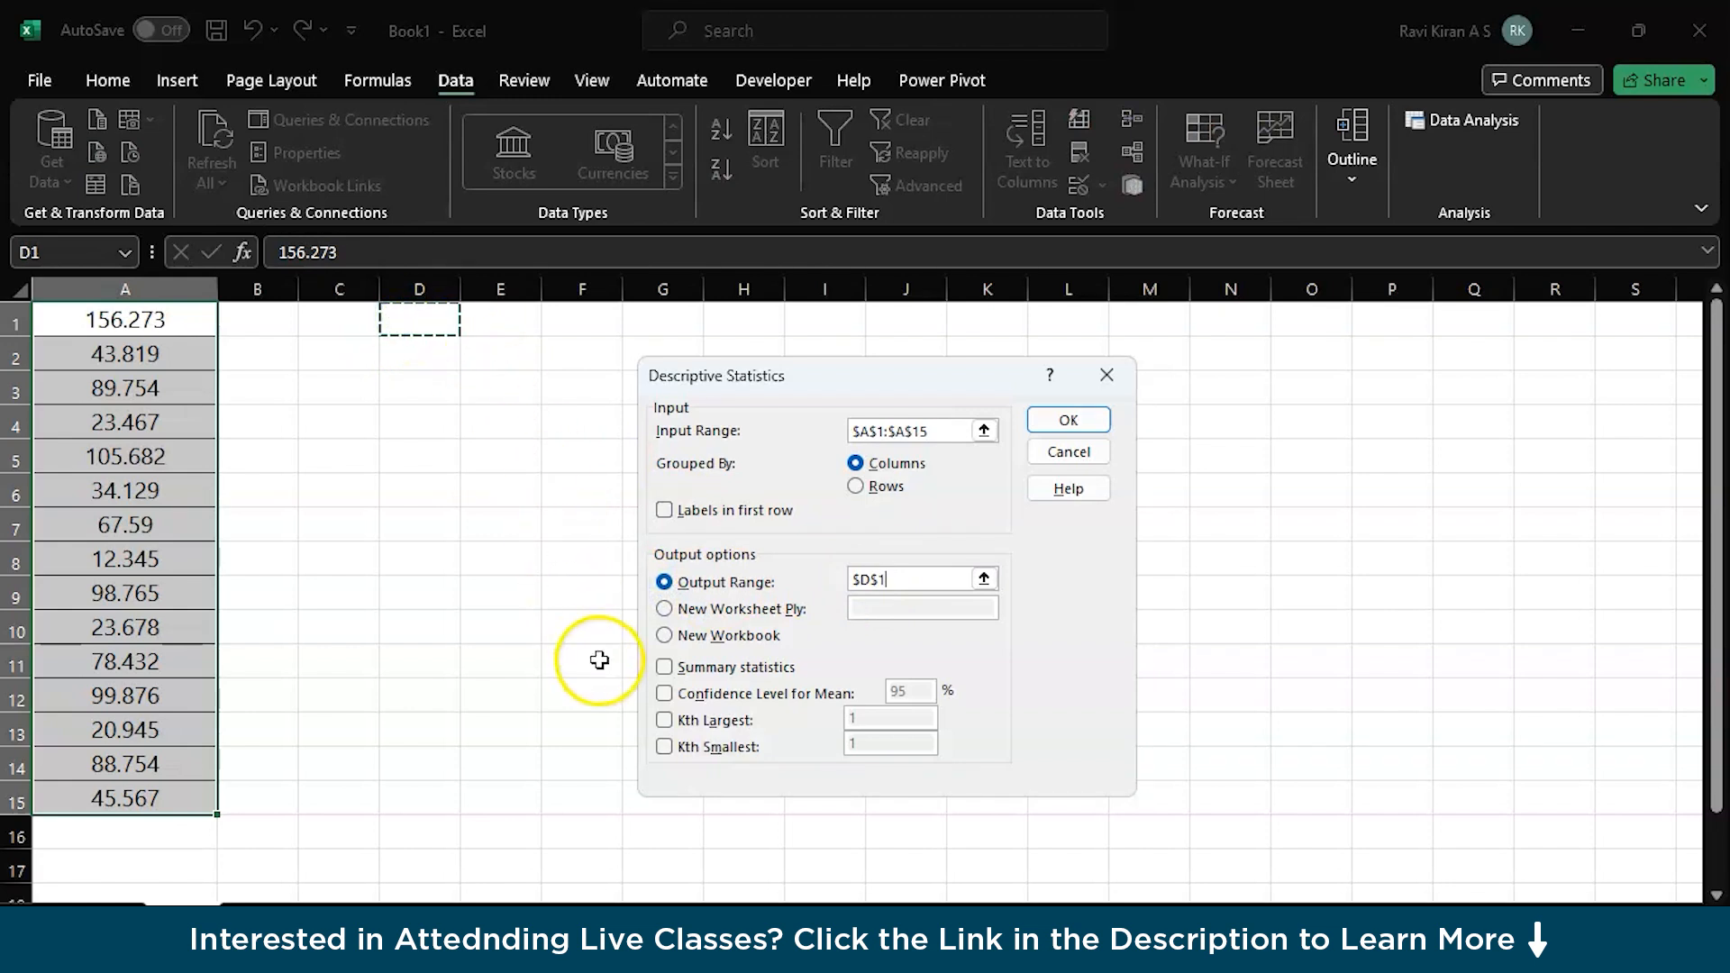
{"action": "scroll", "scroll_direction": "down", "scroll_amount": 3}
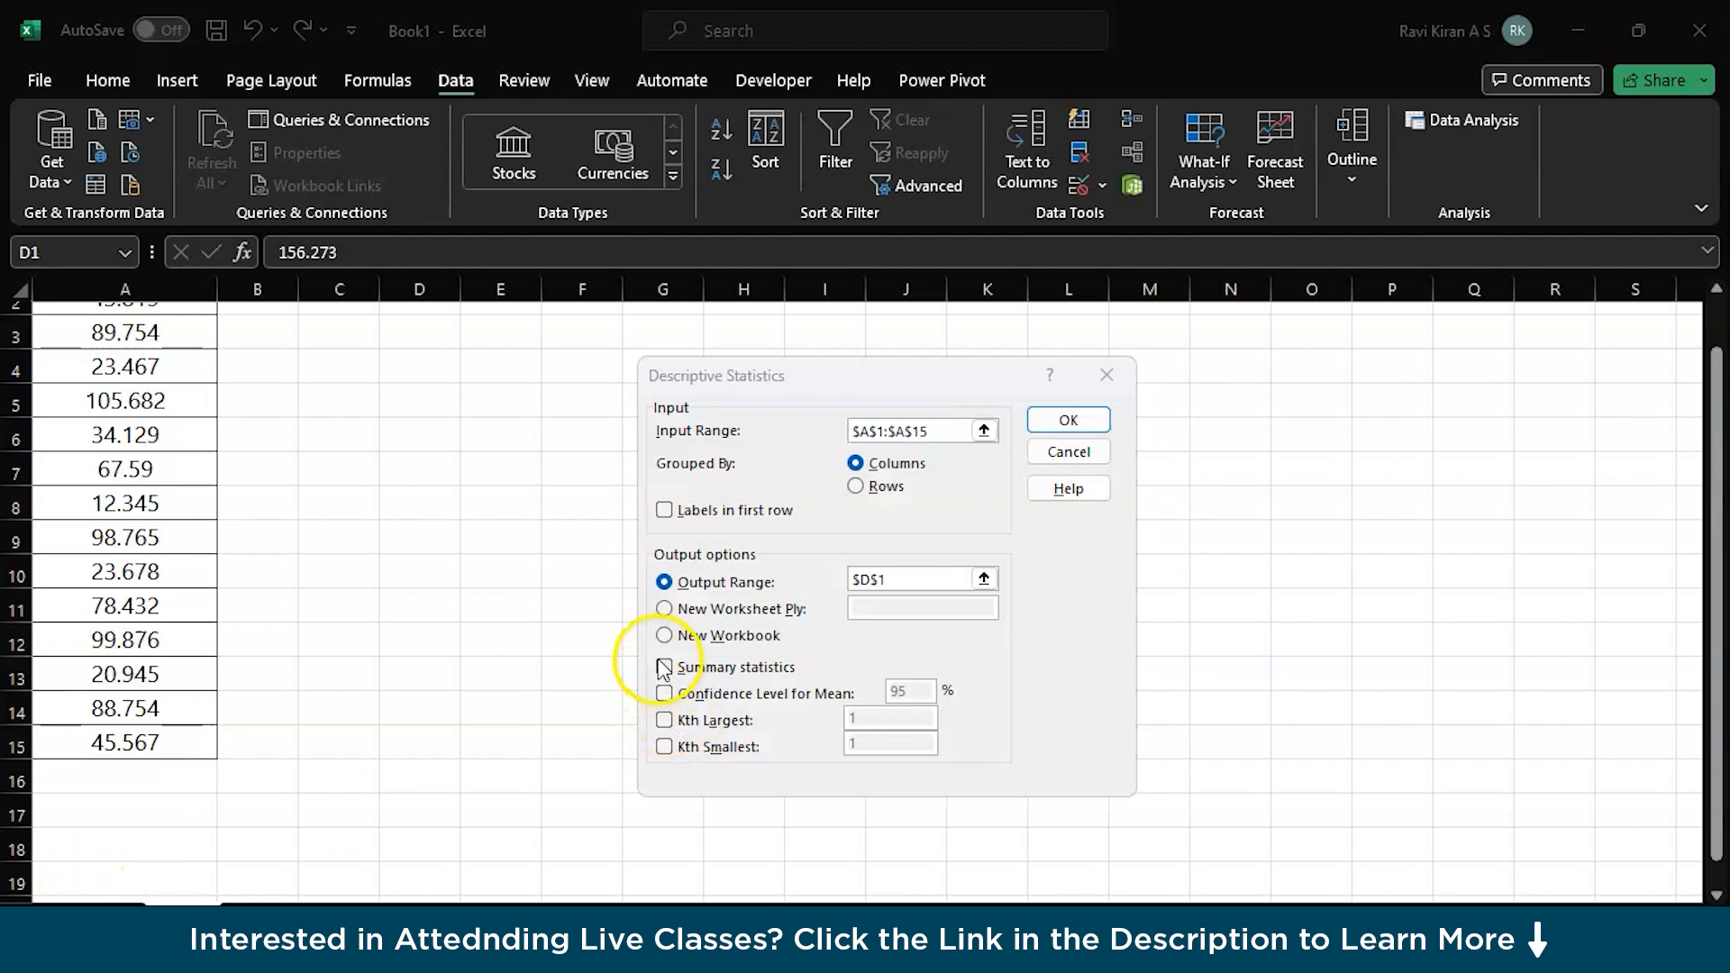
{"action": "left_click", "coordinate": [663, 666]}
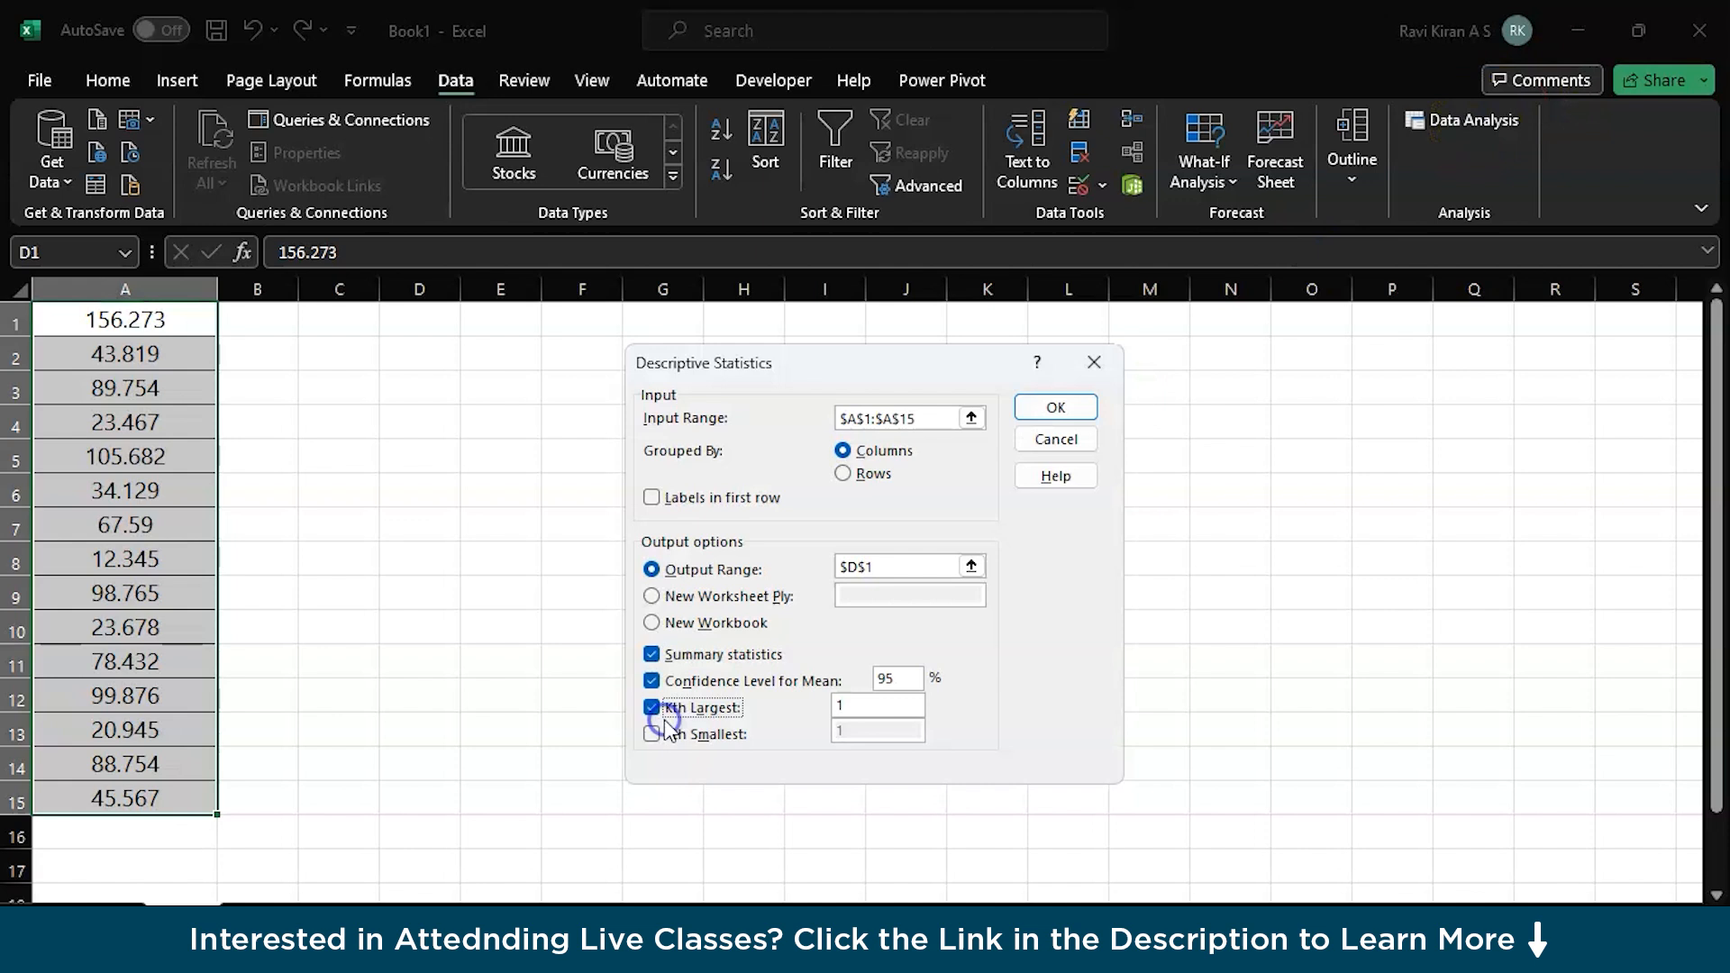
{"action": "left_click", "coordinate": [650, 733]}
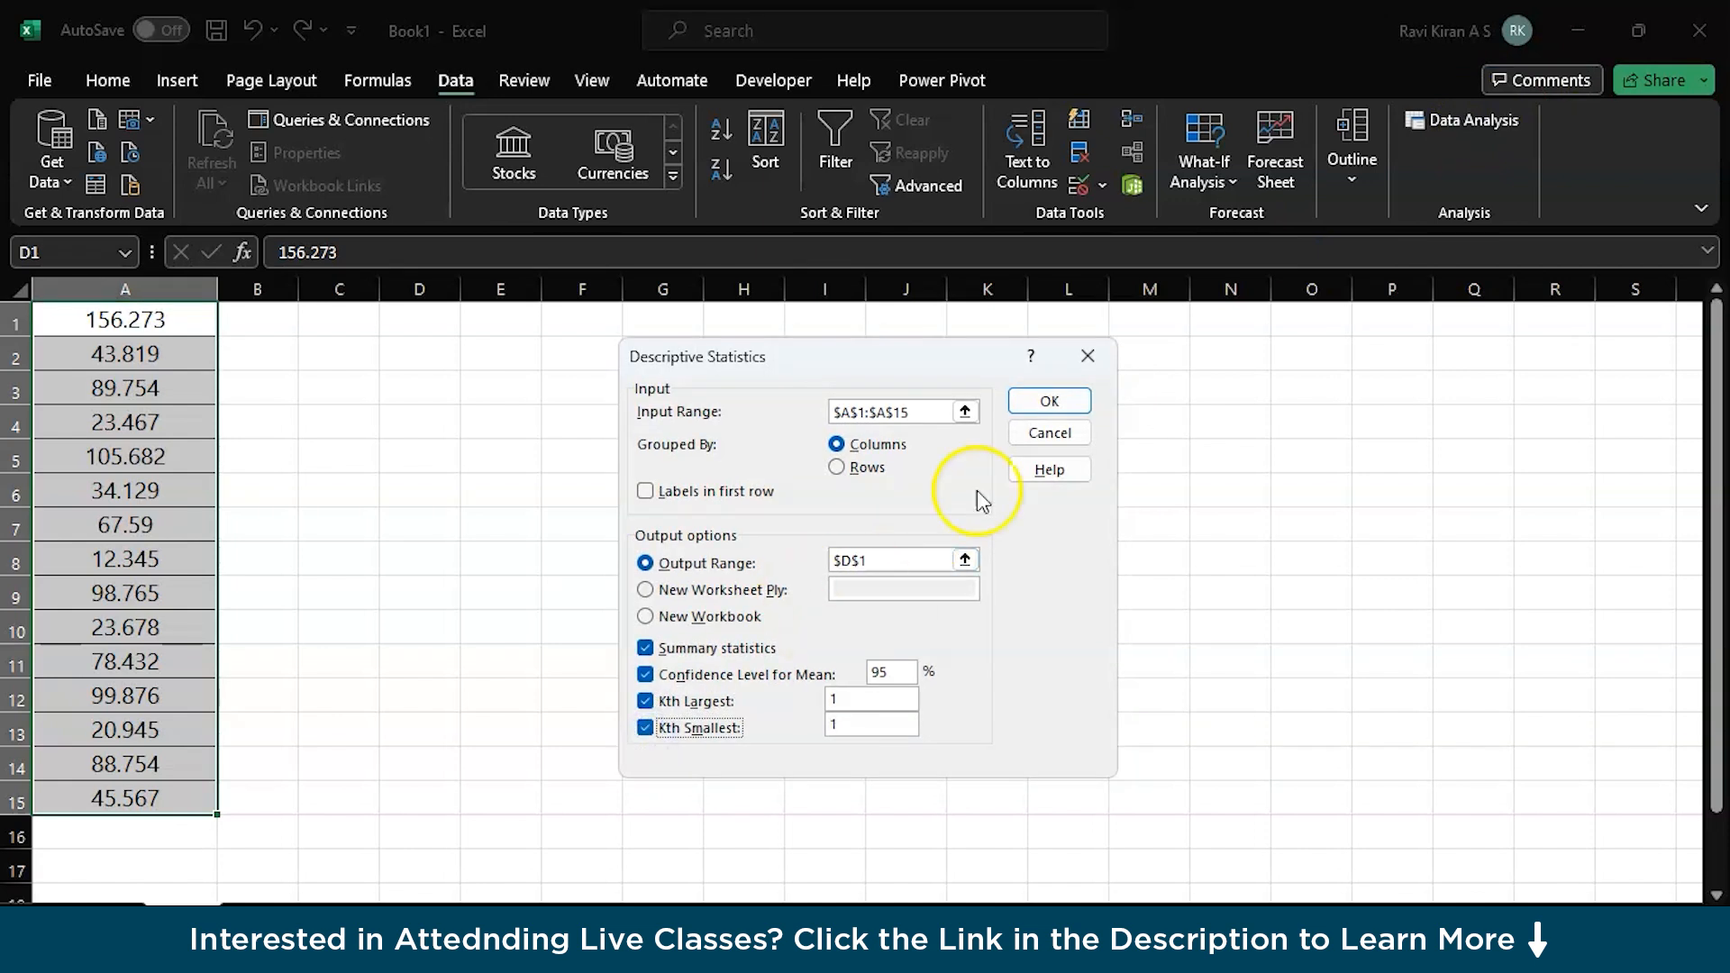
{"action": "left_click", "coordinate": [1047, 400]}
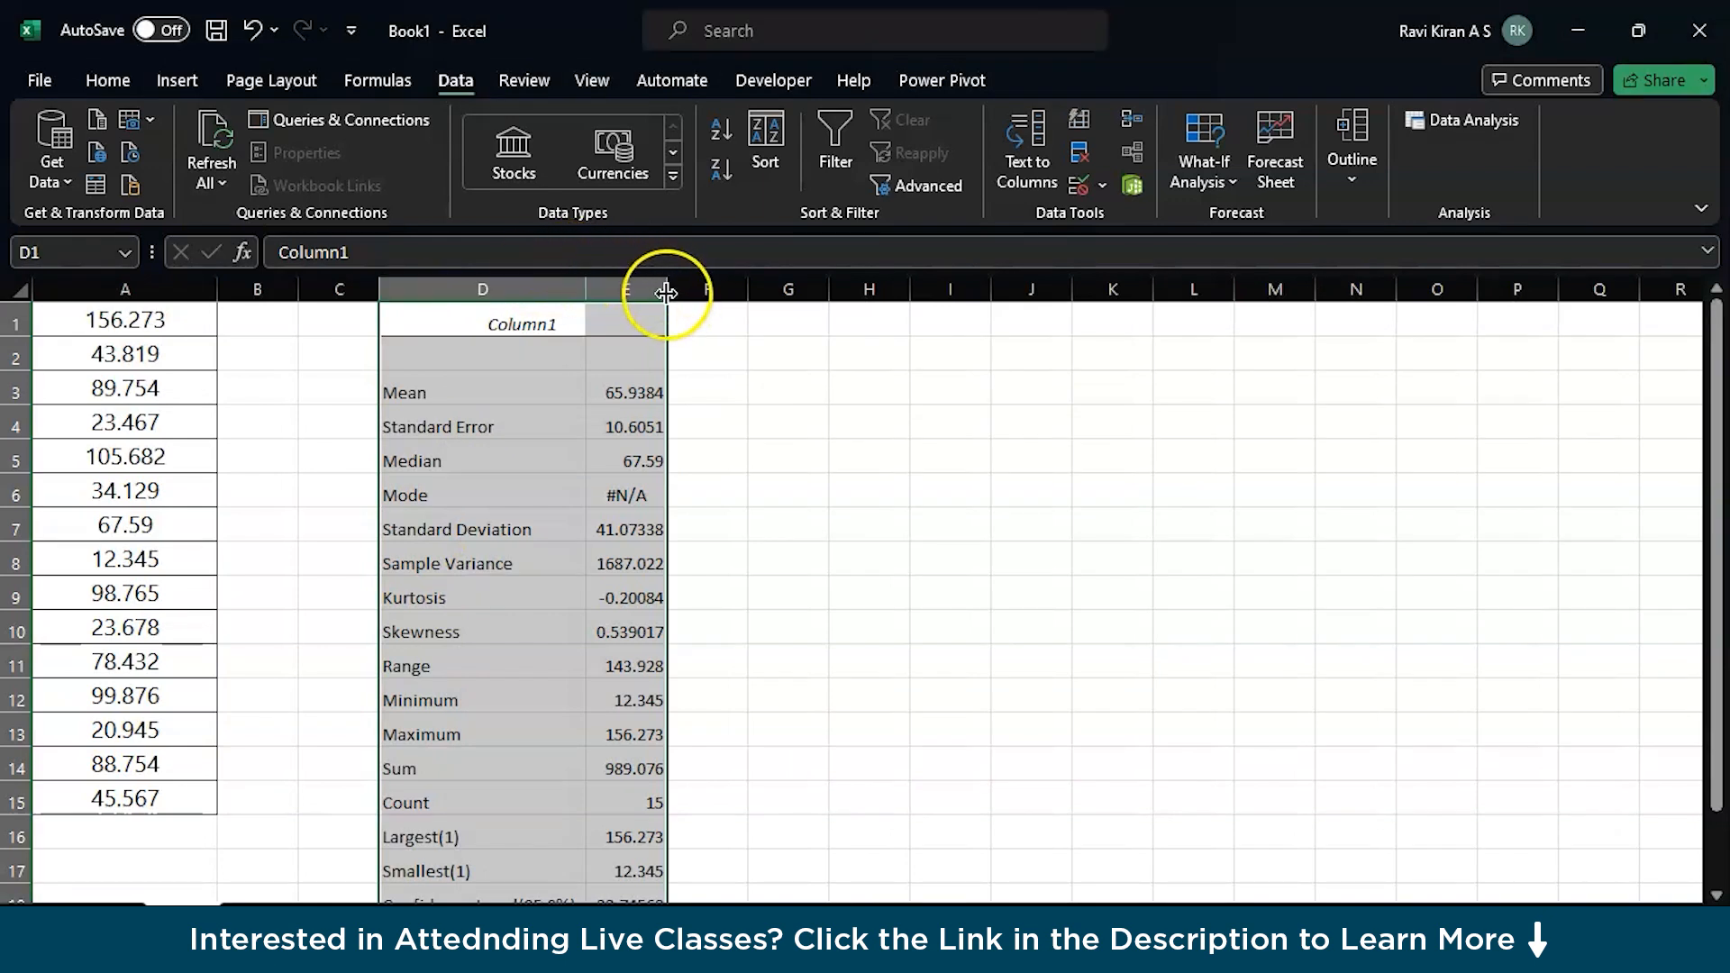
Widen column E to show full values like standard deviation 41.07337668
{"action": "left_click_drag", "start_coordinate": [665, 289], "coordinate": [692, 290]}
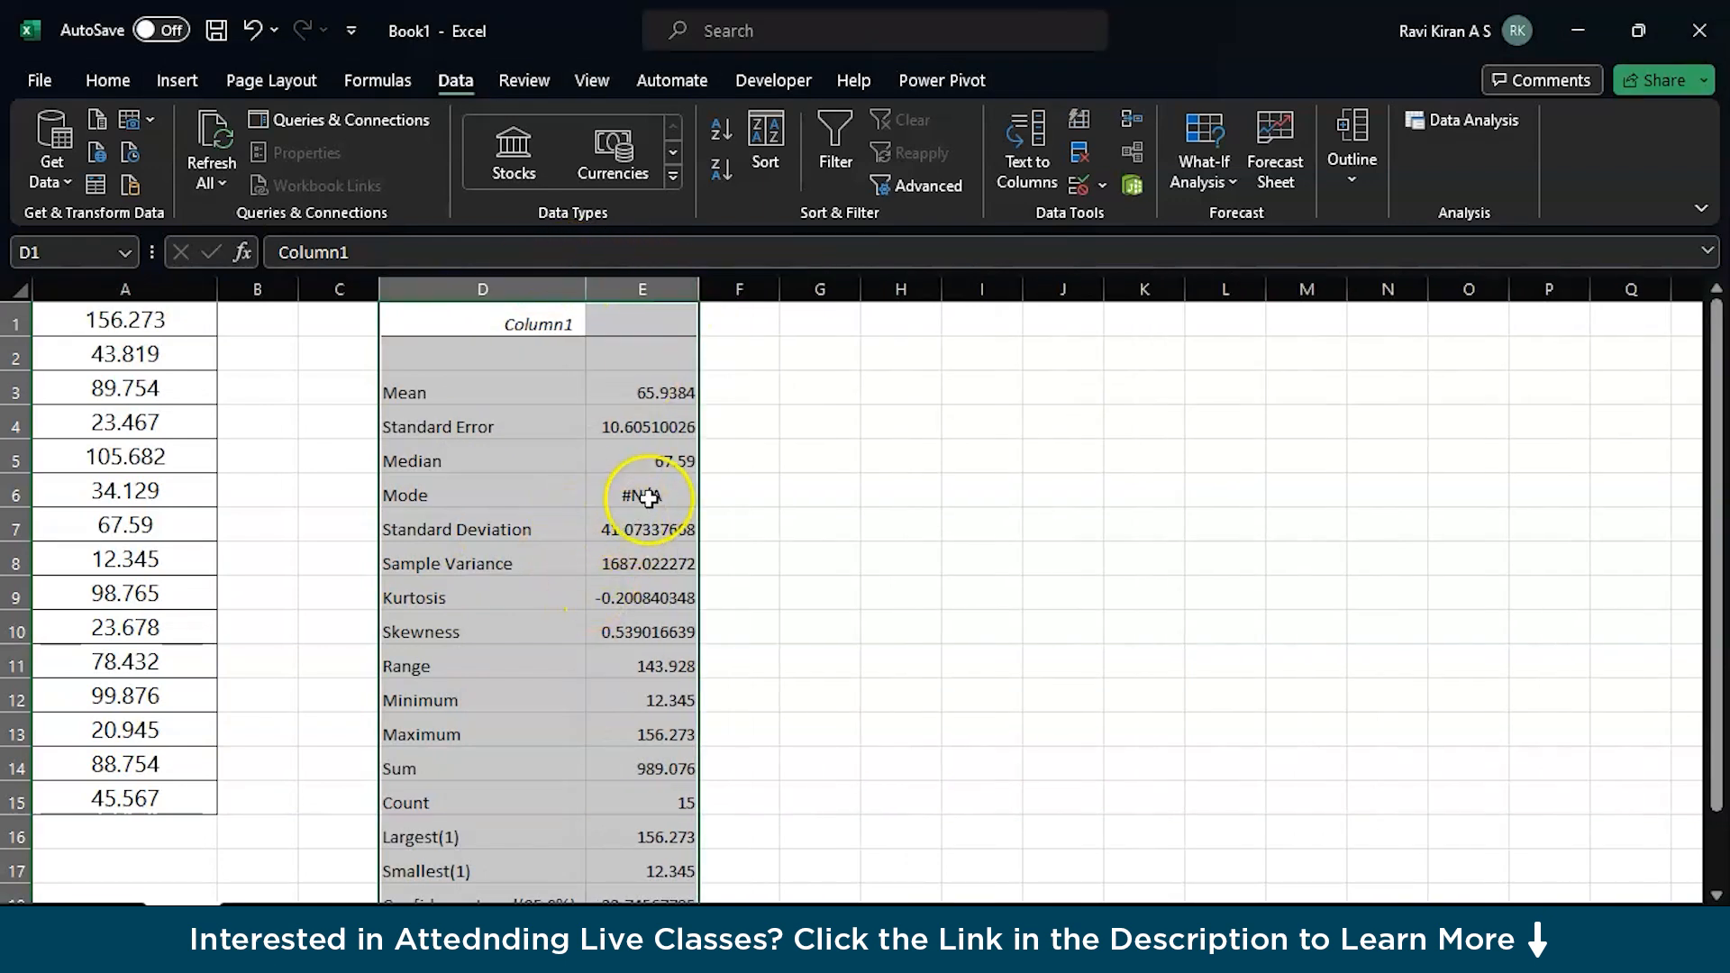
{"action": "scroll", "scroll_direction": "down", "scroll_amount": 3}
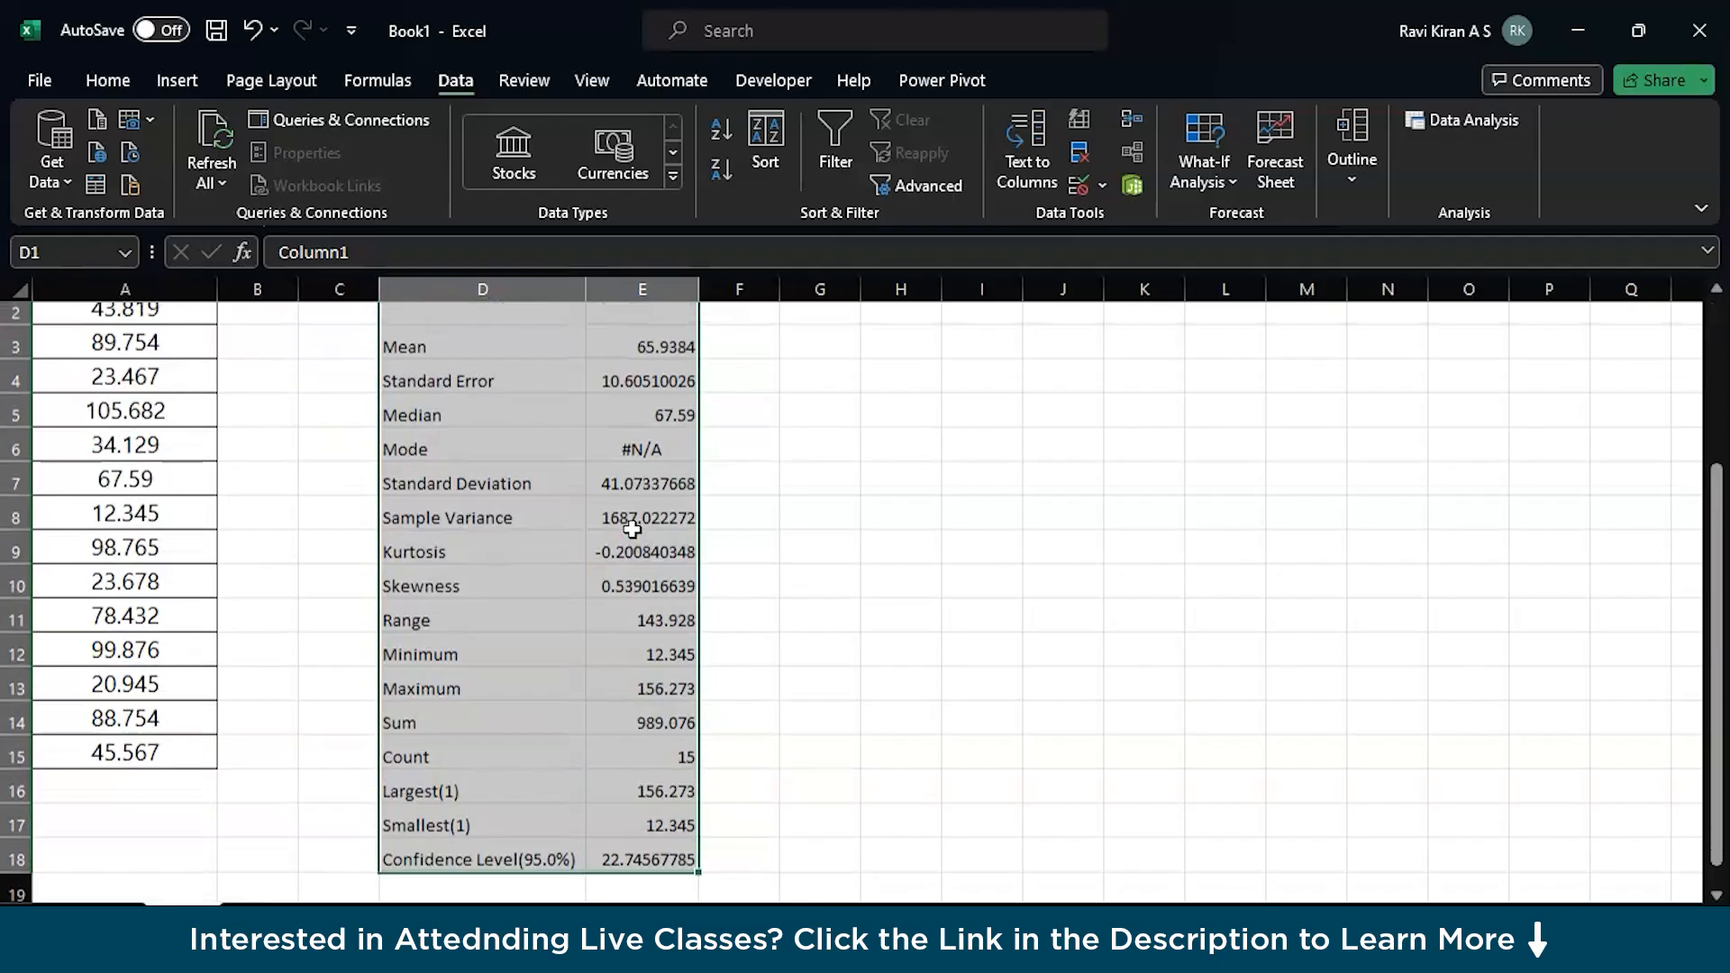